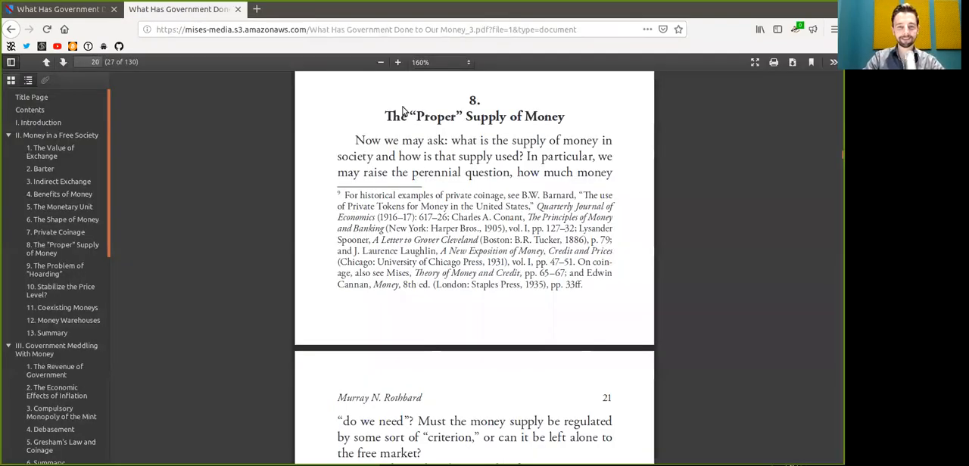
Step: Highlight 'supply used', 'do we need' and 'free market' in section 8's opening
{"action": "double_click", "coordinate": [434, 116]}
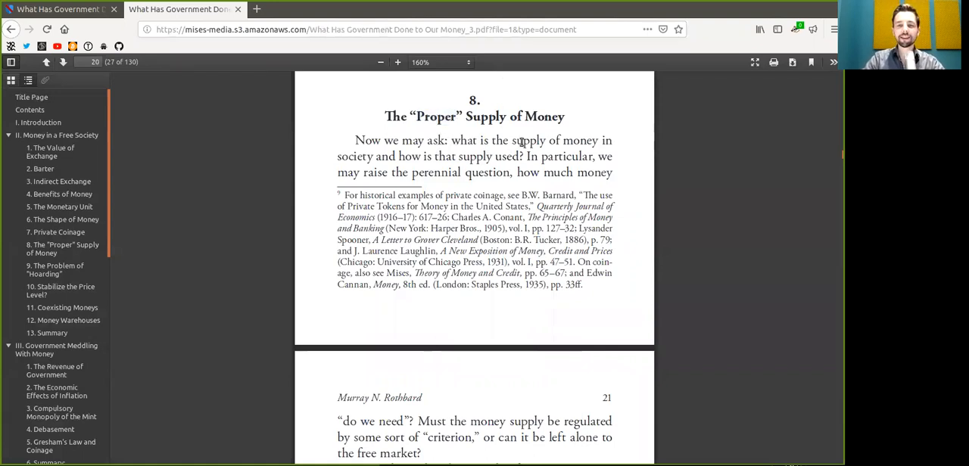
{"action": "left_click_drag", "start_coordinate": [513, 140], "coordinate": [598, 140]}
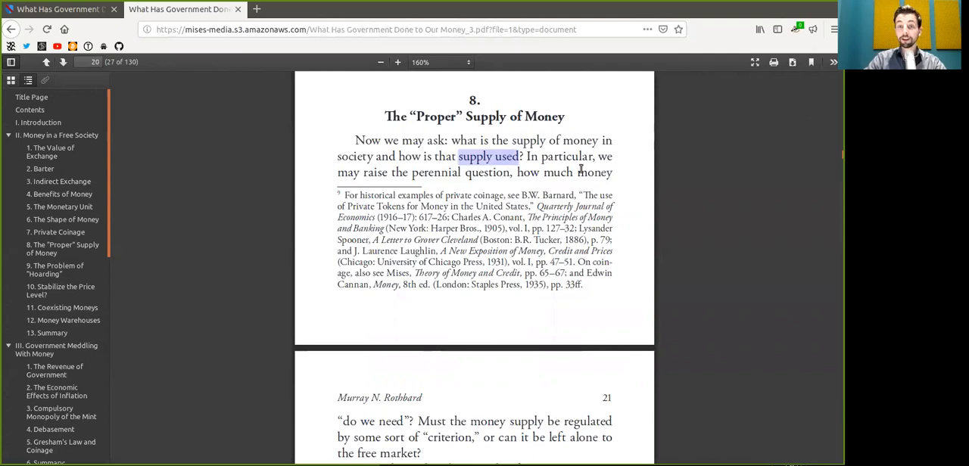
{"action": "mouse_move", "coordinate": [445, 177]}
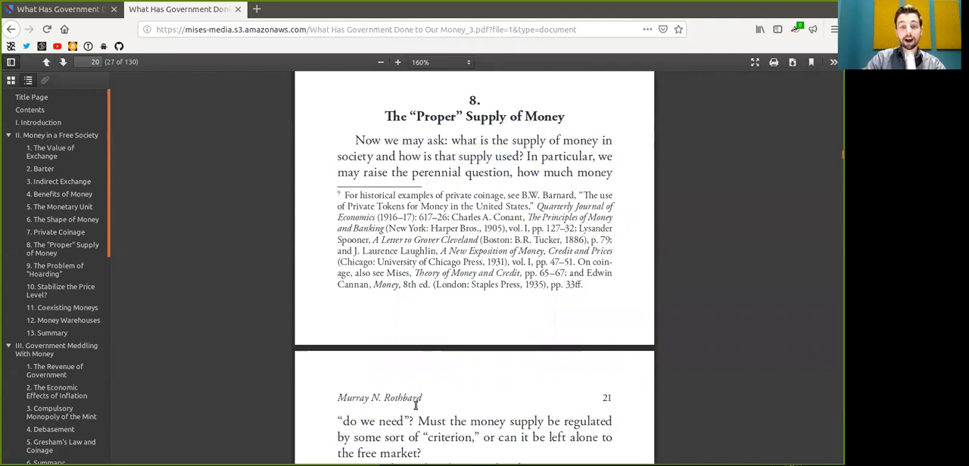
{"action": "left_click_drag", "start_coordinate": [343, 422], "coordinate": [403, 421]}
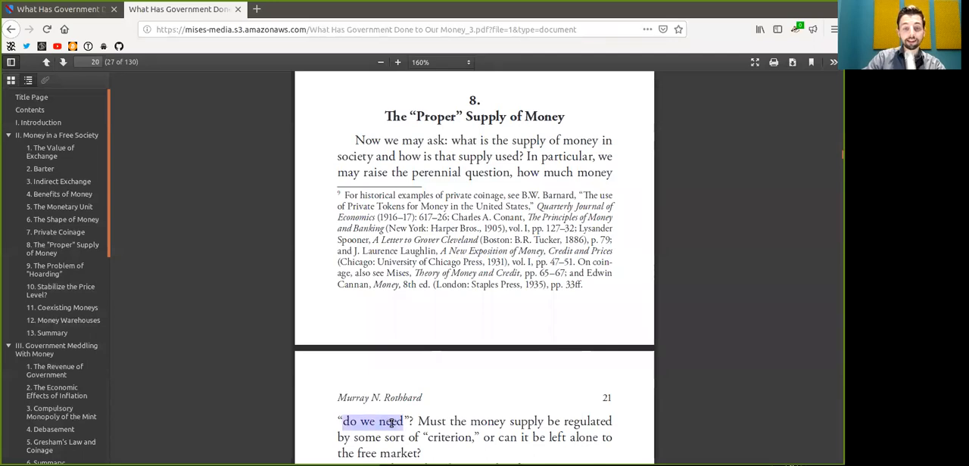
{"action": "scroll", "scroll_direction": "down", "scroll_amount": 3}
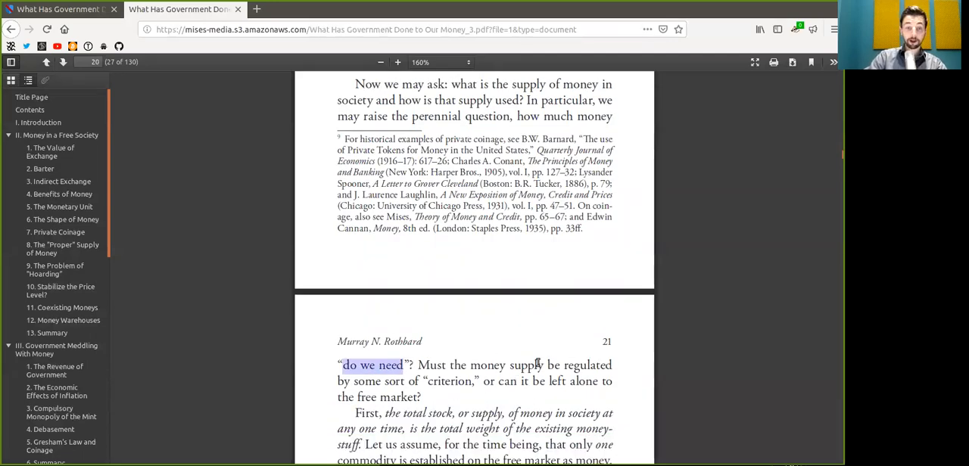
{"action": "mouse_move", "coordinate": [391, 393]}
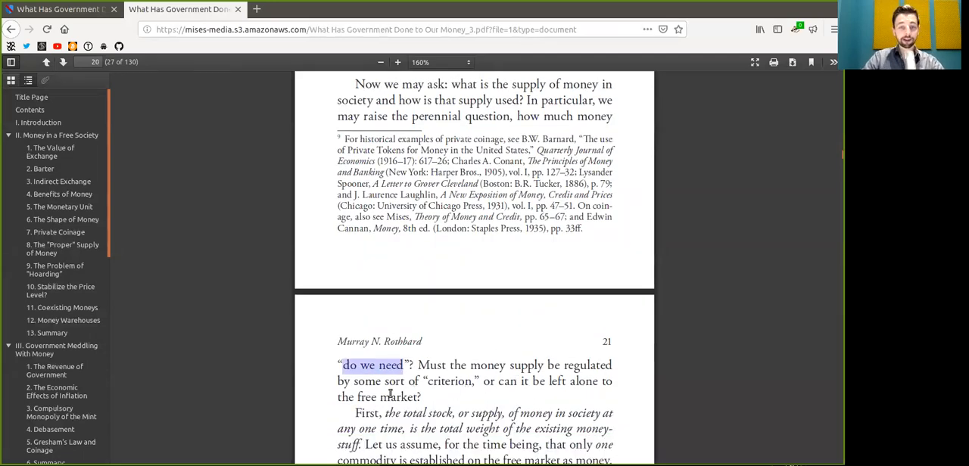
{"action": "double_click", "coordinate": [449, 381]}
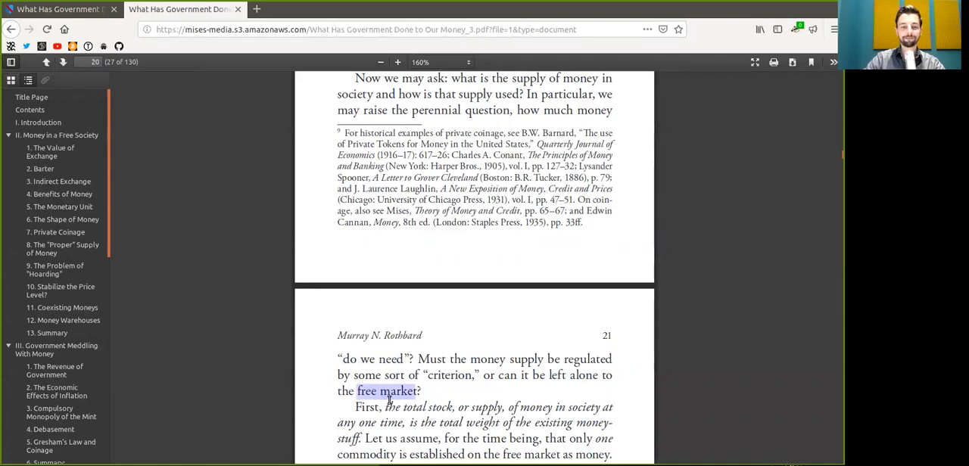
Step: Scroll to page 21 and select 'commodity', 'gold' and the second 'commodity'
{"action": "scroll", "scroll_direction": "down", "scroll_amount": 3}
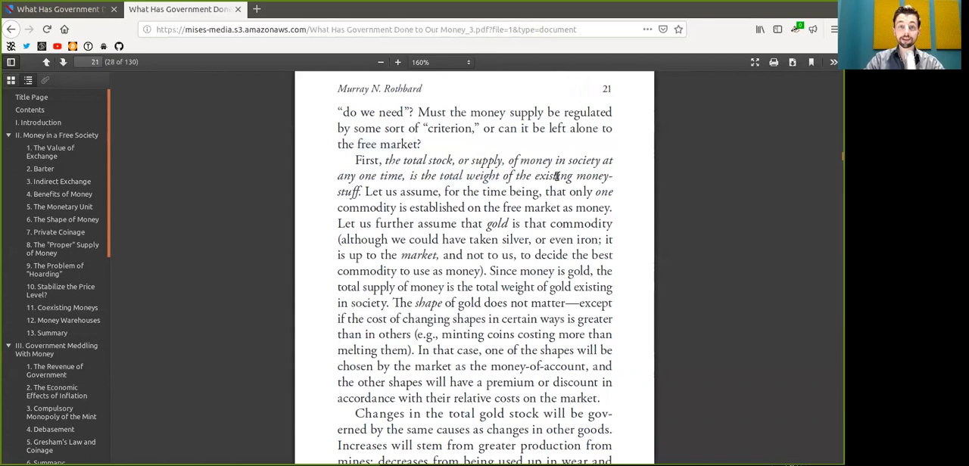
{"action": "left_click_drag", "start_coordinate": [535, 175], "coordinate": [613, 176]}
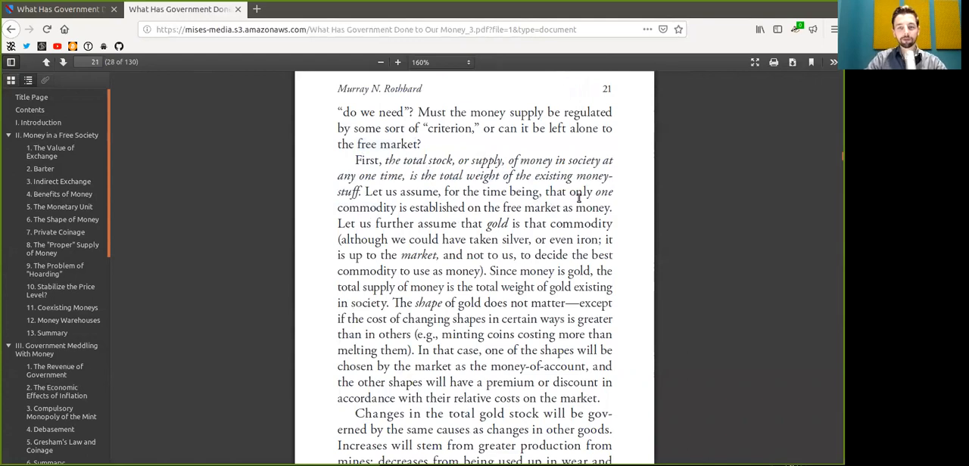
{"action": "double_click", "coordinate": [364, 208]}
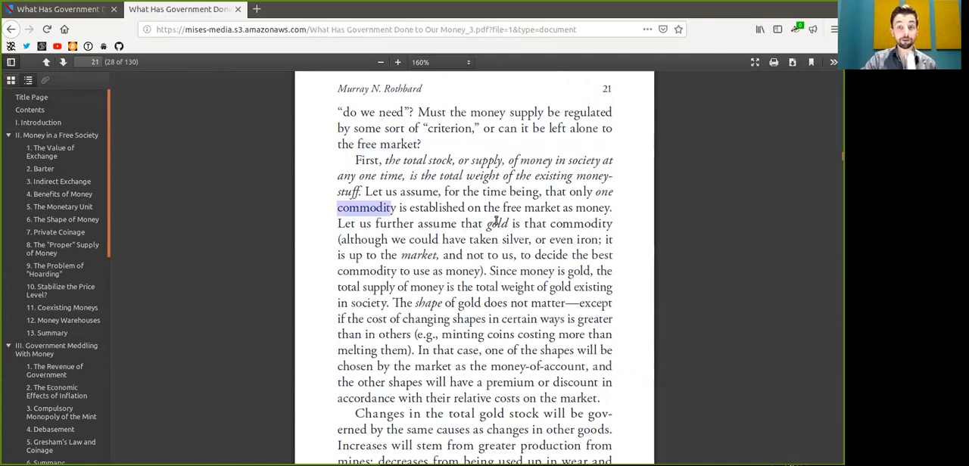
{"action": "double_click", "coordinate": [495, 223]}
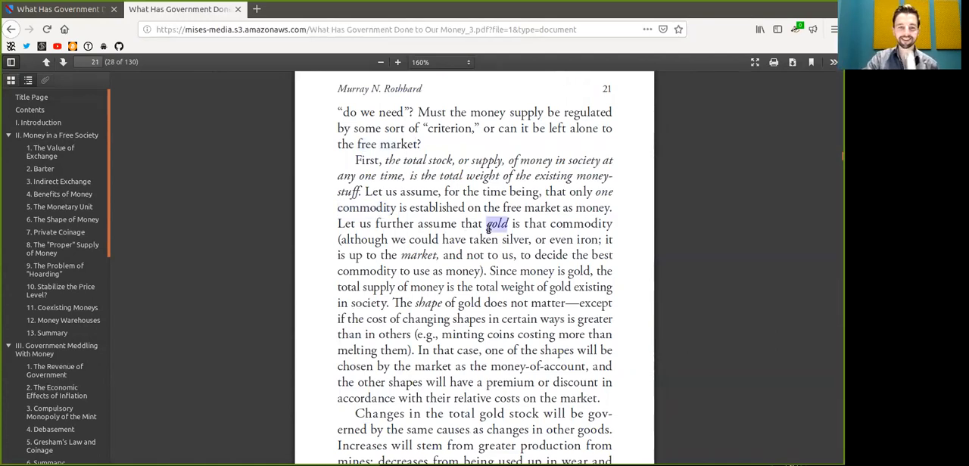
{"action": "double_click", "coordinate": [581, 223]}
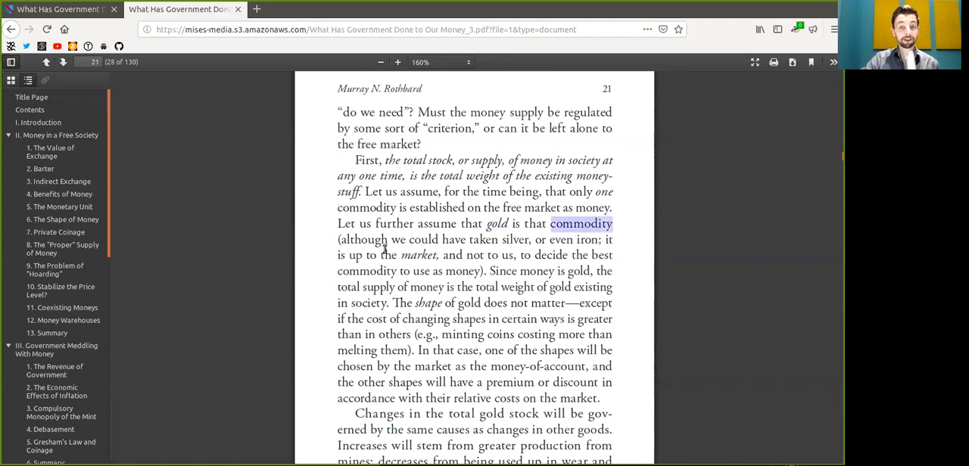
{"action": "double_click", "coordinate": [514, 239]}
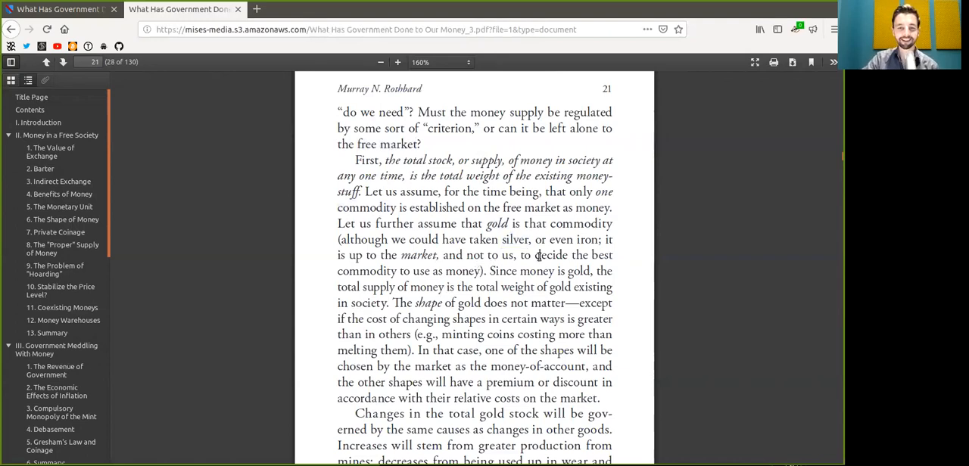
Step: Scroll down and select 'gold', 'money' and 'existing' on page 21
{"action": "scroll", "scroll_direction": "down", "scroll_amount": 3}
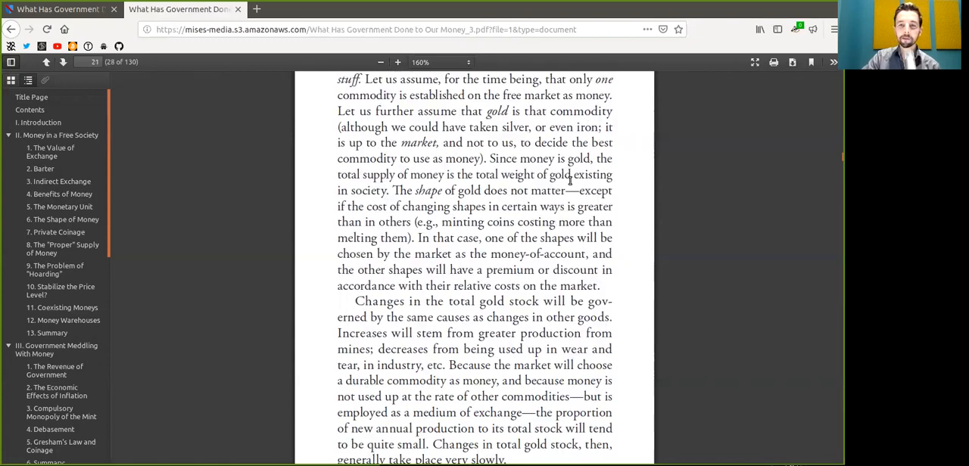
{"action": "double_click", "coordinate": [578, 159]}
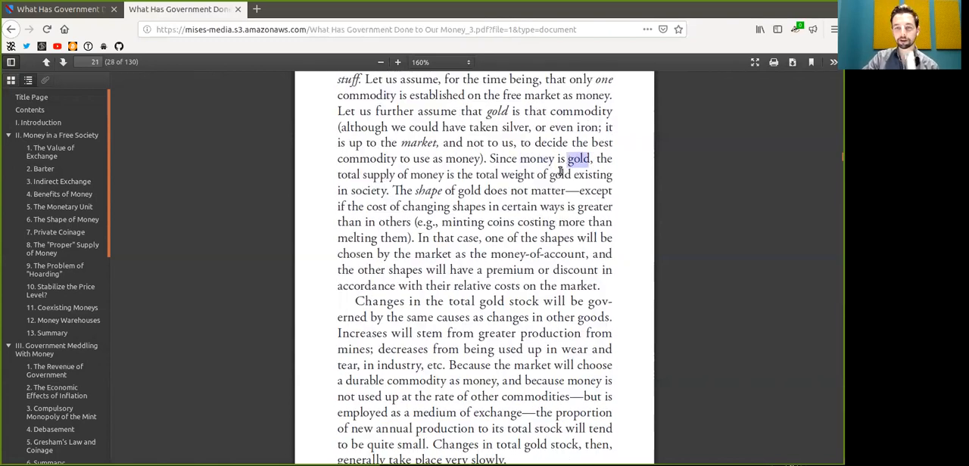
{"action": "double_click", "coordinate": [426, 174]}
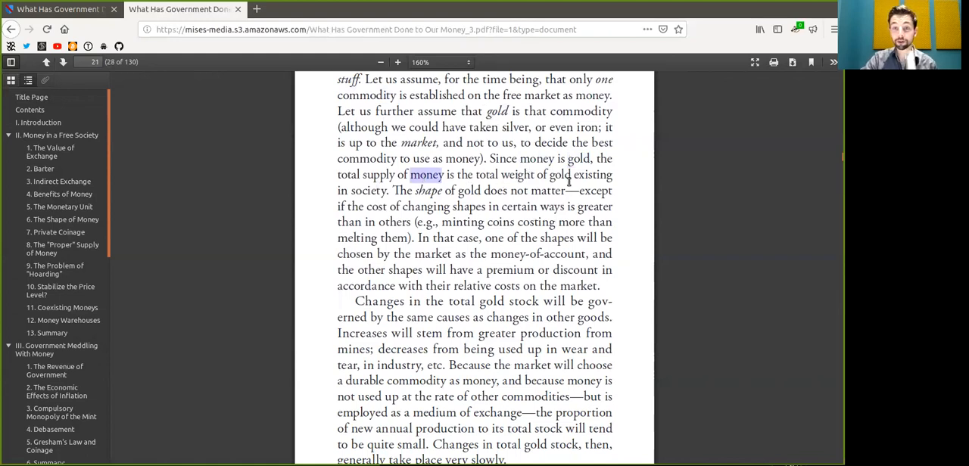
{"action": "double_click", "coordinate": [593, 175]}
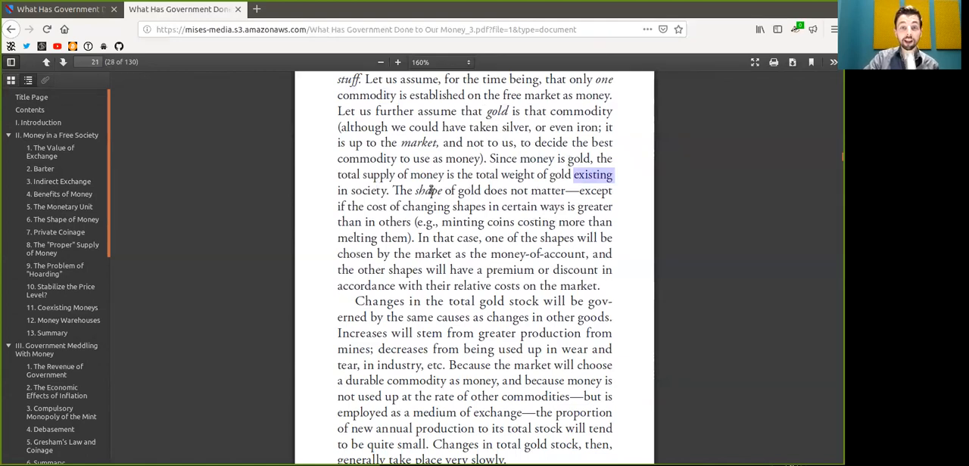
{"action": "double_click", "coordinate": [468, 190]}
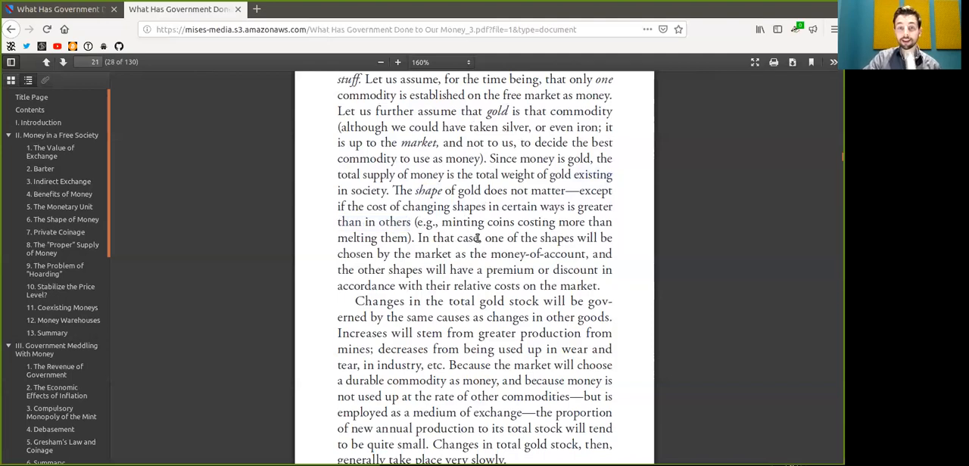
Step: Select 'chosen', 'discount' and the phrase 'relative costs on the market'
{"action": "double_click", "coordinate": [557, 238]}
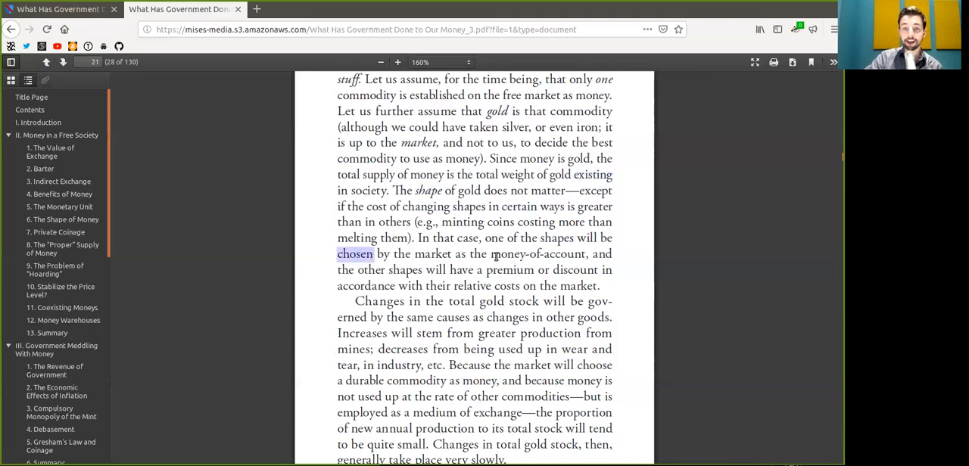
{"action": "double_click", "coordinate": [537, 253]}
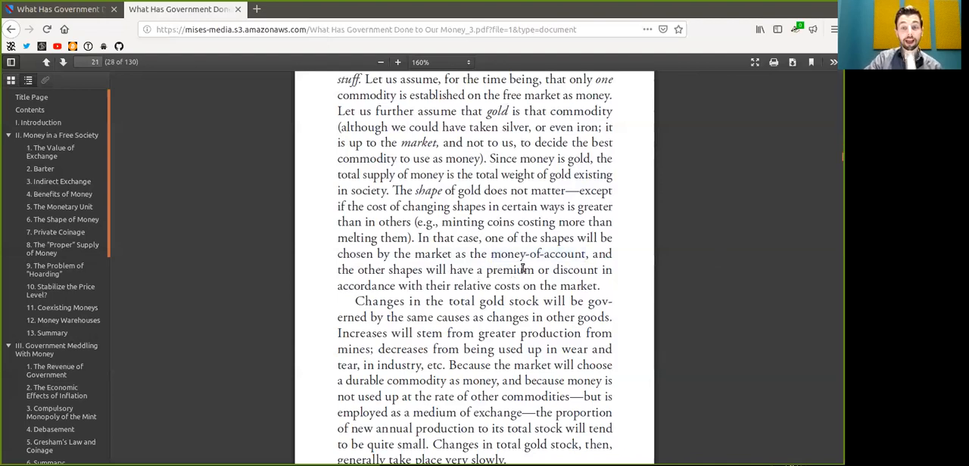
{"action": "double_click", "coordinate": [575, 269]}
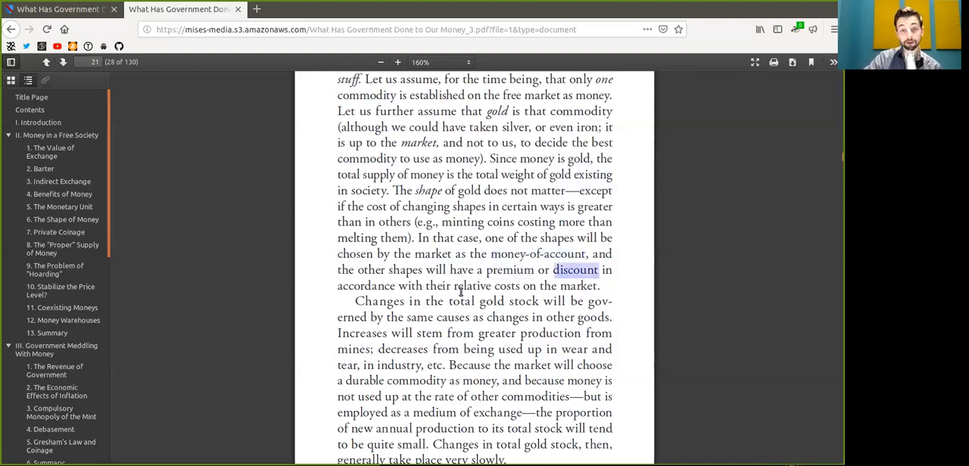
{"action": "left_click", "coordinate": [472, 286]}
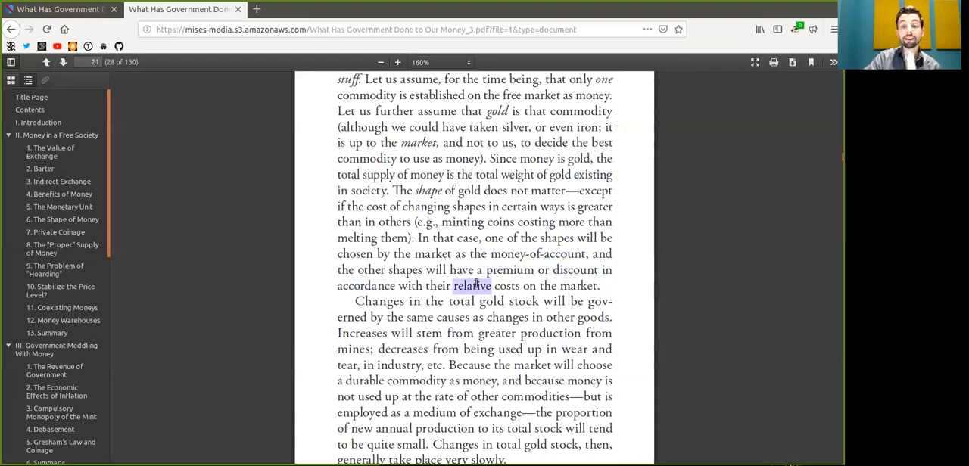
{"action": "left_click_drag", "start_coordinate": [454, 287], "coordinate": [598, 286]}
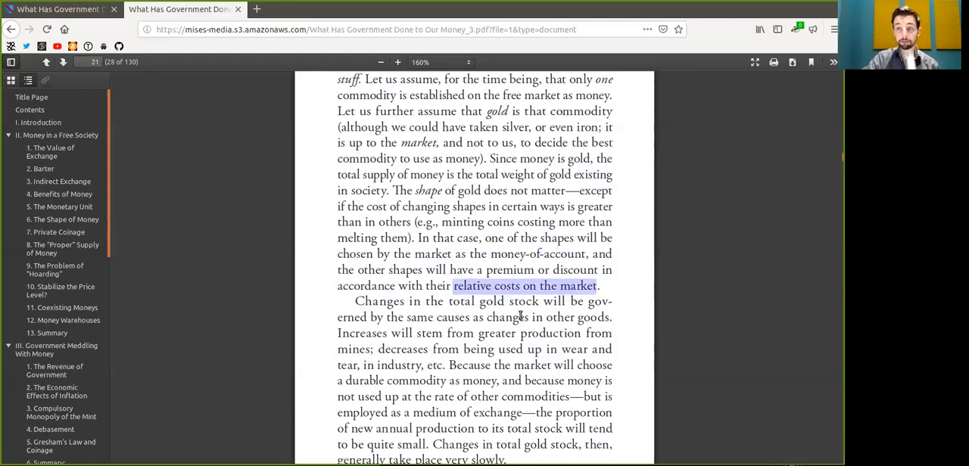
Step: Mark 'Increases', 'durable', 'total stock' and 'quite small', then scroll to page 22
{"action": "scroll", "scroll_direction": "down", "scroll_amount": 3}
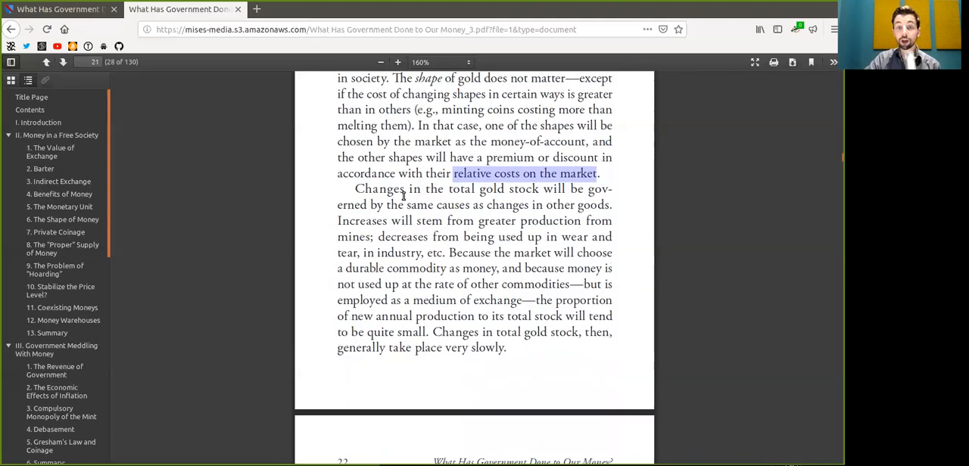
{"action": "double_click", "coordinate": [476, 189]}
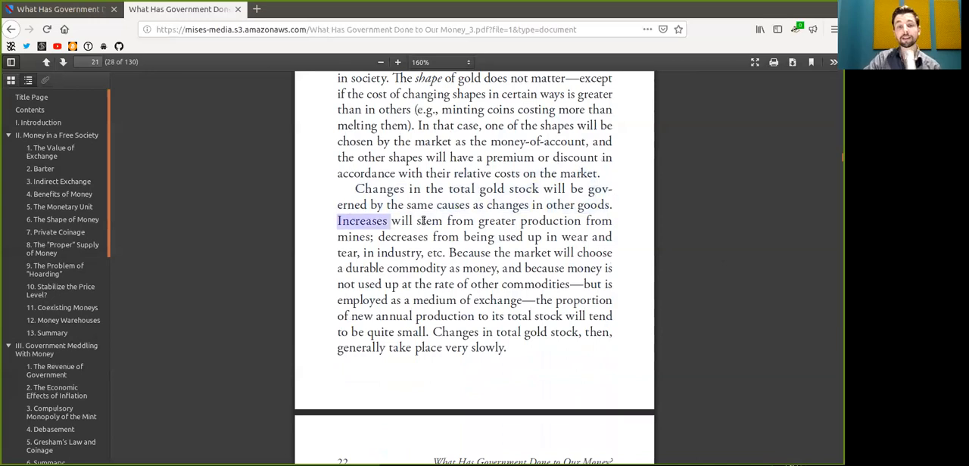
{"action": "double_click", "coordinate": [496, 220]}
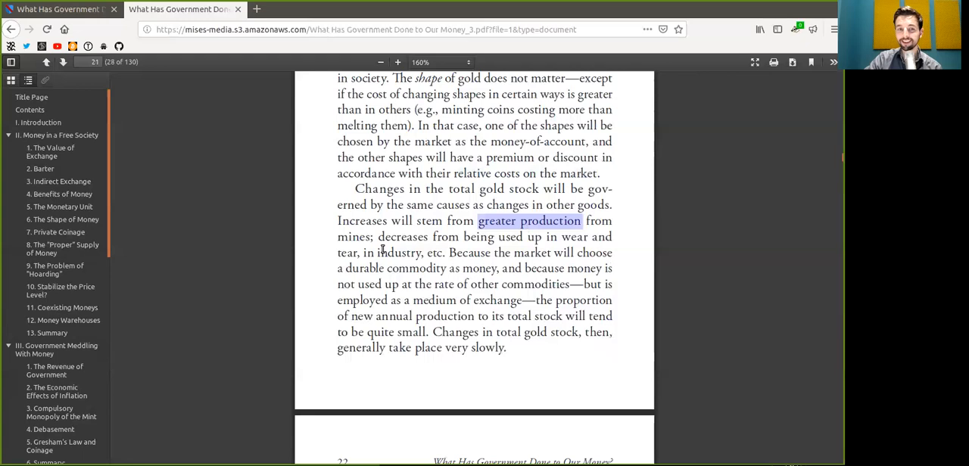
{"action": "double_click", "coordinate": [353, 237]}
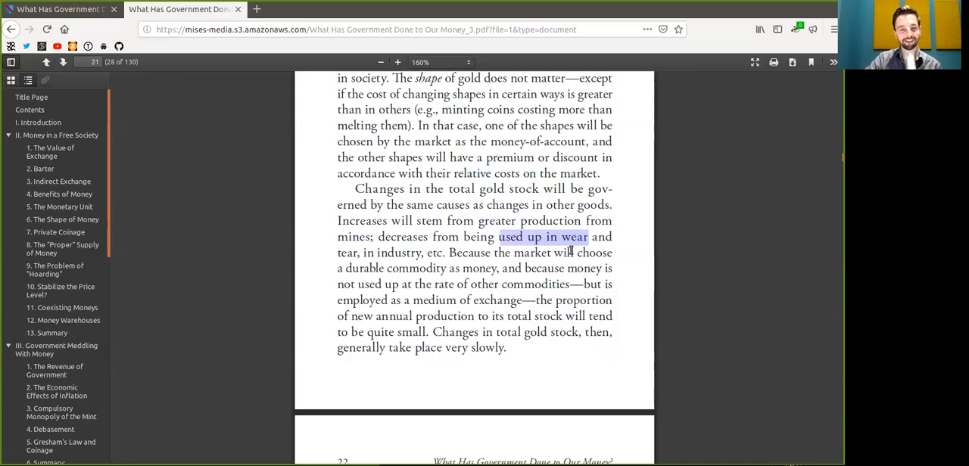
{"action": "mouse_move", "coordinate": [409, 255]}
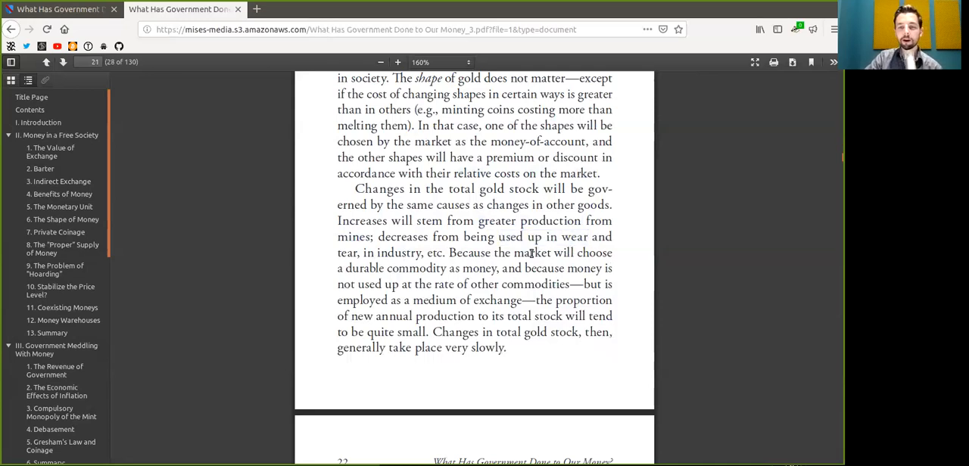
{"action": "double_click", "coordinate": [364, 268]}
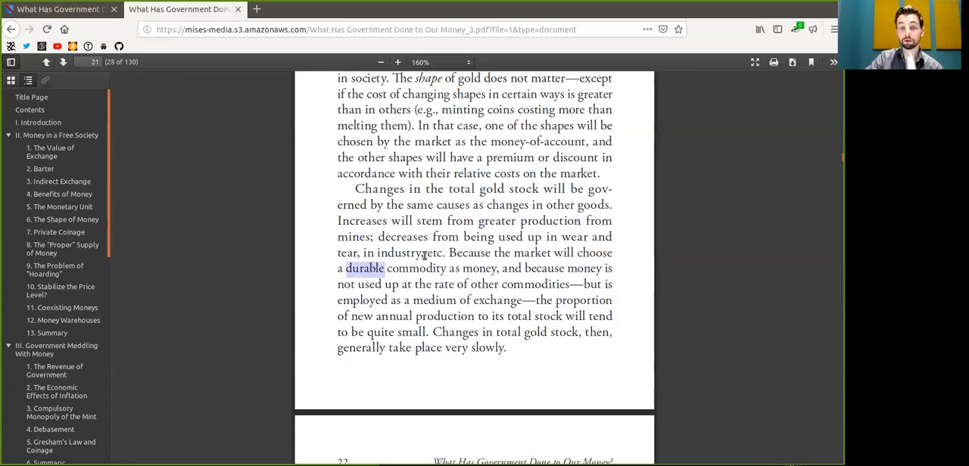
{"action": "left_click_drag", "start_coordinate": [347, 268], "coordinate": [445, 268]}
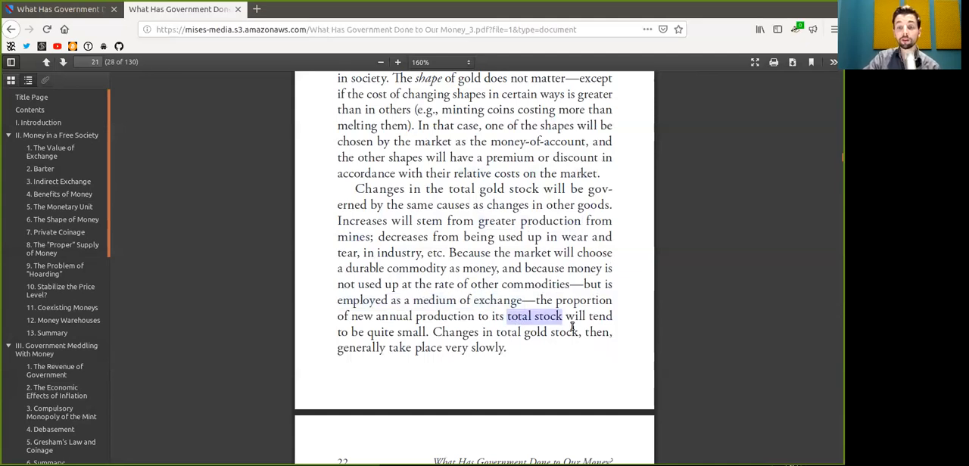
{"action": "left_click_drag", "start_coordinate": [508, 316], "coordinate": [574, 317]}
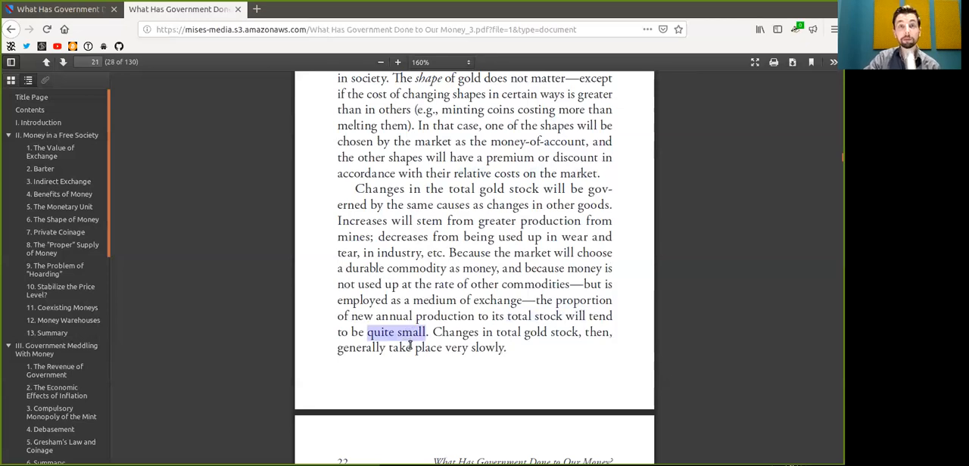
{"action": "scroll", "scroll_direction": "down", "scroll_amount": 3}
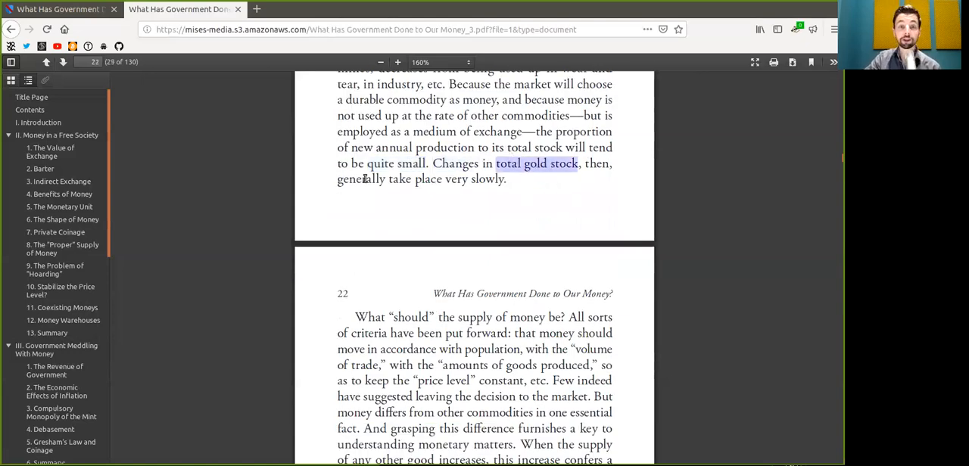
Step: Mark 'price level', 'constant' and 'decision to the market' near page 22's top
{"action": "left_click_drag", "start_coordinate": [338, 179], "coordinate": [469, 179]}
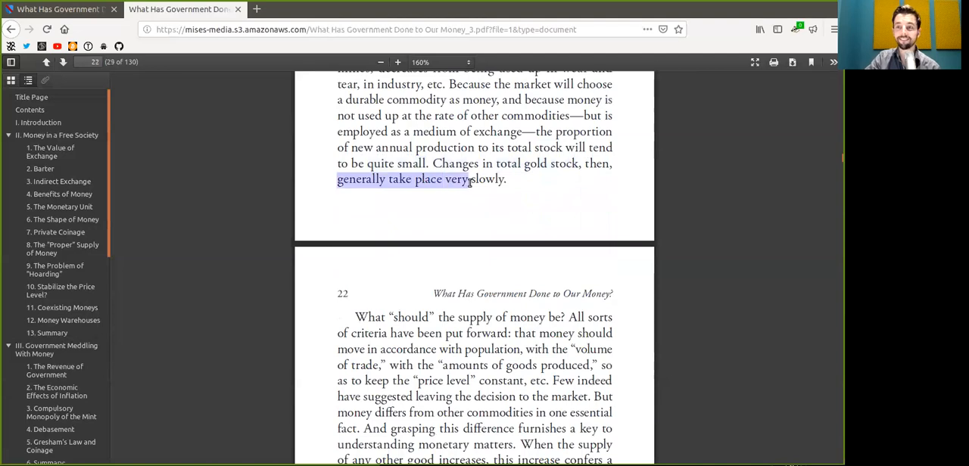
{"action": "scroll", "scroll_direction": "down", "scroll_amount": 3}
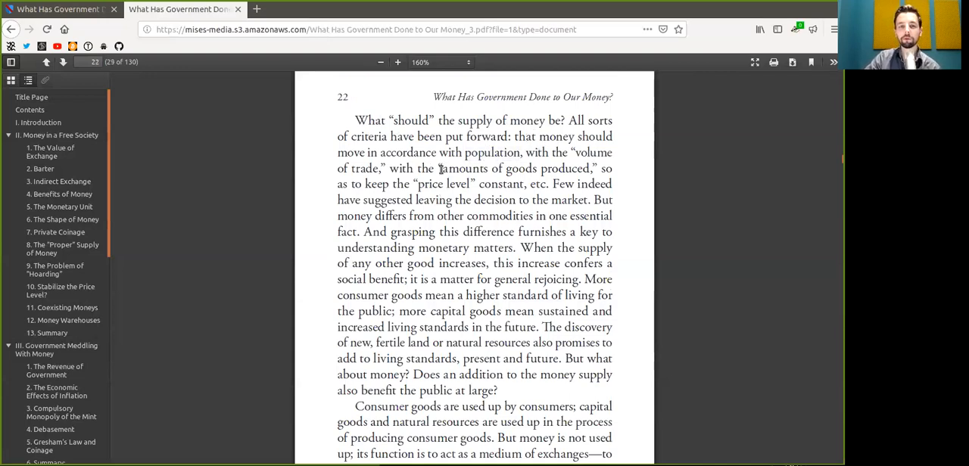
{"action": "left_click_drag", "start_coordinate": [441, 168], "coordinate": [509, 168]}
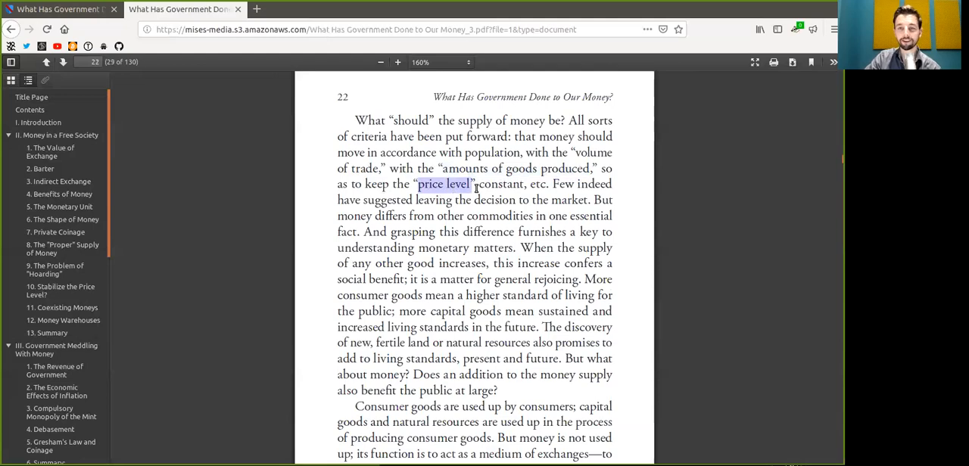
{"action": "double_click", "coordinate": [501, 184]}
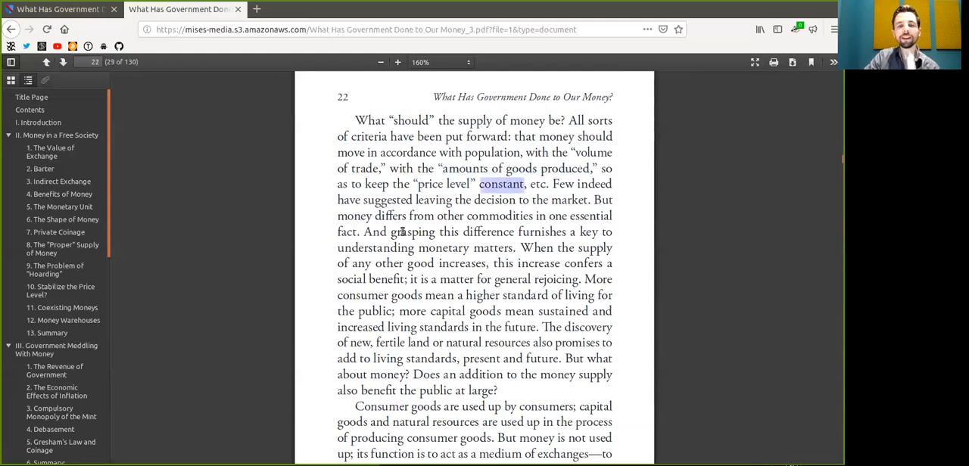
{"action": "double_click", "coordinate": [495, 200]}
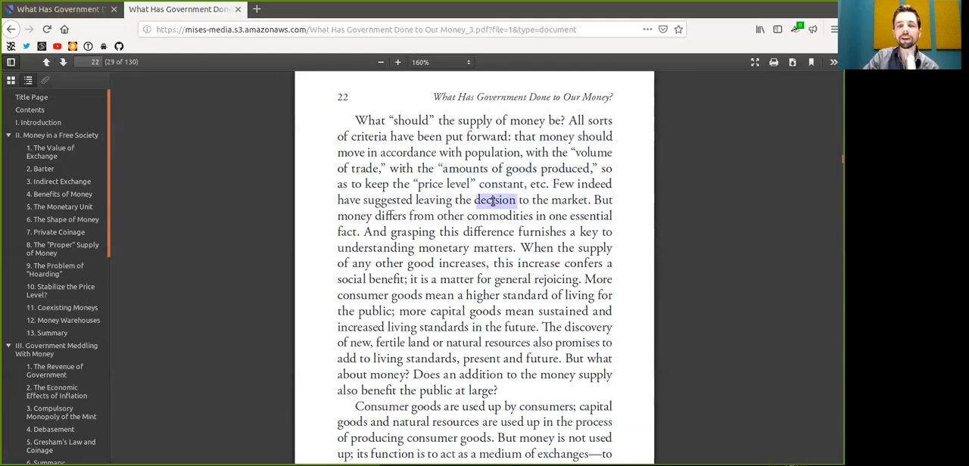
{"action": "left_click_drag", "start_coordinate": [491, 199], "coordinate": [589, 199]}
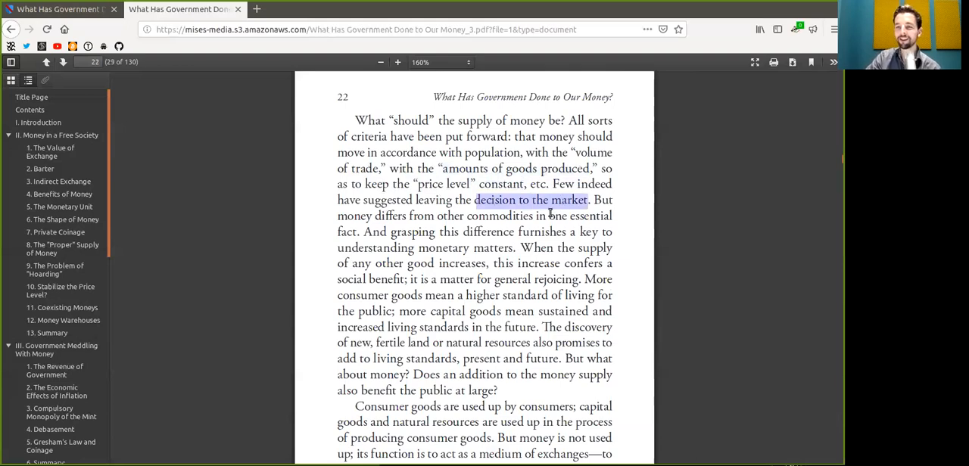
{"action": "mouse_move", "coordinate": [369, 213]}
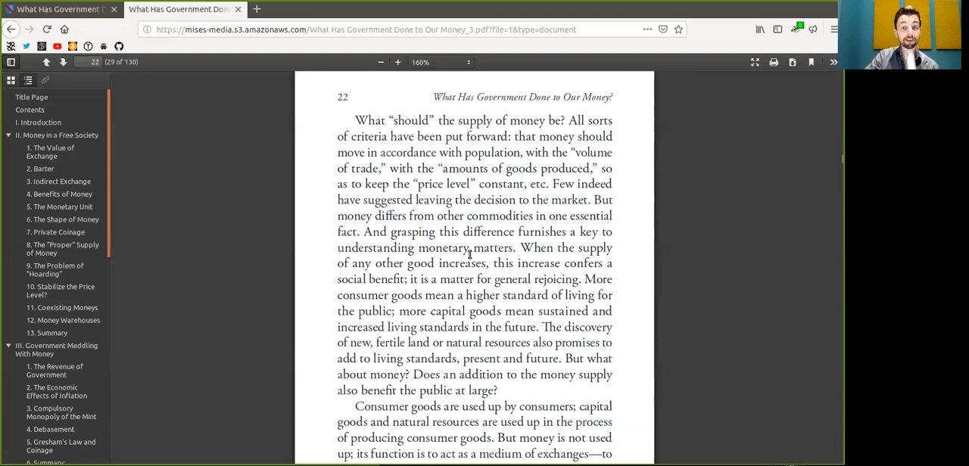
{"action": "mouse_move", "coordinate": [575, 234]}
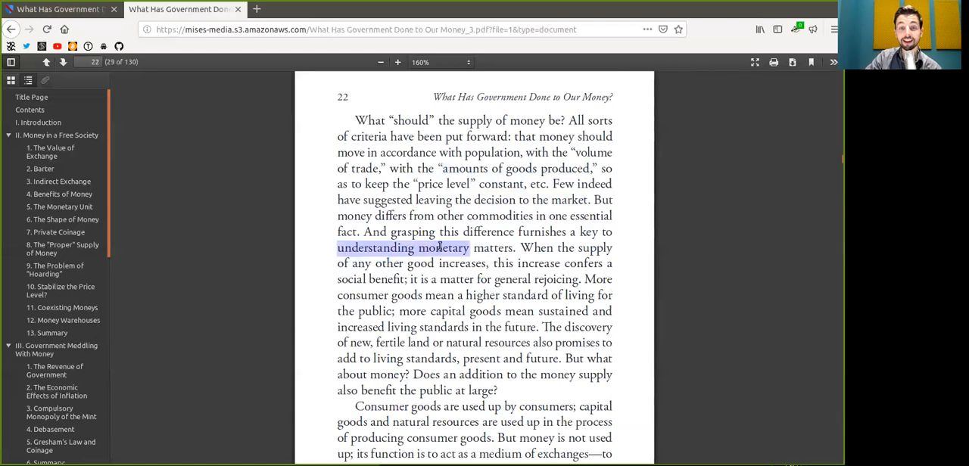
Step: Mark 'general rejoicing', 'consumer', 'public', 'capital goods mean' and 'future'
{"action": "scroll", "scroll_direction": "down", "scroll_amount": 3}
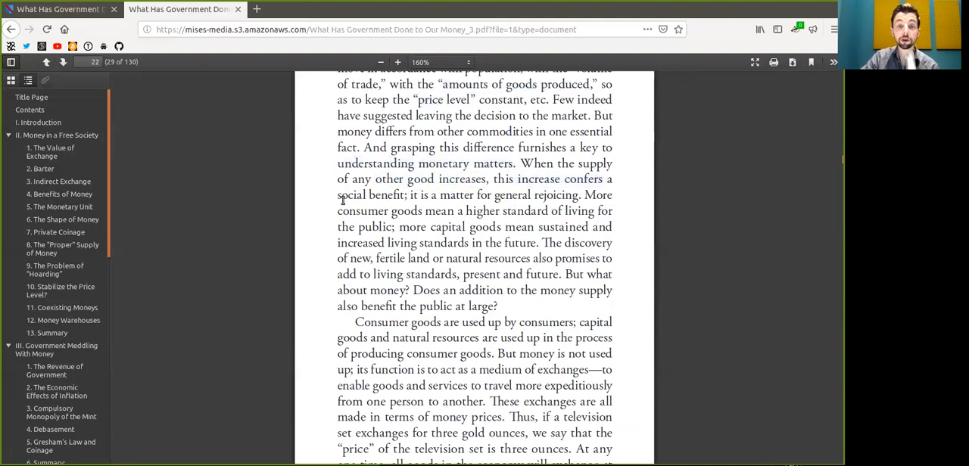
{"action": "double_click", "coordinate": [369, 194]}
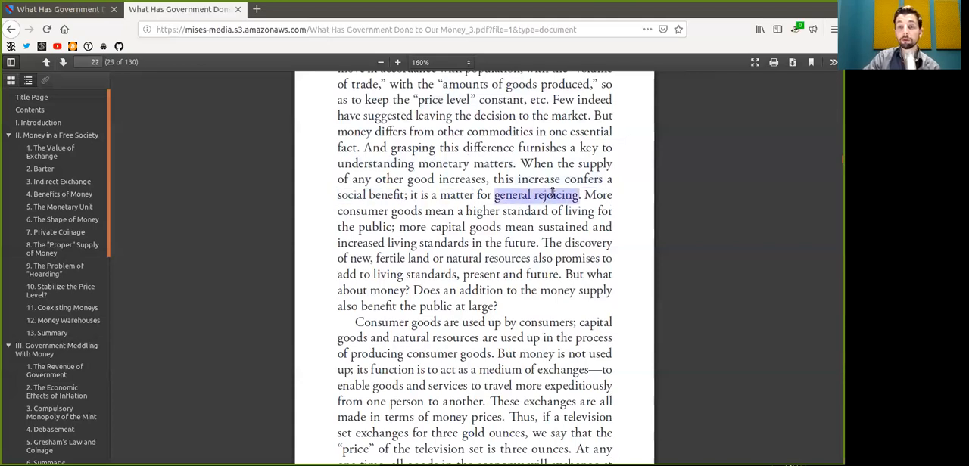
{"action": "mouse_move", "coordinate": [401, 231]}
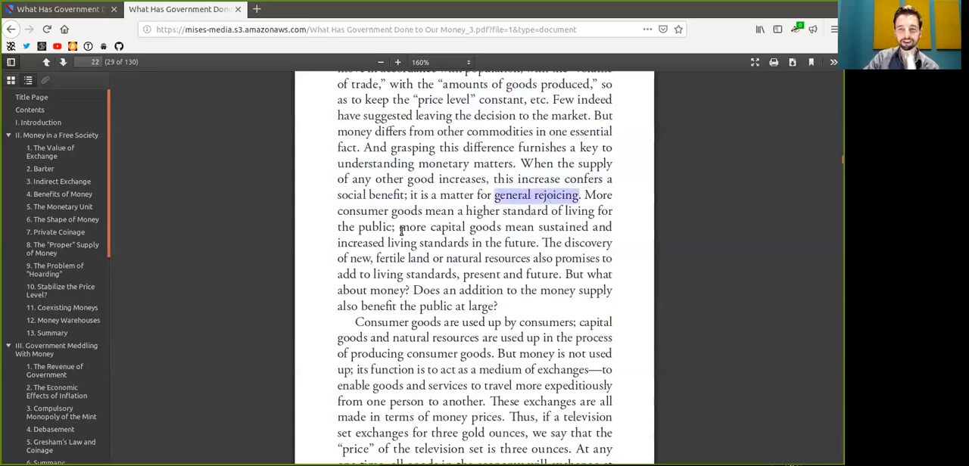
{"action": "double_click", "coordinate": [361, 210]}
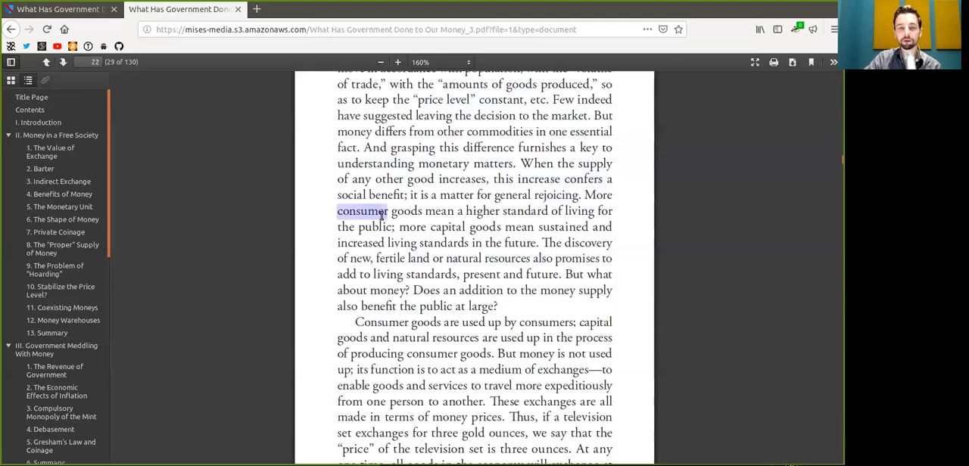
{"action": "left_click_drag", "start_coordinate": [337, 211], "coordinate": [594, 211]}
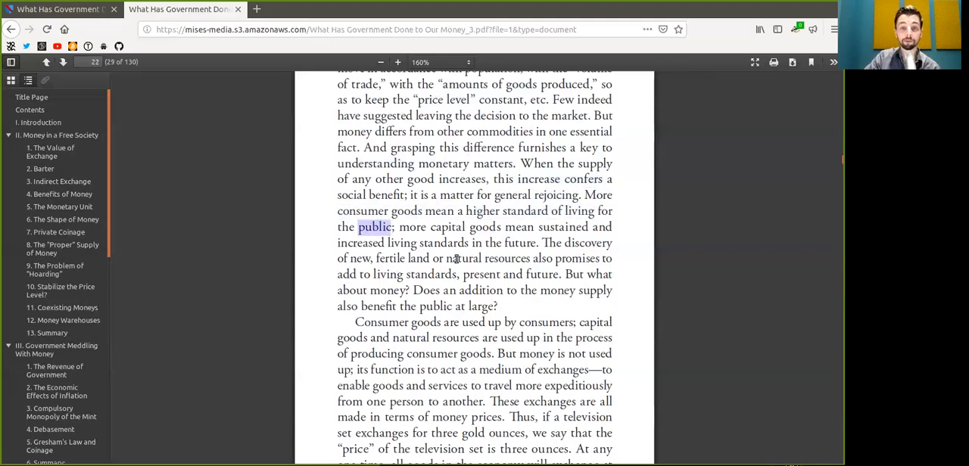
{"action": "left_click_drag", "start_coordinate": [431, 227], "coordinate": [534, 227]}
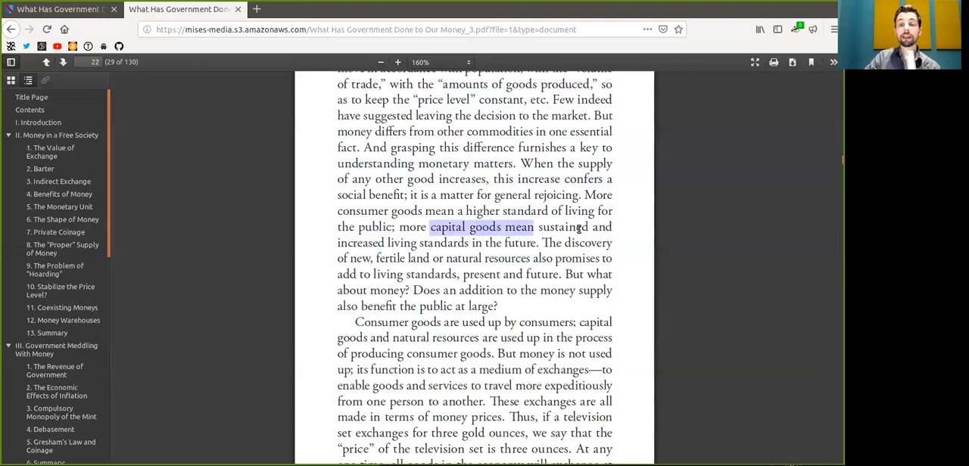
{"action": "left_click_drag", "start_coordinate": [535, 227], "coordinate": [386, 243]}
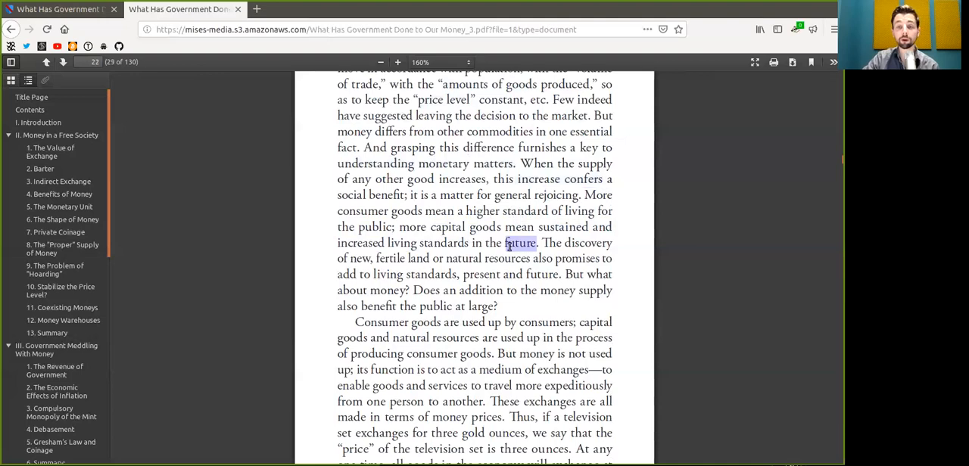
Step: Mark 'promises', 'living standards', 'future', 'money' and 'benefit the public at large'
{"action": "double_click", "coordinate": [589, 243]}
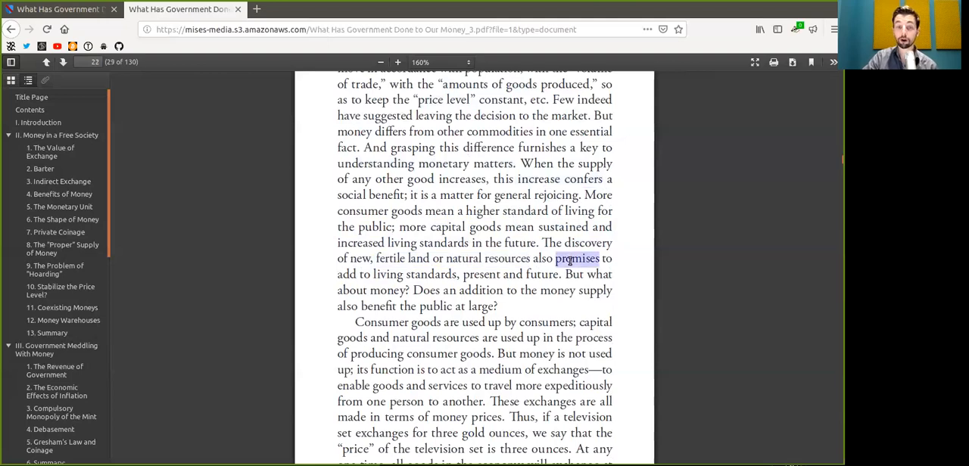
{"action": "double_click", "coordinate": [414, 274]}
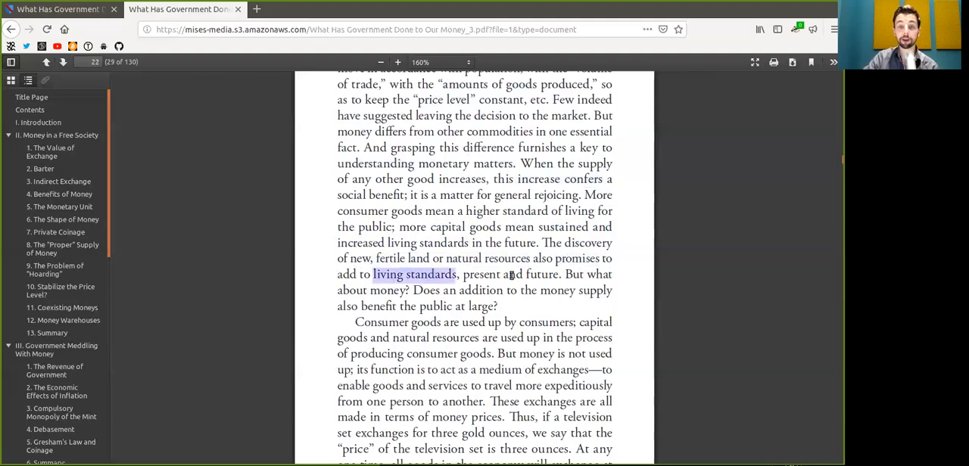
{"action": "double_click", "coordinate": [542, 274]}
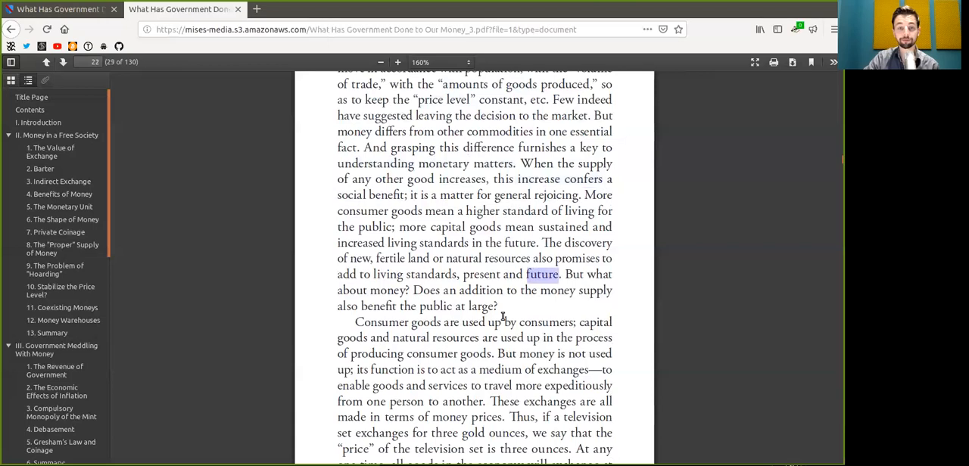
{"action": "double_click", "coordinate": [387, 290]}
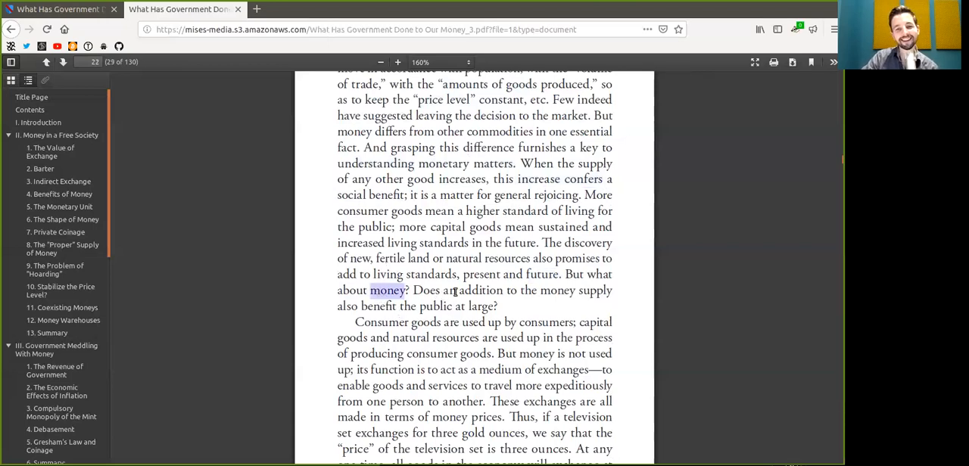
{"action": "double_click", "coordinate": [480, 290]}
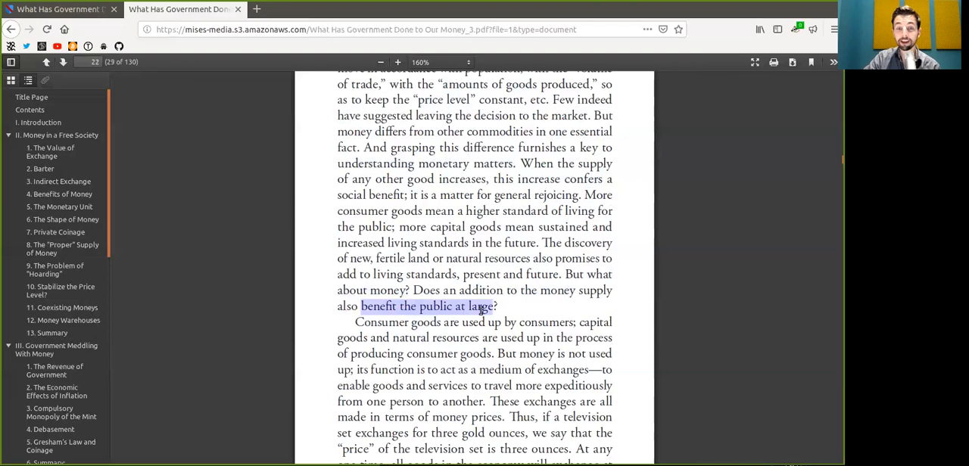
Step: Mark 'not' and 'medium of exchanges', clearing the earlier selections
{"action": "scroll", "scroll_direction": "down", "scroll_amount": 3}
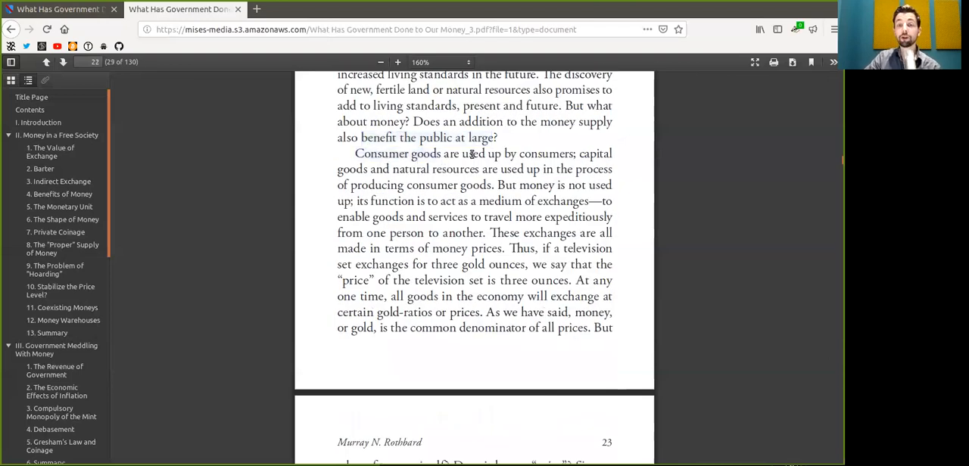
{"action": "double_click", "coordinate": [545, 154]}
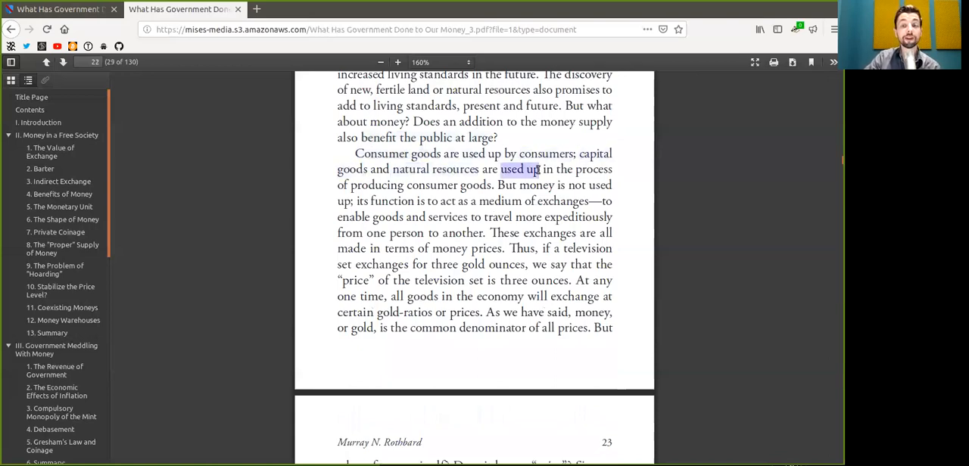
{"action": "left_click", "coordinate": [378, 192]}
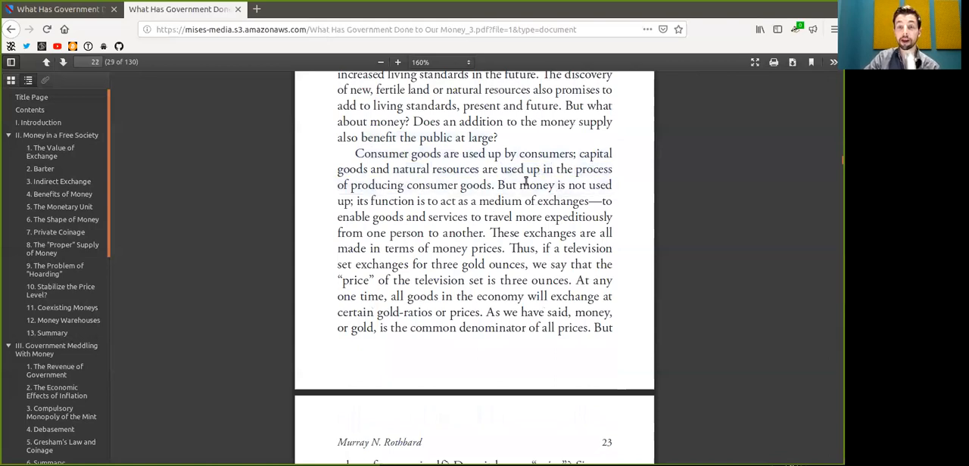
{"action": "double_click", "coordinate": [577, 185]}
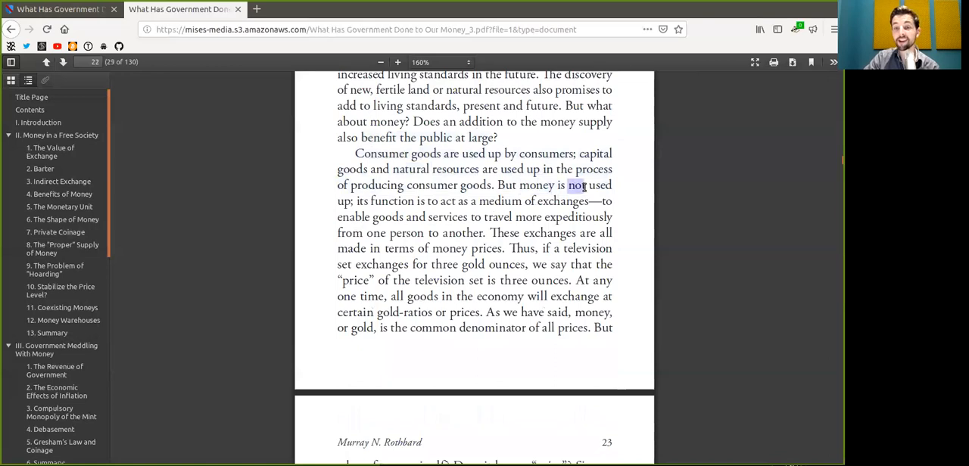
{"action": "left_click_drag", "start_coordinate": [566, 185], "coordinate": [352, 200]}
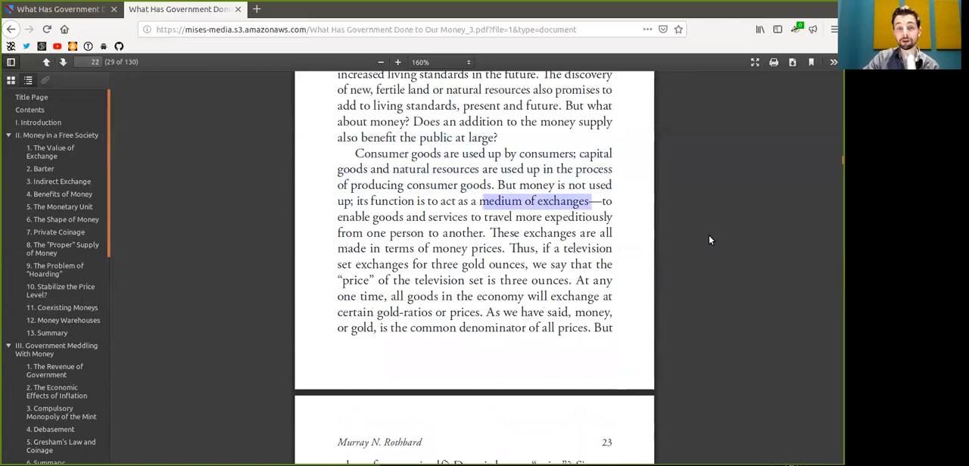
{"action": "left_click", "coordinate": [443, 218]}
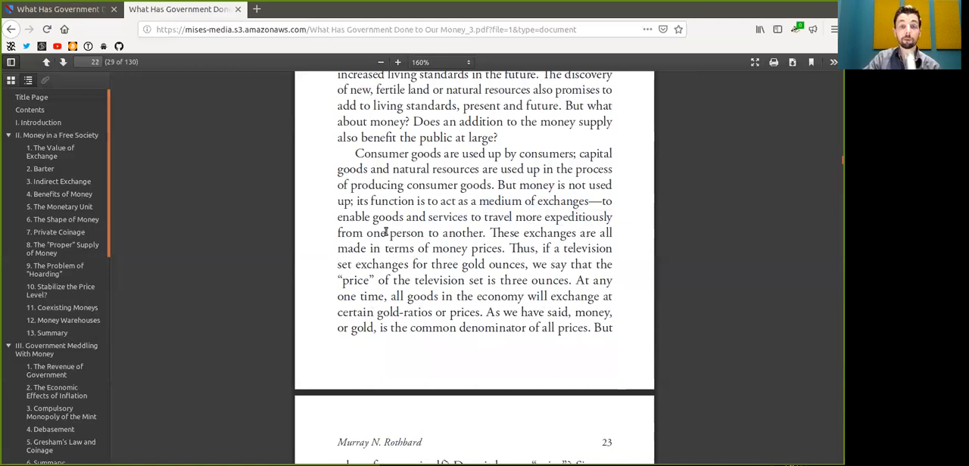
Step: Mark 'another', 'exchanges', 'Thus', 'three gold ounces' and 'three ounces'
{"action": "double_click", "coordinate": [463, 233]}
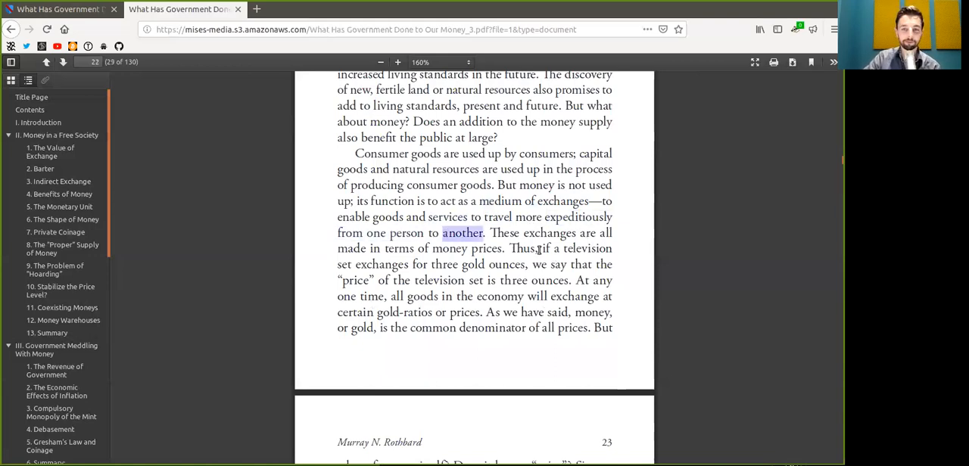
{"action": "double_click", "coordinate": [548, 232]}
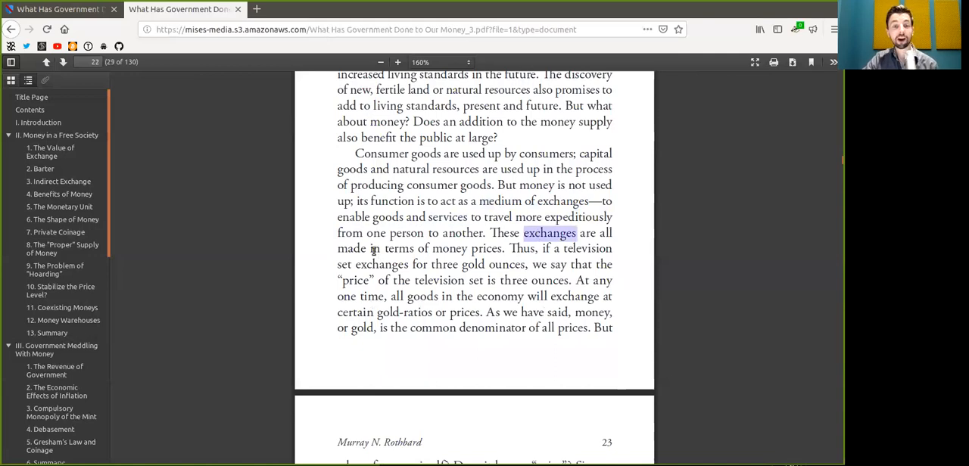
{"action": "double_click", "coordinate": [449, 249]}
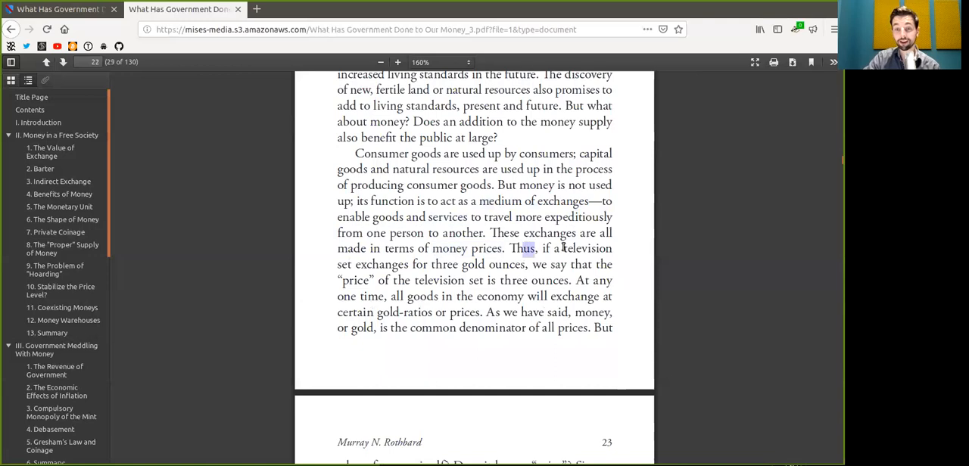
{"action": "double_click", "coordinate": [381, 264]}
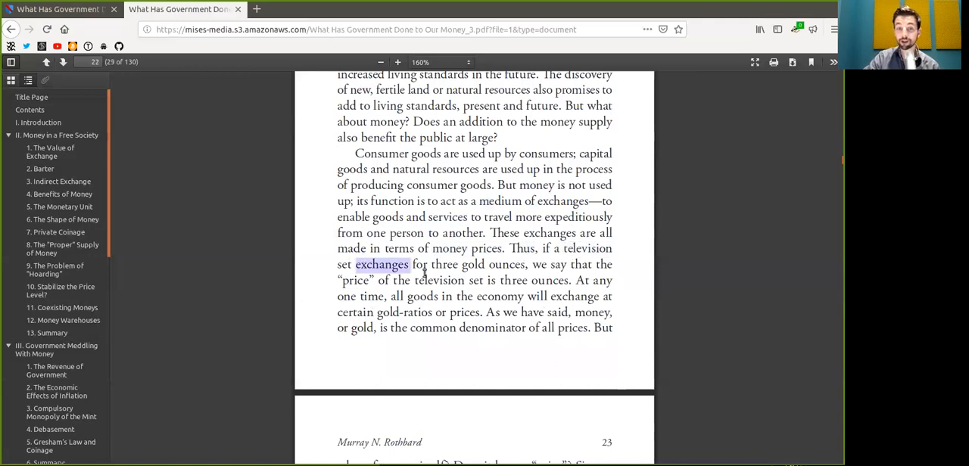
{"action": "left_click_drag", "start_coordinate": [432, 264], "coordinate": [524, 264]}
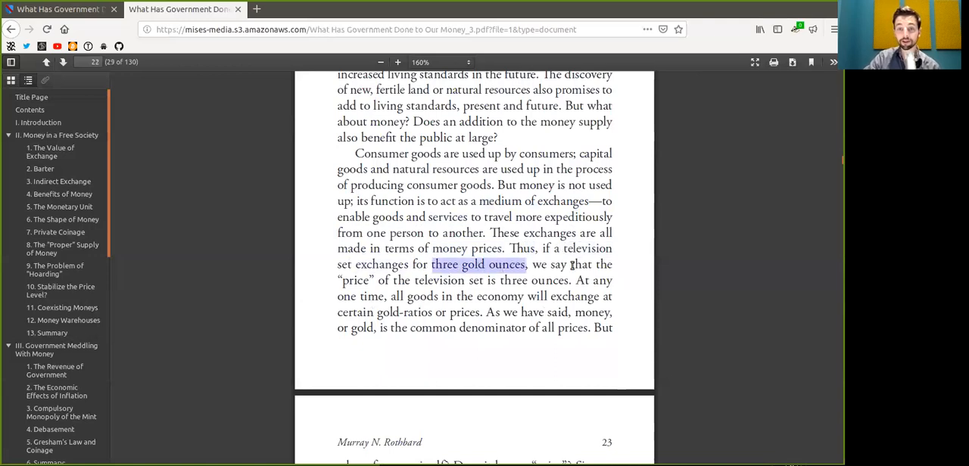
{"action": "double_click", "coordinate": [355, 280]}
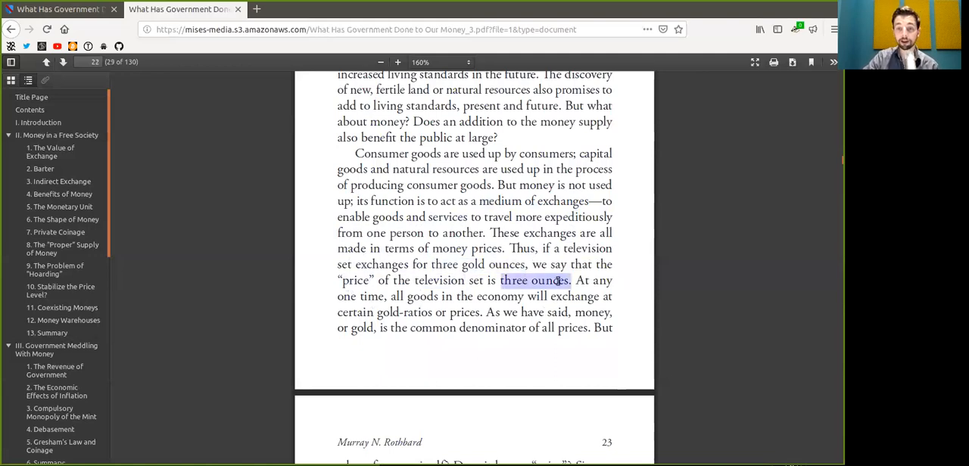
Step: Mark 'all goods' and scroll down to page 23's header
{"action": "scroll", "scroll_direction": "down", "scroll_amount": 3}
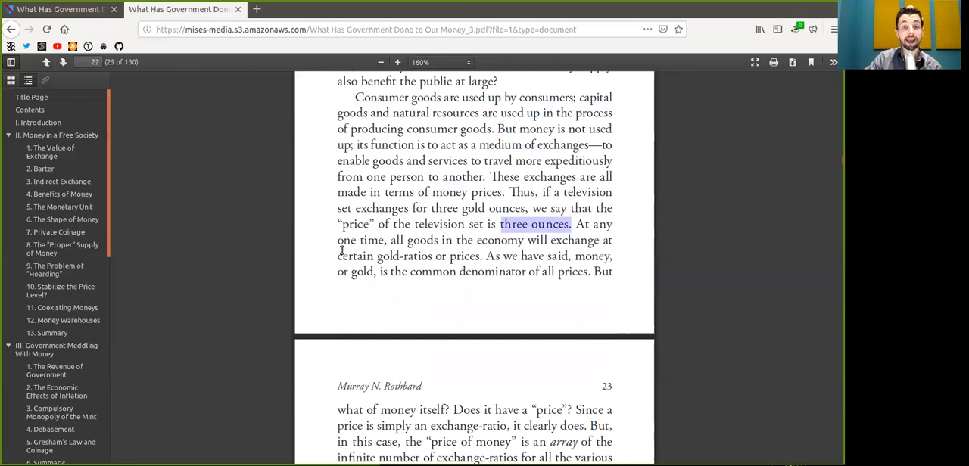
{"action": "double_click", "coordinate": [412, 240]}
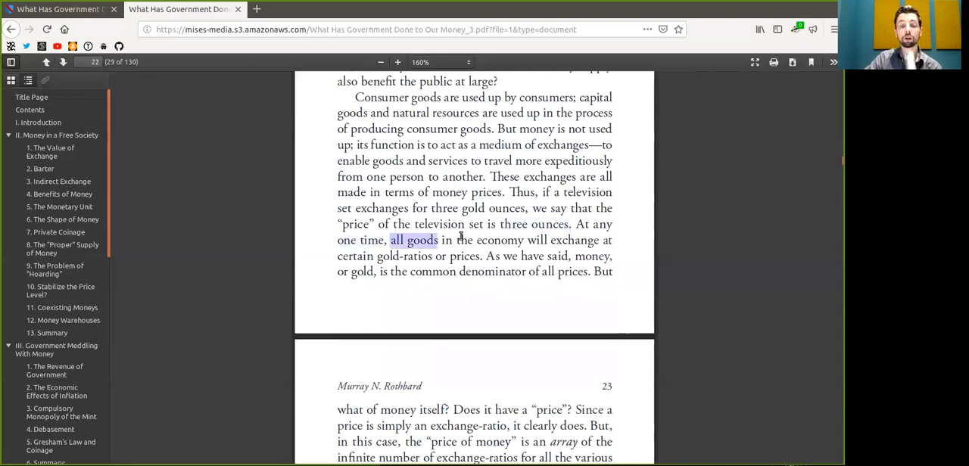
{"action": "double_click", "coordinate": [573, 240]}
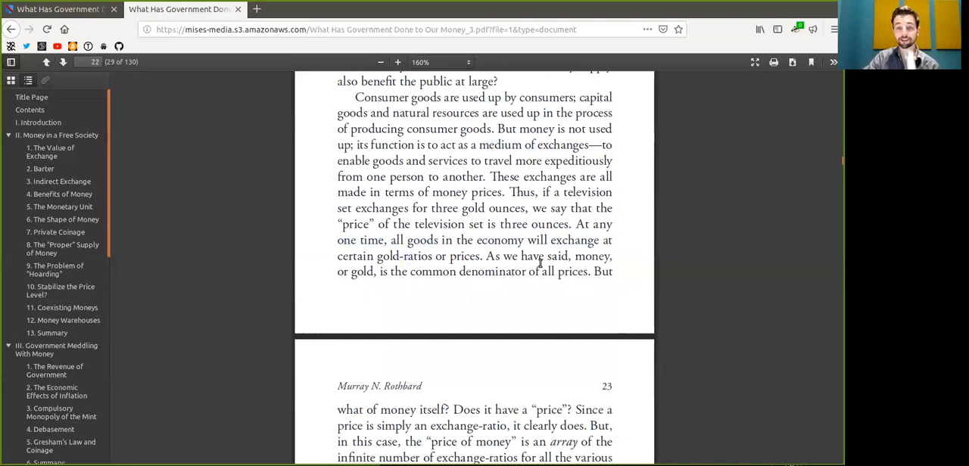
{"action": "scroll", "scroll_direction": "down", "scroll_amount": 3}
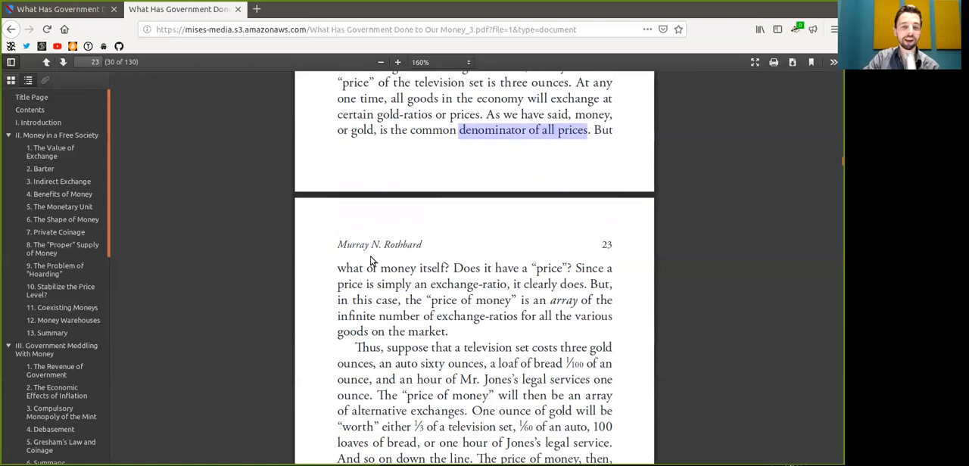
Step: Bring page 23 into view and select 'the' and 'market' in its opening paragraph
{"action": "scroll", "scroll_direction": "down", "scroll_amount": 3}
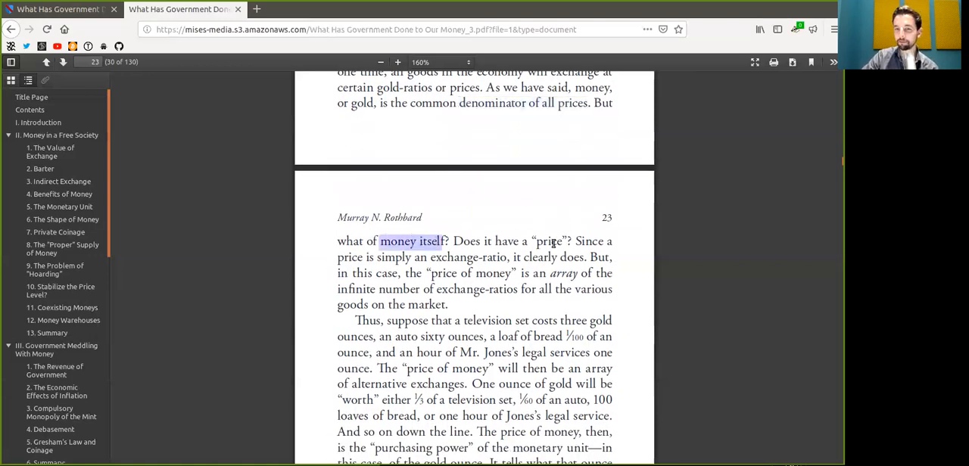
{"action": "scroll", "scroll_direction": "down", "scroll_amount": 3}
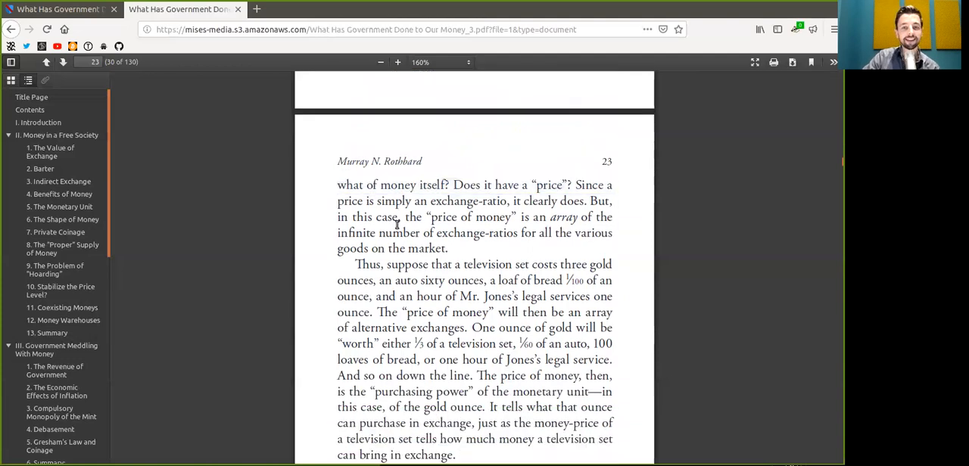
{"action": "double_click", "coordinate": [411, 217]}
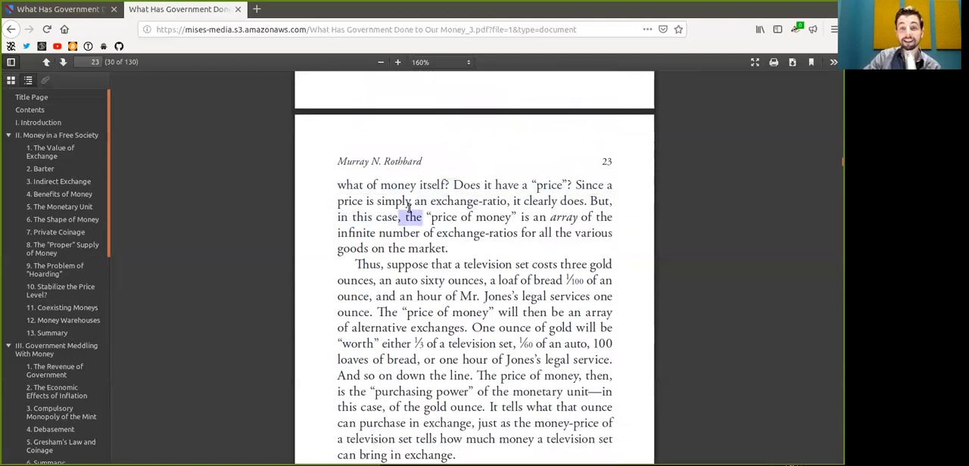
{"action": "double_click", "coordinate": [455, 200]}
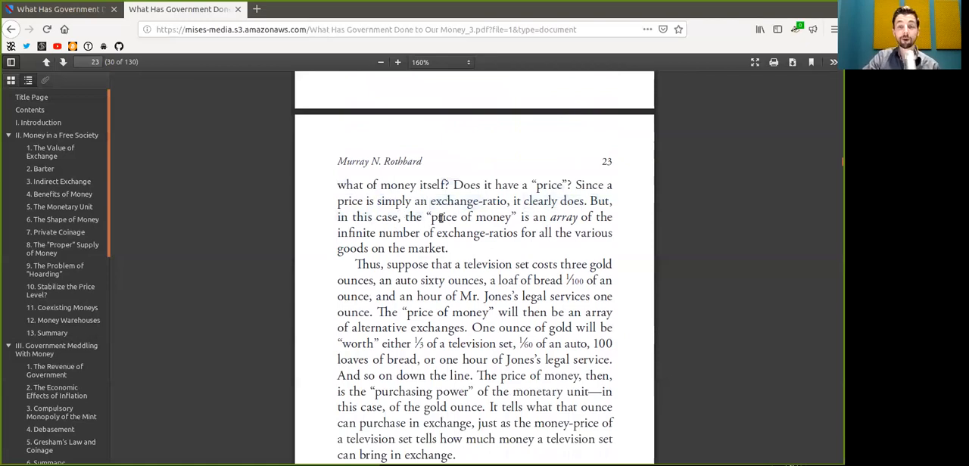
{"action": "double_click", "coordinate": [563, 217]}
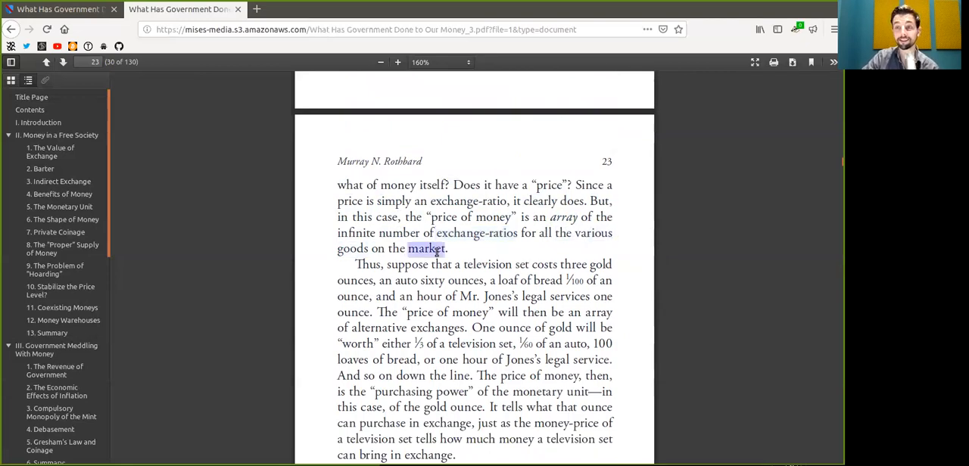
Step: Mark '1/100', 'price of money', 'alternative exchanges' and 'one hour of legal service'
{"action": "scroll", "scroll_direction": "down", "scroll_amount": 3}
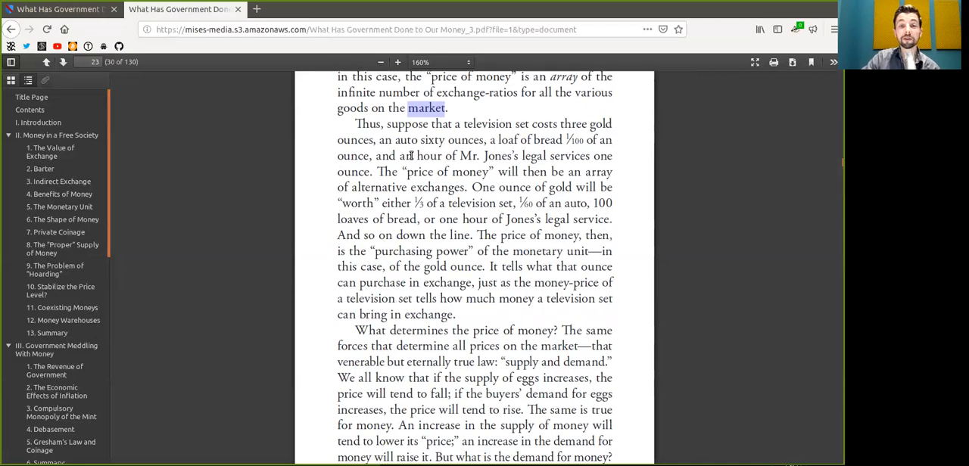
{"action": "double_click", "coordinate": [486, 124]}
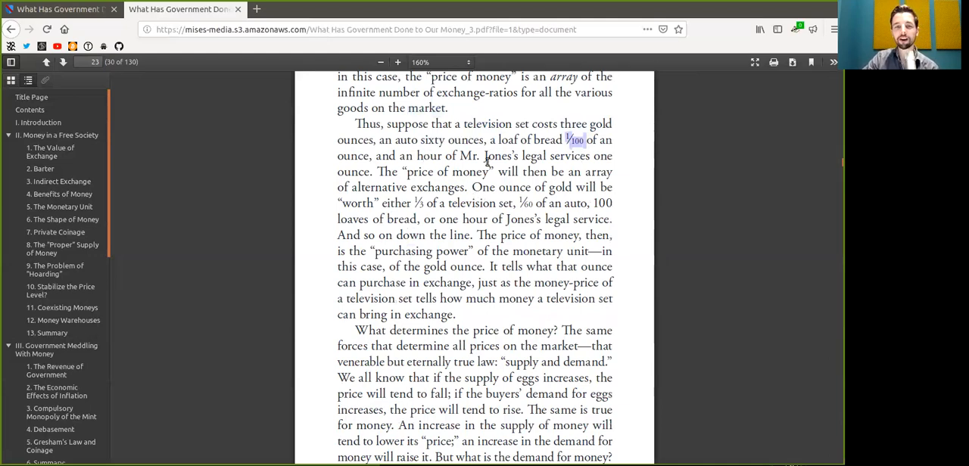
{"action": "double_click", "coordinate": [492, 156]}
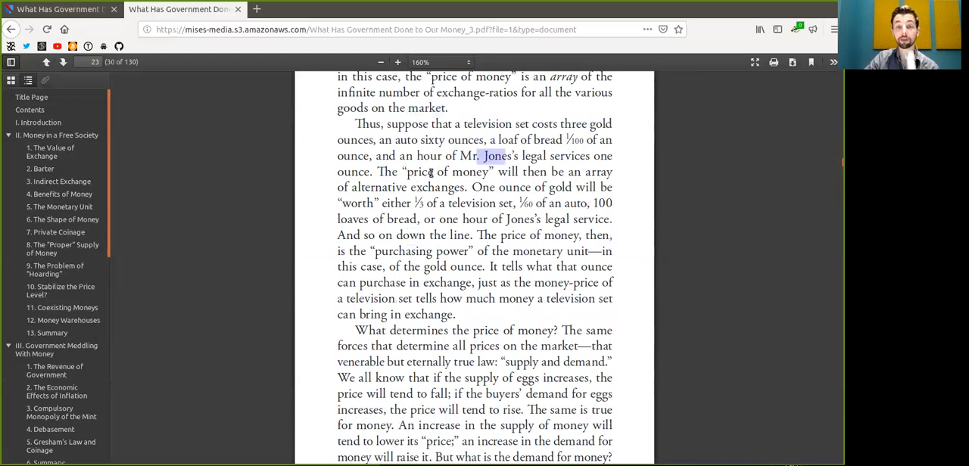
{"action": "double_click", "coordinate": [447, 172]}
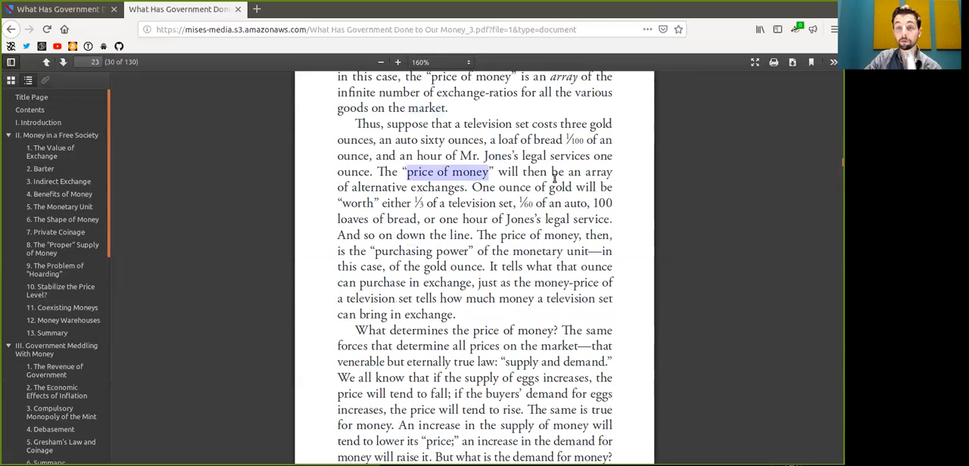
{"action": "double_click", "coordinate": [379, 187]}
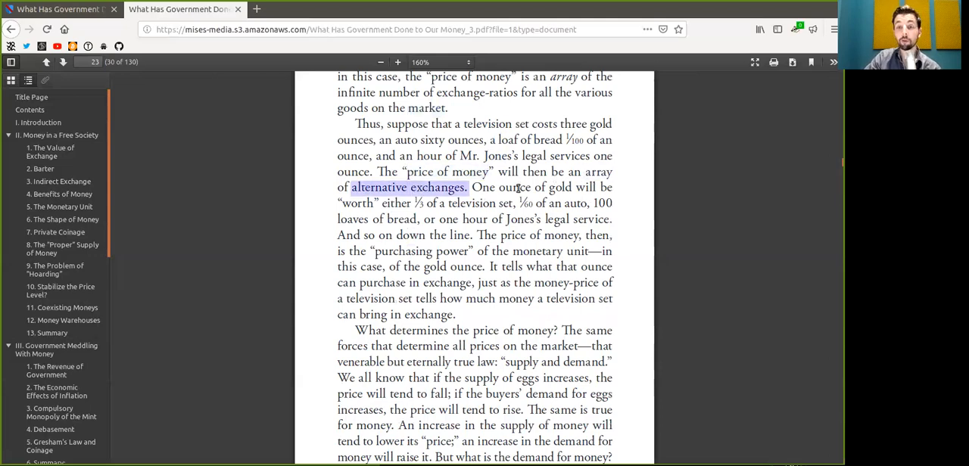
{"action": "double_click", "coordinate": [514, 187]}
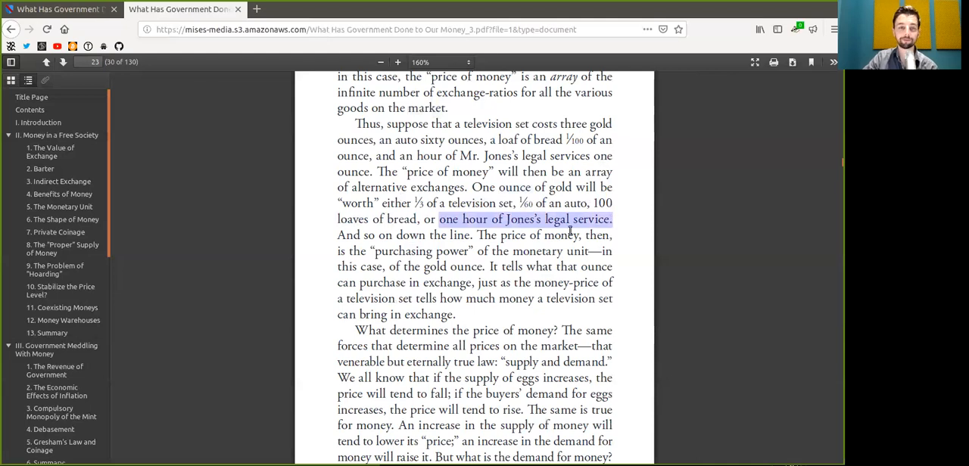
Step: Mark 'supply', 'price will tend' and two 'money' words, then deselect
{"action": "scroll", "scroll_direction": "down", "scroll_amount": 3}
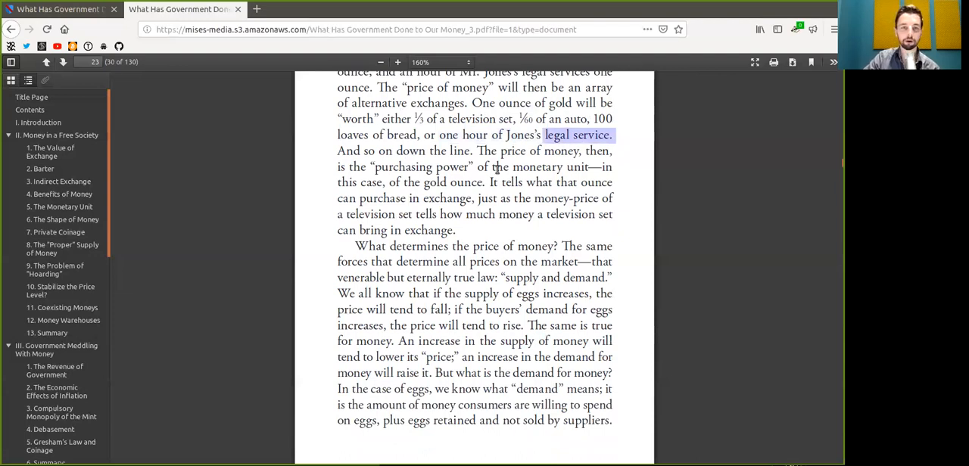
{"action": "mouse_move", "coordinate": [412, 162]}
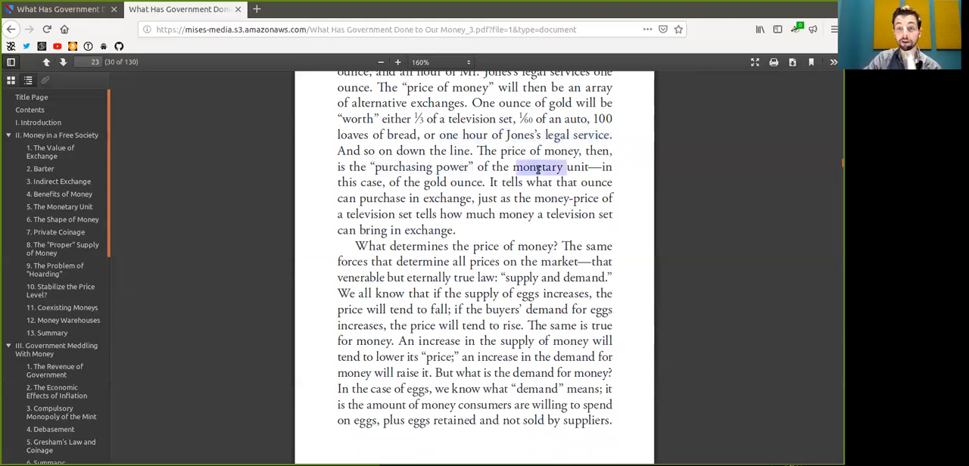
{"action": "left_click_drag", "start_coordinate": [540, 167], "coordinate": [594, 166]}
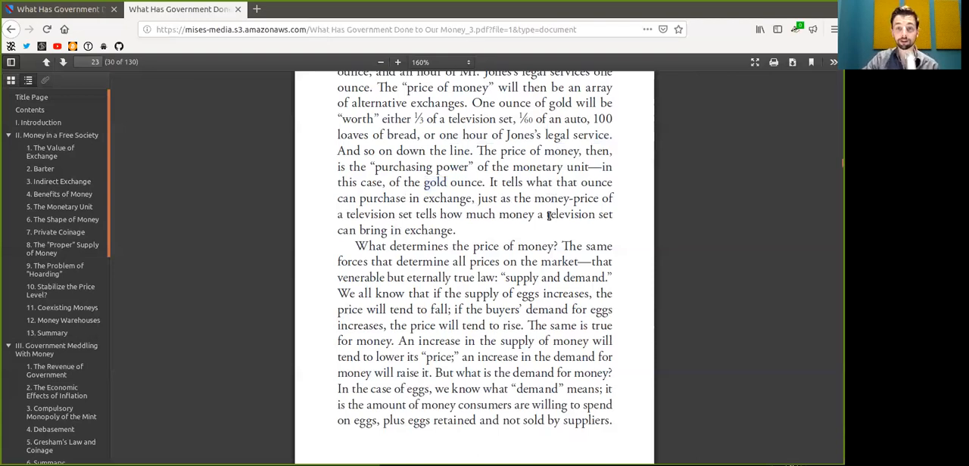
{"action": "mouse_move", "coordinate": [524, 222]}
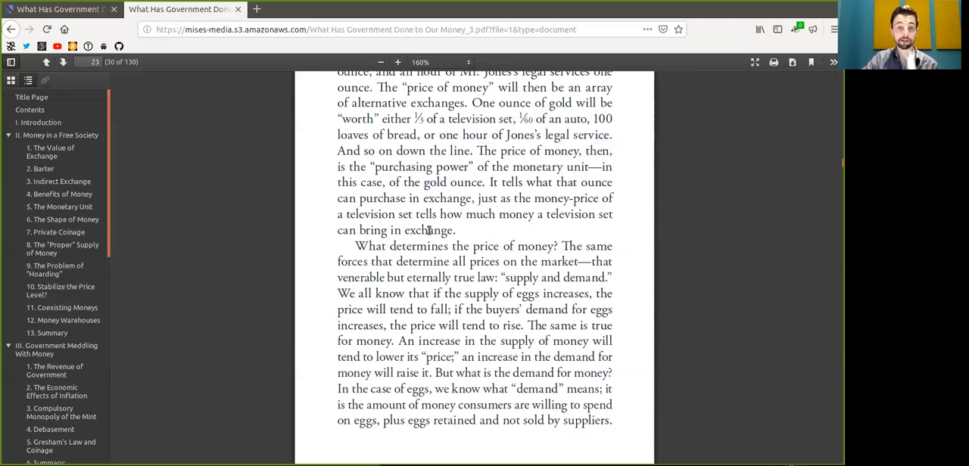
{"action": "mouse_move", "coordinate": [600, 196]}
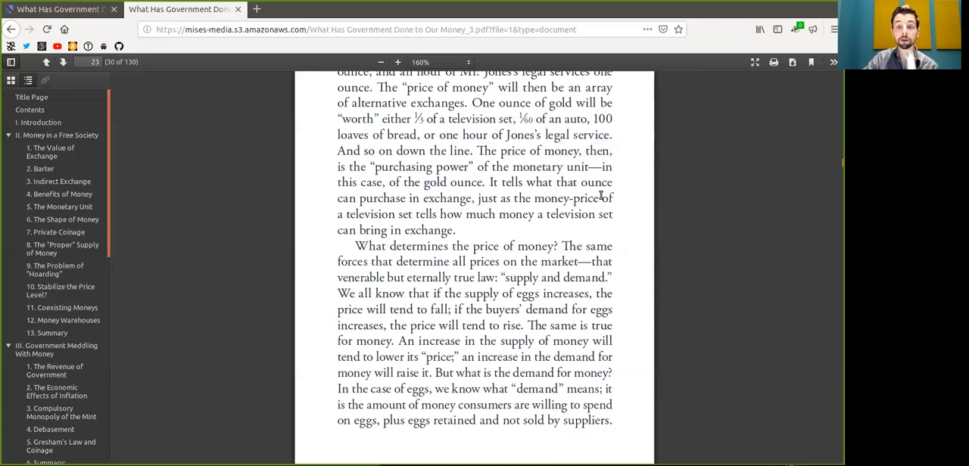
{"action": "mouse_move", "coordinate": [576, 220]}
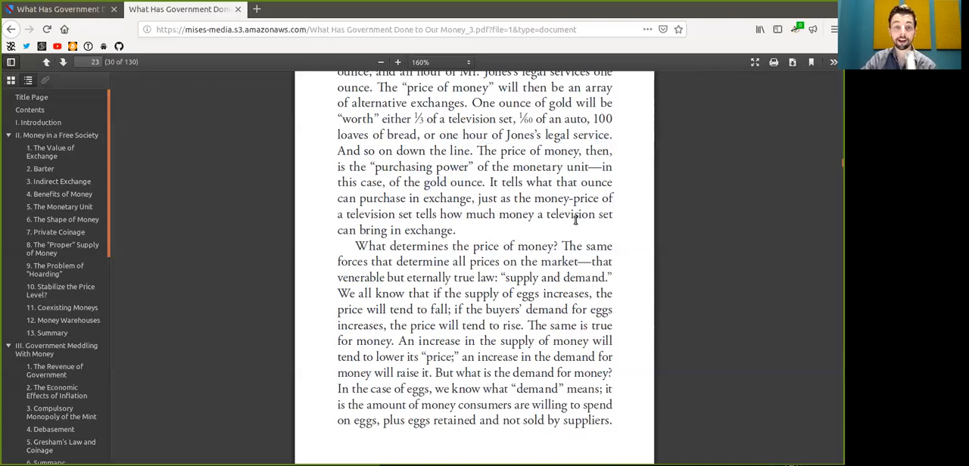
{"action": "mouse_move", "coordinate": [492, 236]}
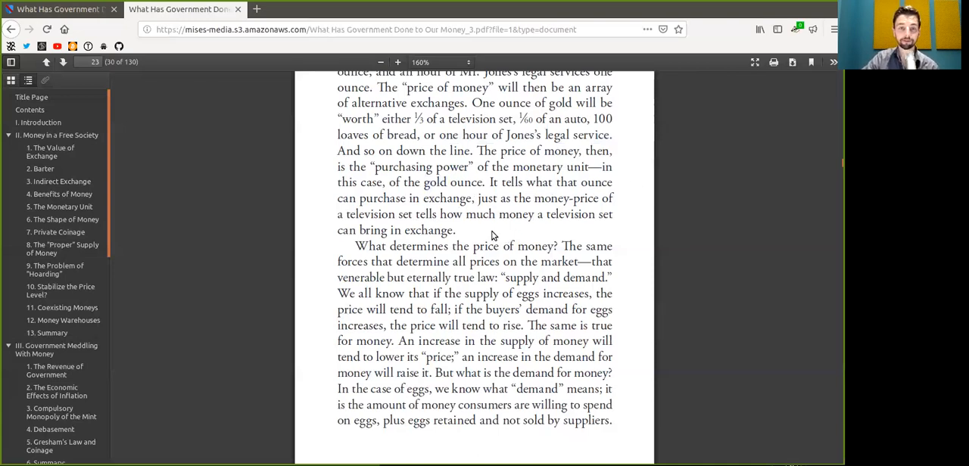
{"action": "scroll", "scroll_direction": "down", "scroll_amount": 3}
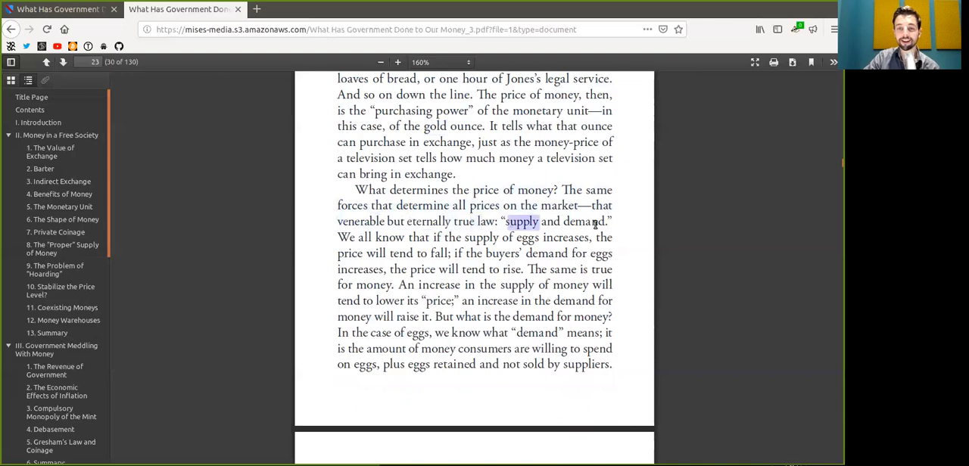
{"action": "scroll", "scroll_direction": "down", "scroll_amount": 3}
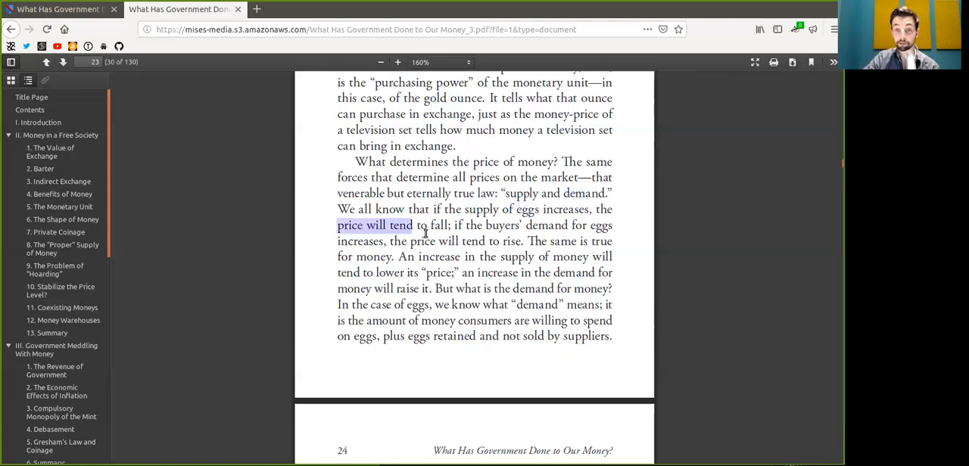
{"action": "left_click_drag", "start_coordinate": [414, 225], "coordinate": [450, 225]}
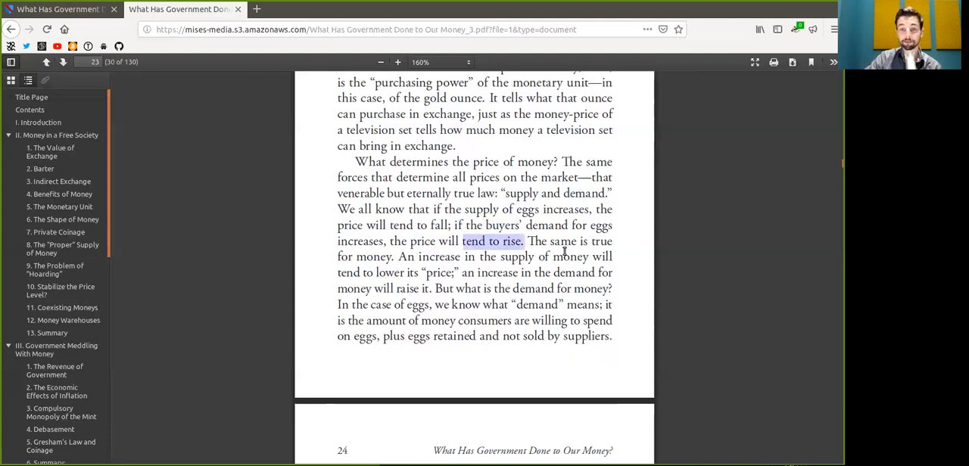
{"action": "double_click", "coordinate": [373, 256]}
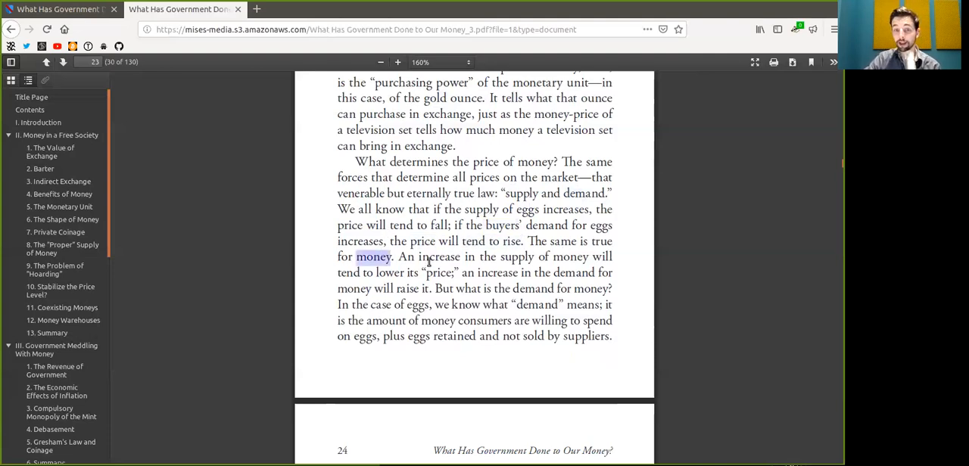
{"action": "double_click", "coordinate": [439, 257]}
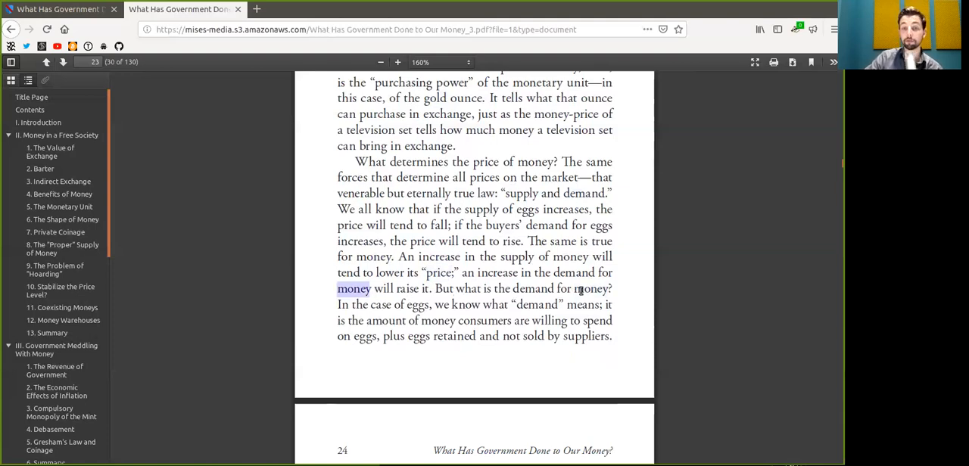
{"action": "left_click", "coordinate": [506, 308]}
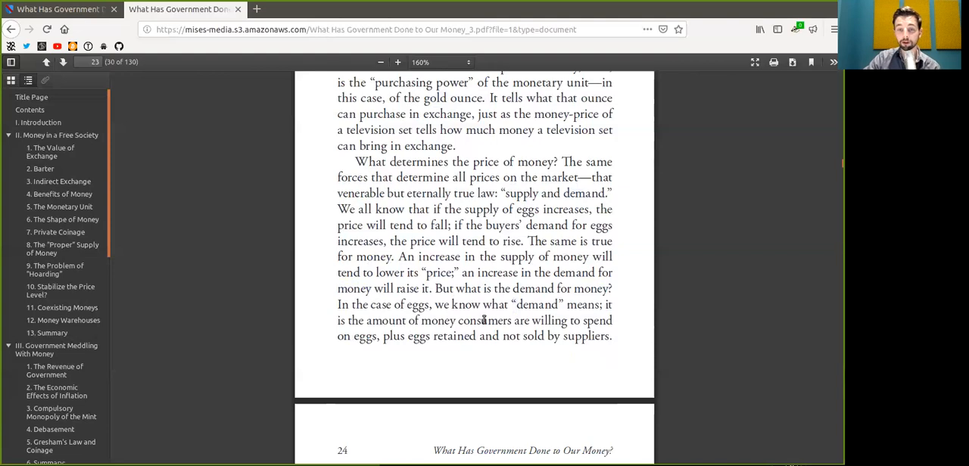
{"action": "mouse_move", "coordinate": [367, 333]}
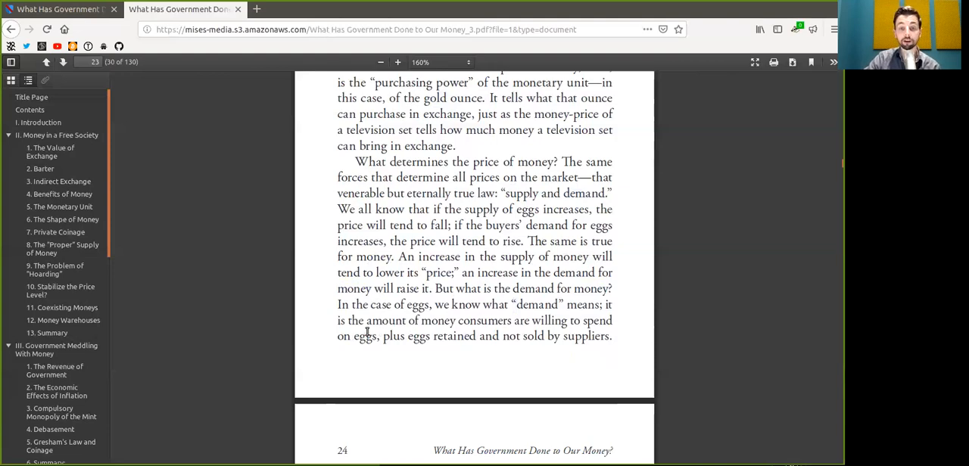
{"action": "mouse_move", "coordinate": [446, 339]}
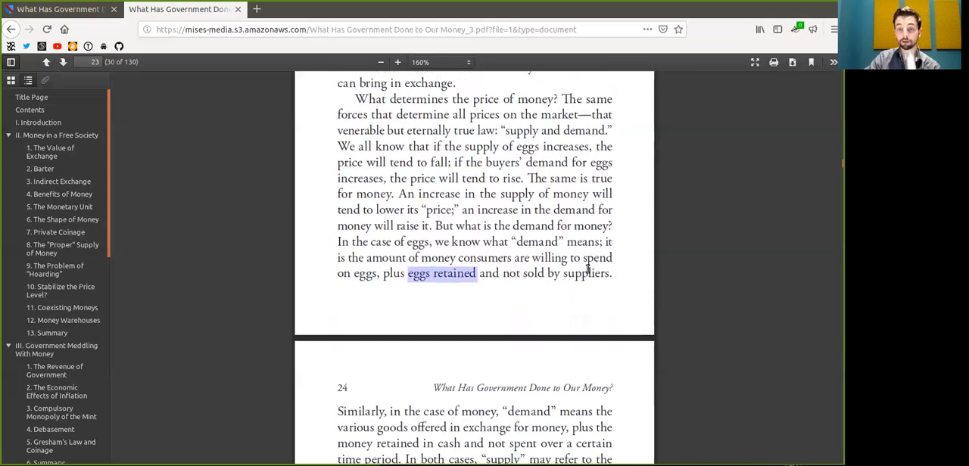
Step: Scroll to page 24 and select 'money', 'time period', 'supply' and 'market'
{"action": "scroll", "scroll_direction": "down", "scroll_amount": 3}
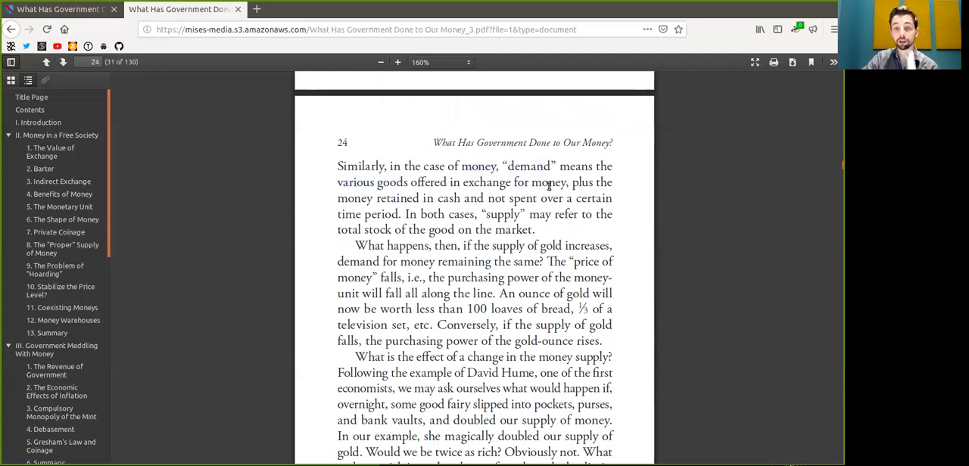
{"action": "double_click", "coordinate": [548, 183]}
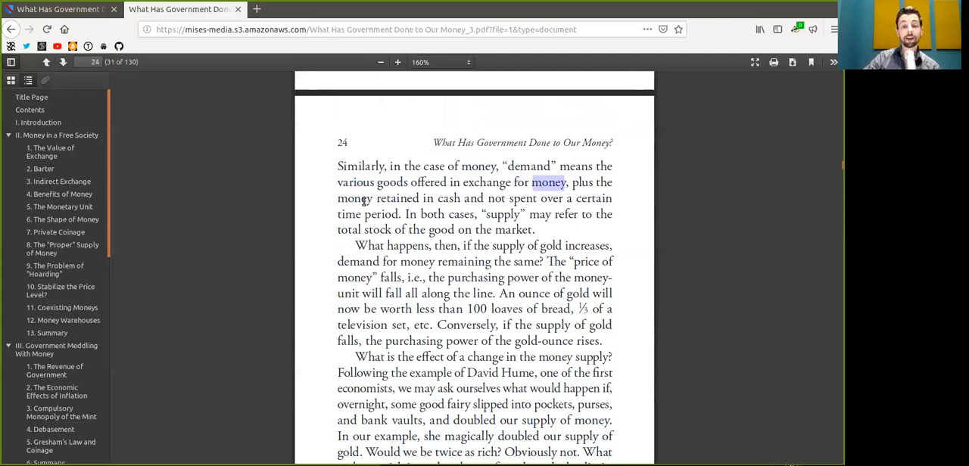
{"action": "double_click", "coordinate": [449, 198]}
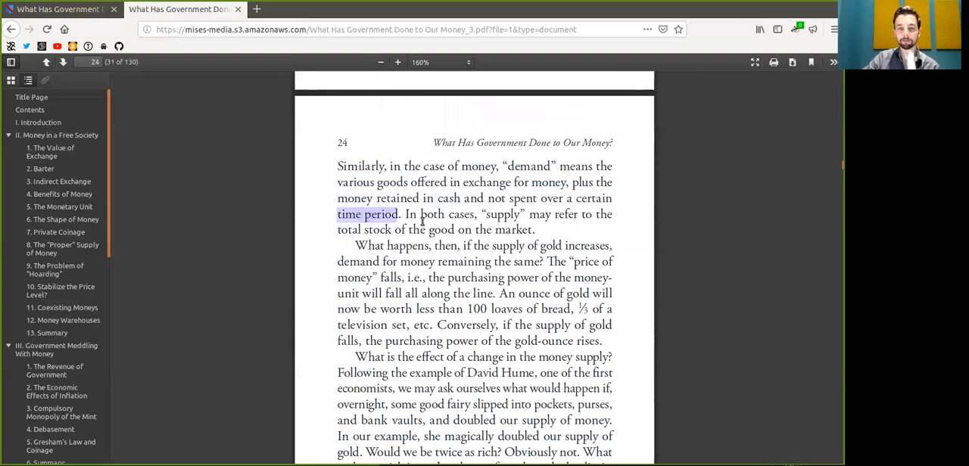
{"action": "double_click", "coordinate": [501, 214]}
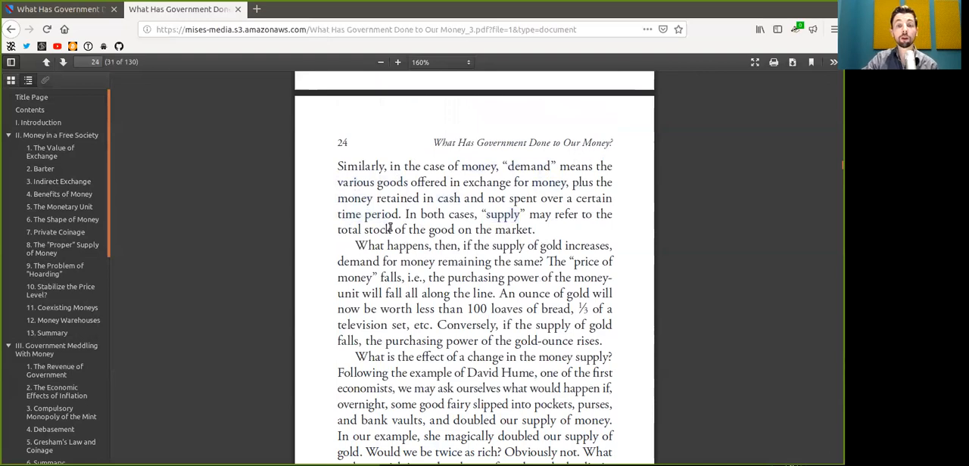
{"action": "double_click", "coordinate": [512, 230]}
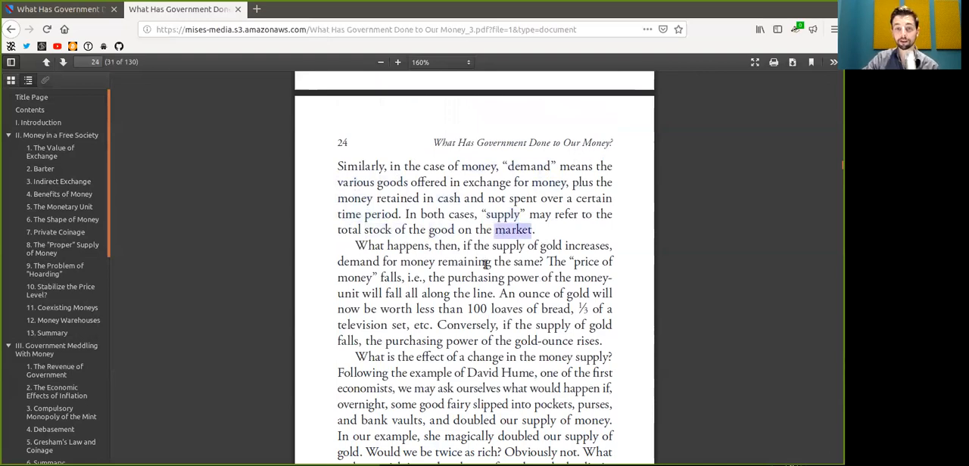
Step: Select 'fall all', the list of goods an ounce buys, and 'rises' in the gold-supply paragraph
{"action": "scroll", "scroll_direction": "down", "scroll_amount": 3}
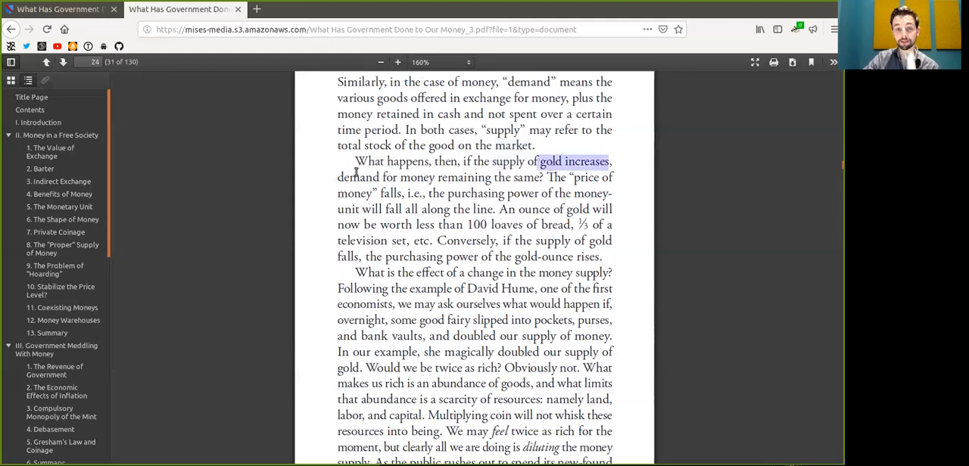
{"action": "double_click", "coordinate": [415, 177]}
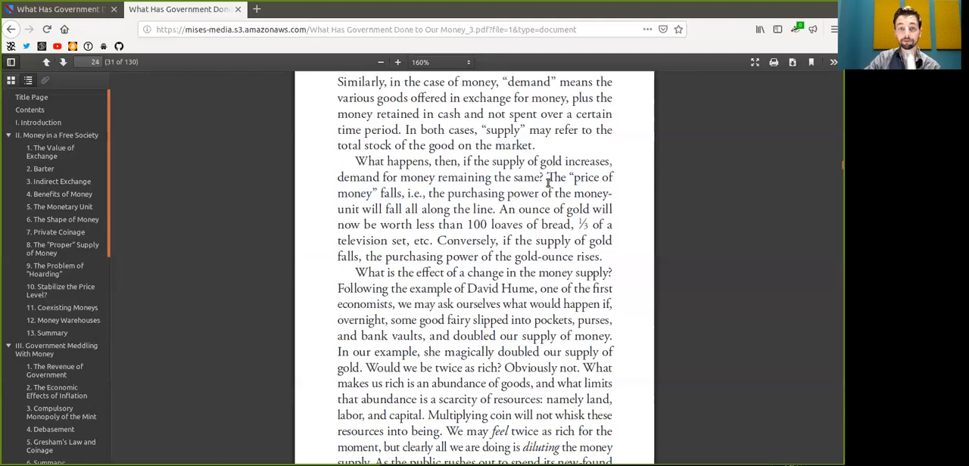
{"action": "double_click", "coordinate": [389, 193]}
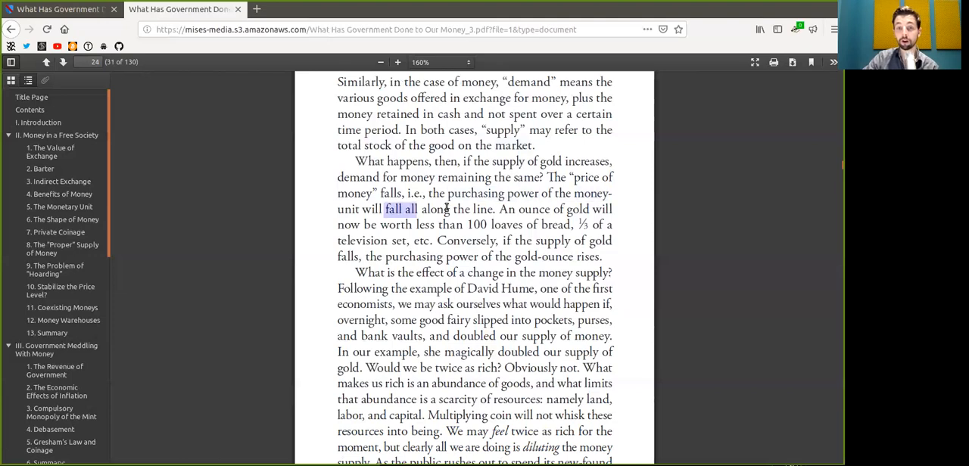
{"action": "double_click", "coordinate": [534, 210]}
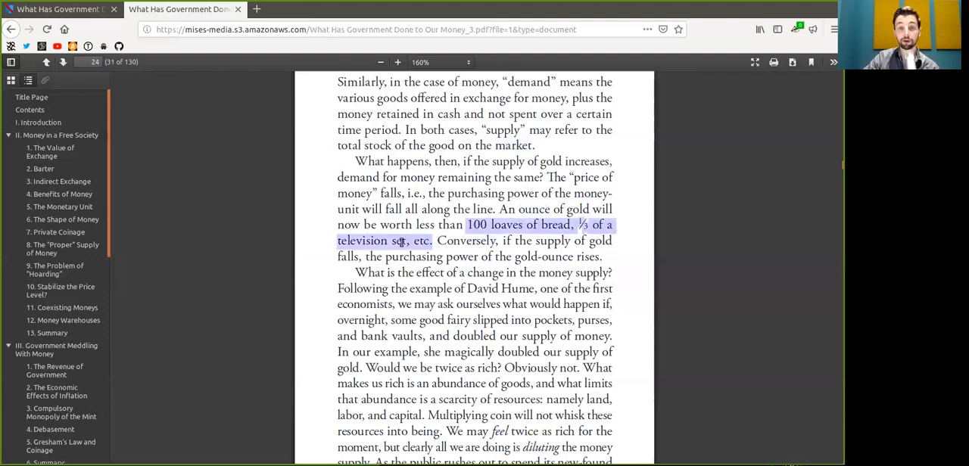
{"action": "scroll", "scroll_direction": "down", "scroll_amount": 3}
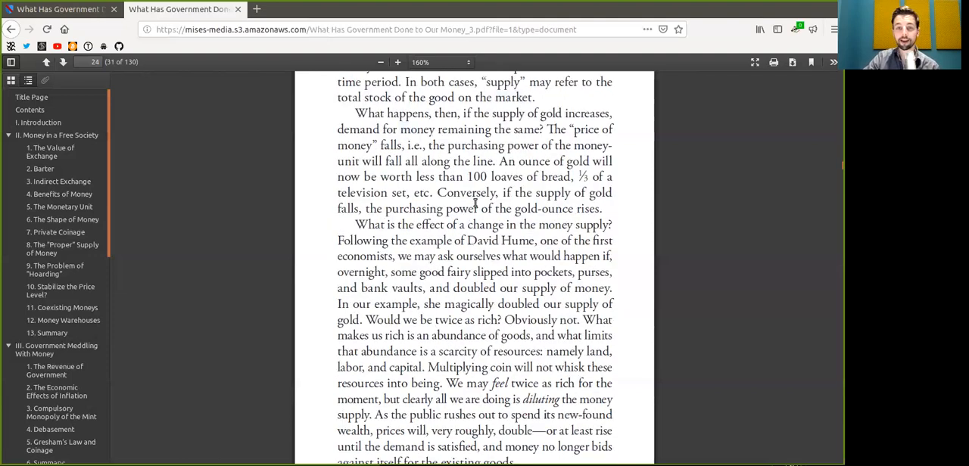
{"action": "scroll", "scroll_direction": "down", "scroll_amount": 3}
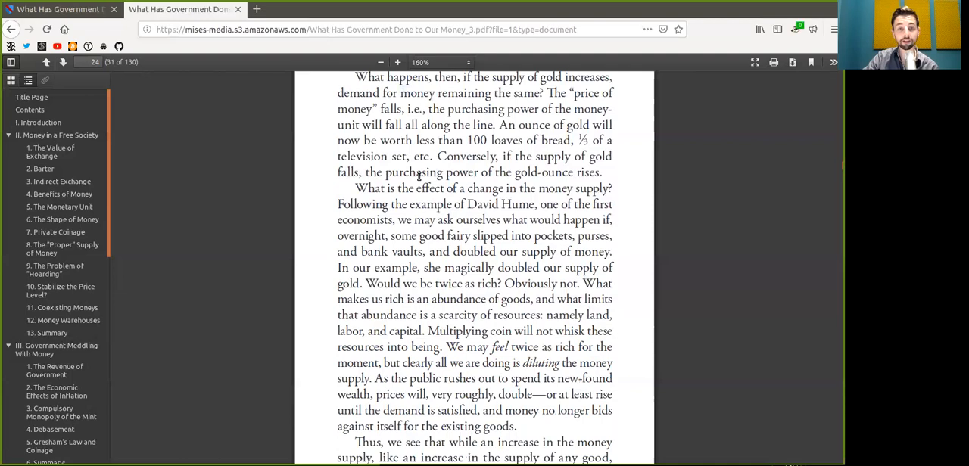
{"action": "double_click", "coordinate": [409, 172]}
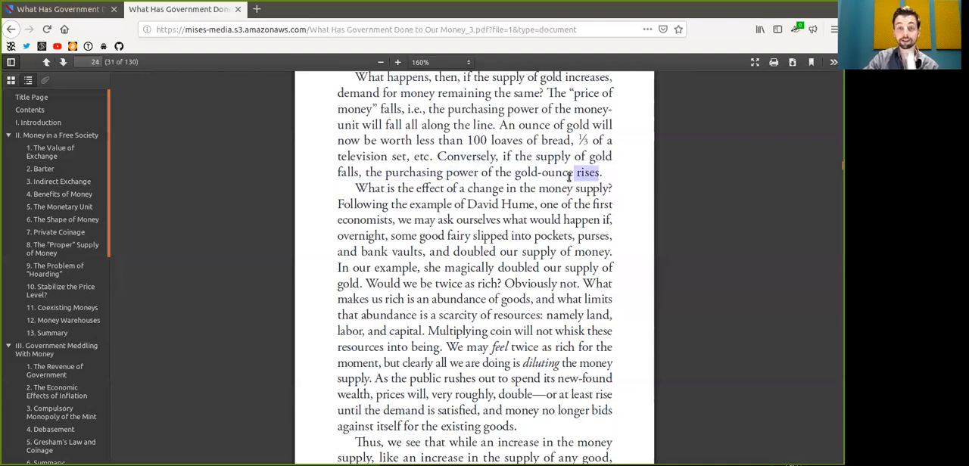
{"action": "scroll", "scroll_direction": "down", "scroll_amount": 3}
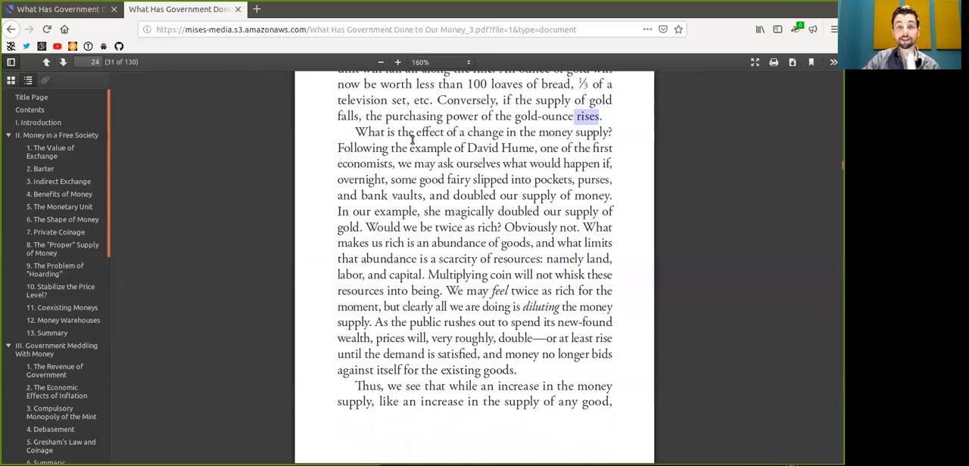
{"action": "double_click", "coordinate": [485, 132]}
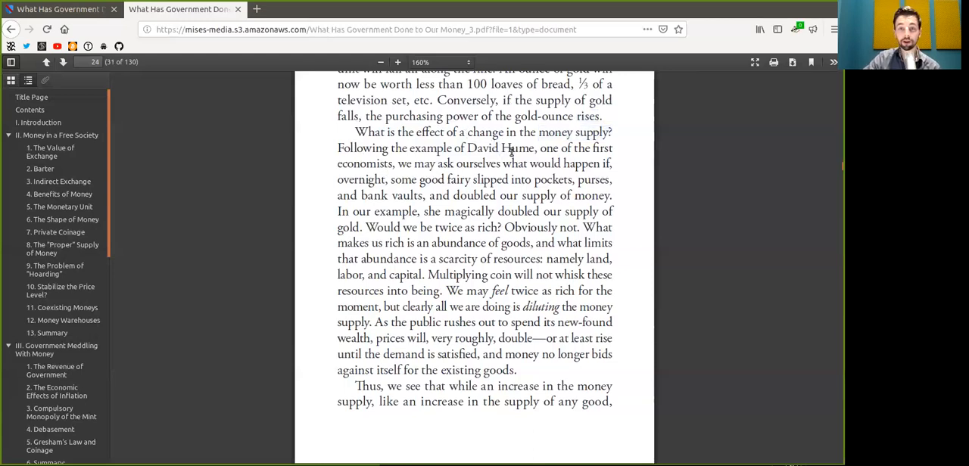
{"action": "double_click", "coordinate": [364, 164]}
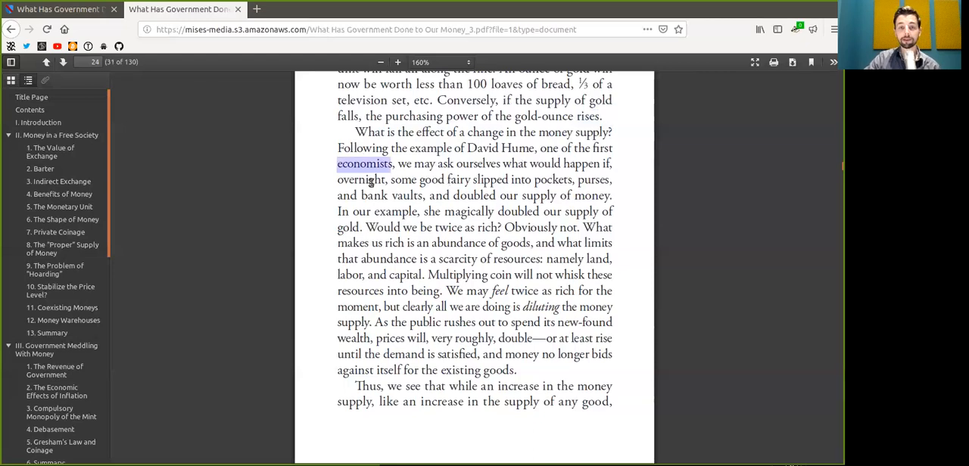
{"action": "double_click", "coordinate": [362, 179]}
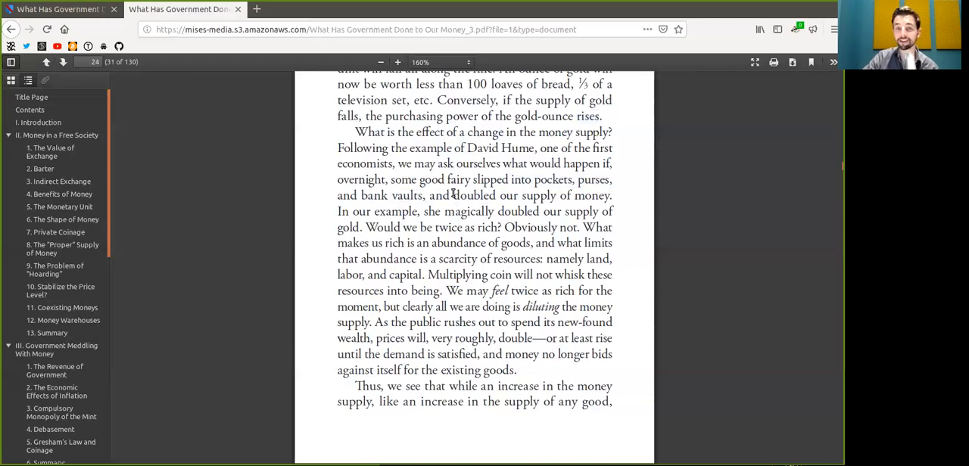
{"action": "mouse_move", "coordinate": [590, 197]}
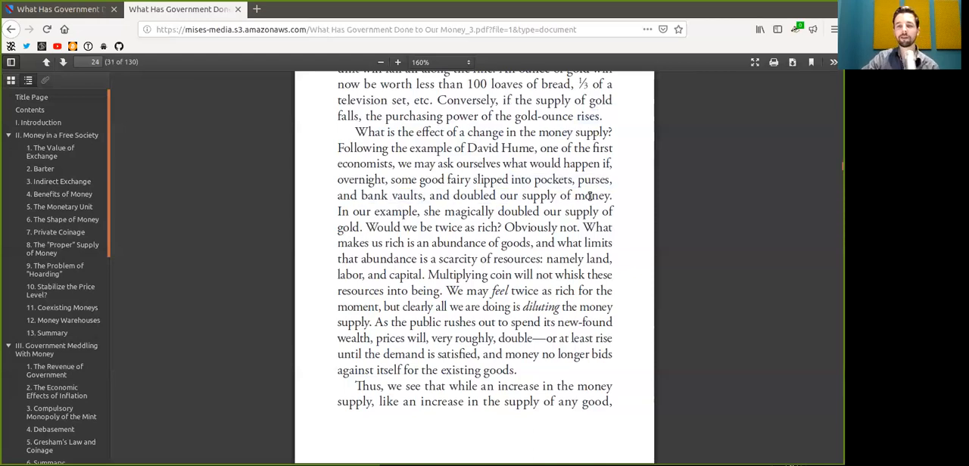
{"action": "double_click", "coordinate": [592, 195]}
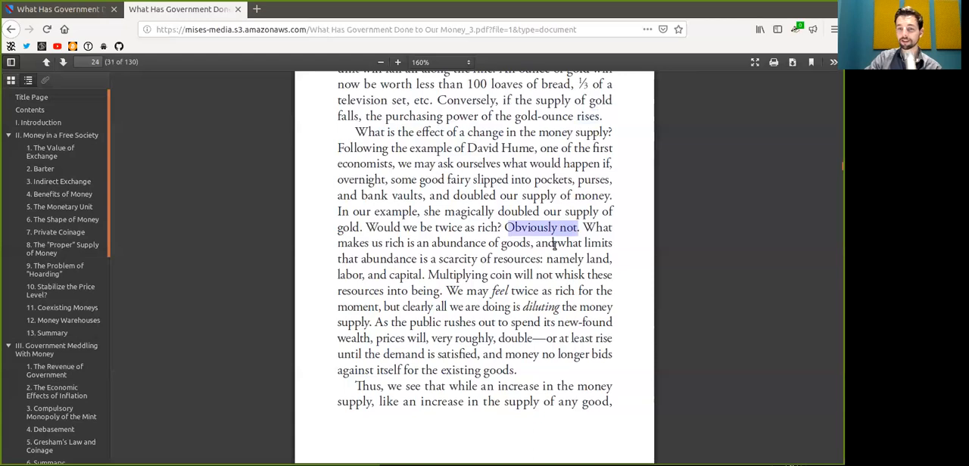
{"action": "scroll", "scroll_direction": "down", "scroll_amount": 3}
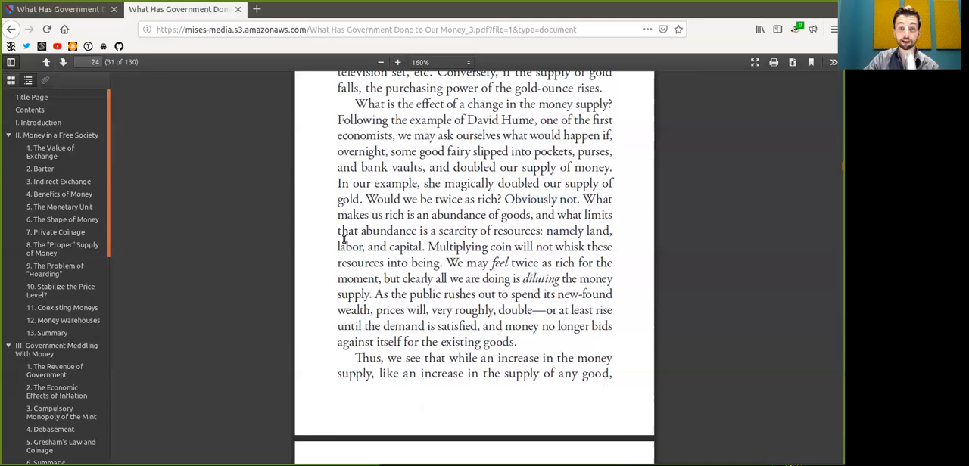
Step: Select 'resources into being', 'diluting' and the no-longer-bidding phrase, then scroll toward page 25
{"action": "double_click", "coordinate": [405, 247]}
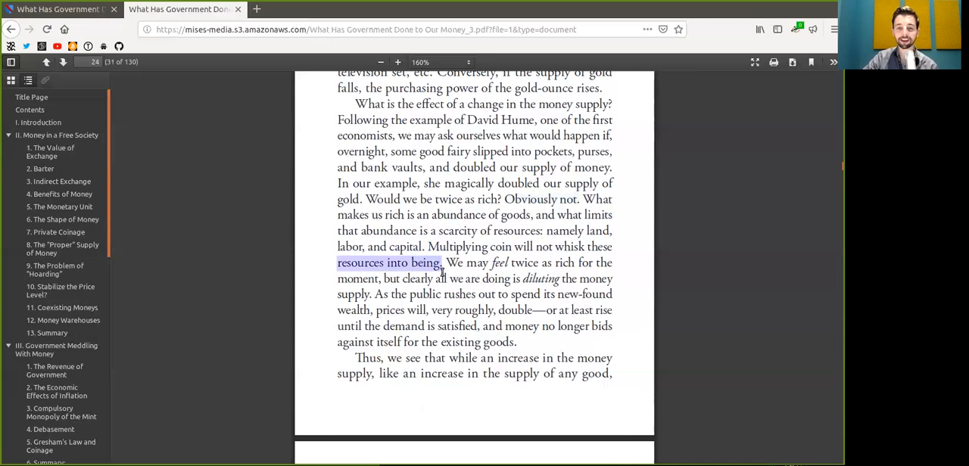
{"action": "mouse_move", "coordinate": [530, 262]}
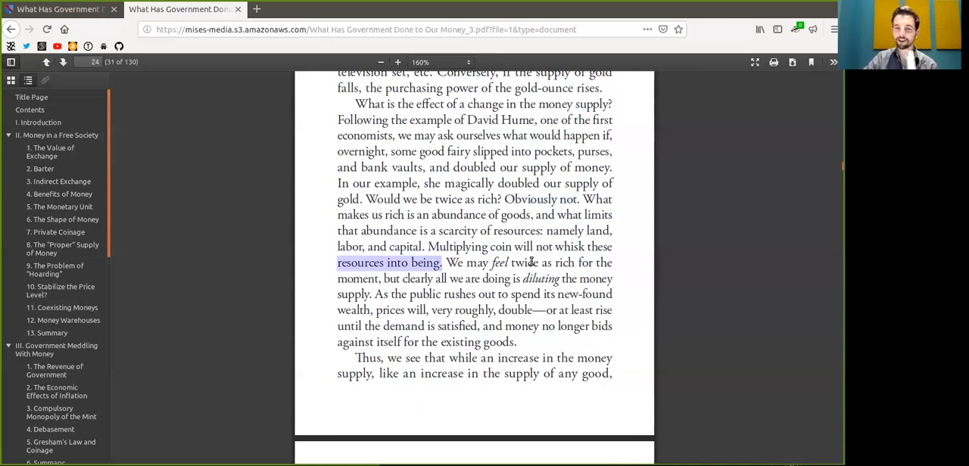
{"action": "left_click_drag", "start_coordinate": [468, 262], "coordinate": [535, 263]}
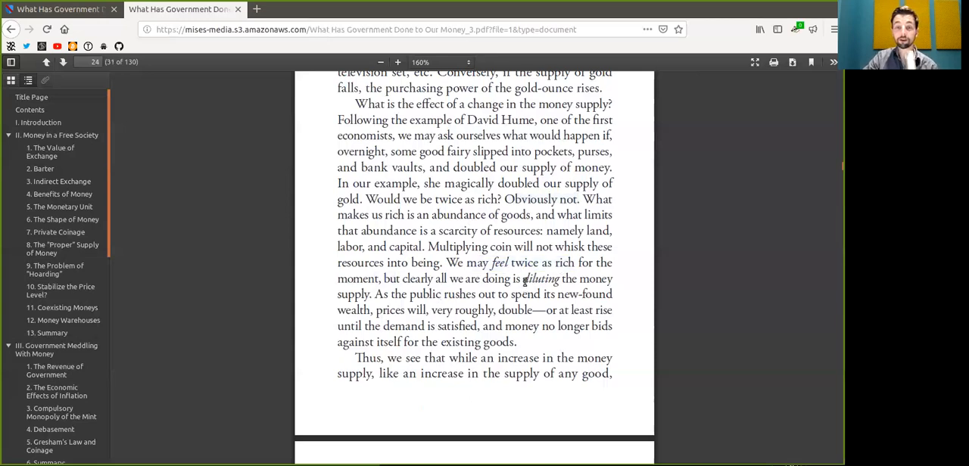
{"action": "double_click", "coordinate": [540, 278]}
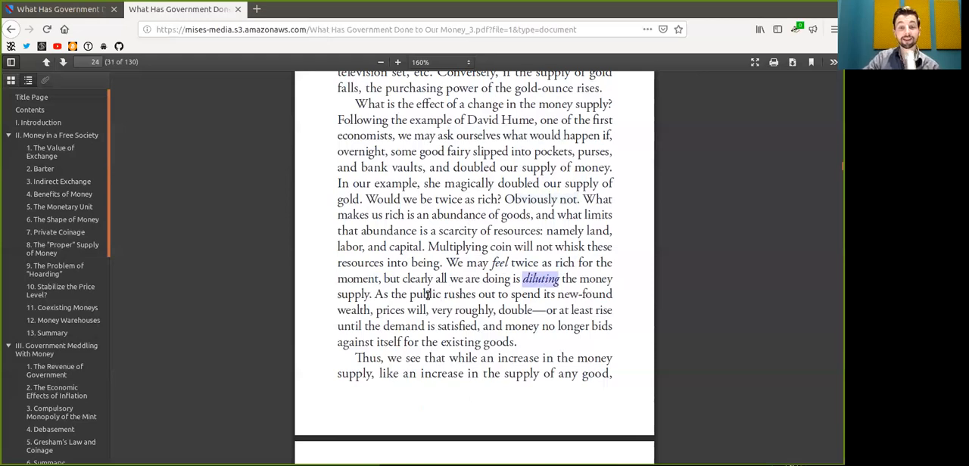
{"action": "double_click", "coordinate": [526, 294]}
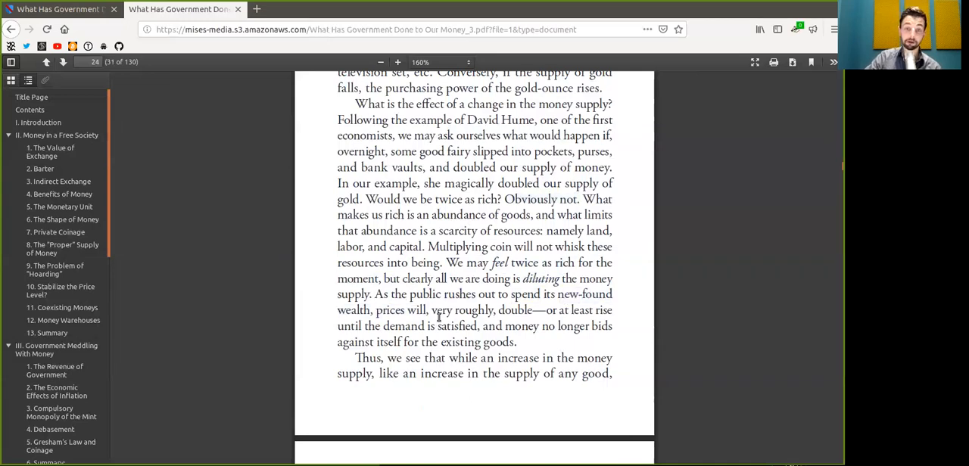
{"action": "double_click", "coordinate": [515, 311]}
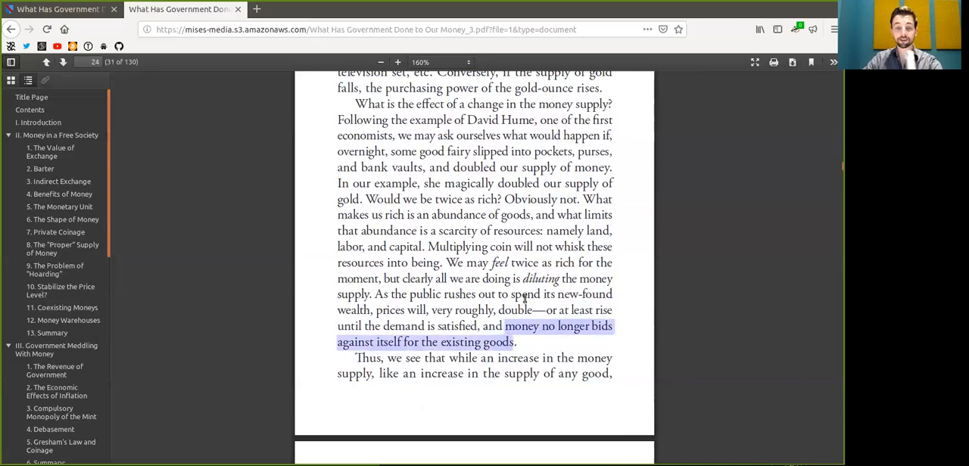
{"action": "scroll", "scroll_direction": "down", "scroll_amount": 3}
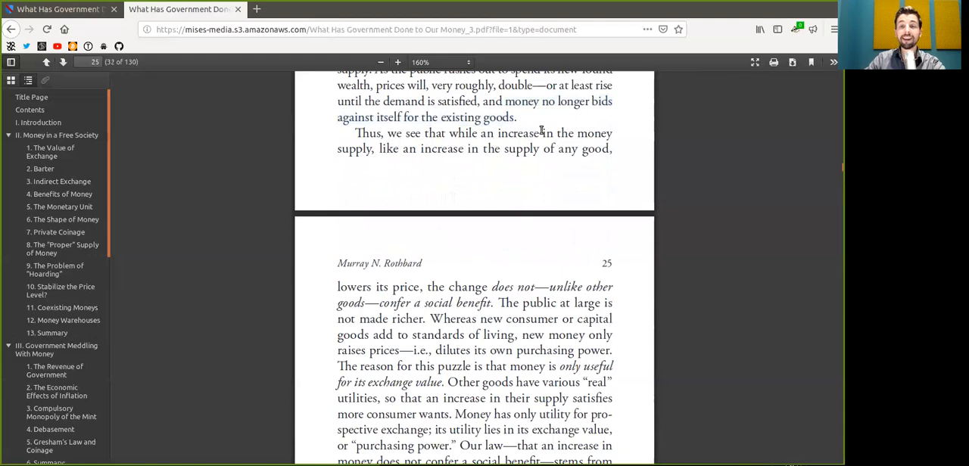
Step: Select 'confer a social benefit', 'consumer' and 'dilutes its own purchasing' on page 25
{"action": "left_click_drag", "start_coordinate": [498, 134], "coordinate": [611, 133]}
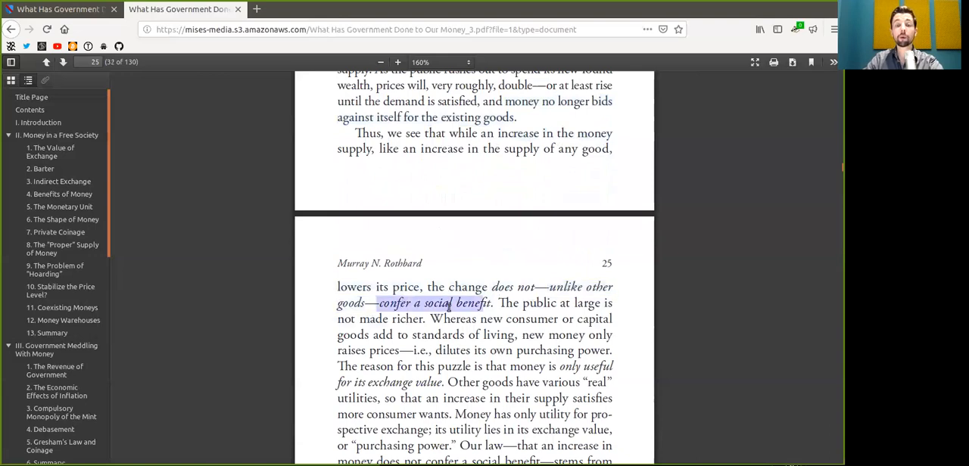
{"action": "scroll", "scroll_direction": "down", "scroll_amount": 3}
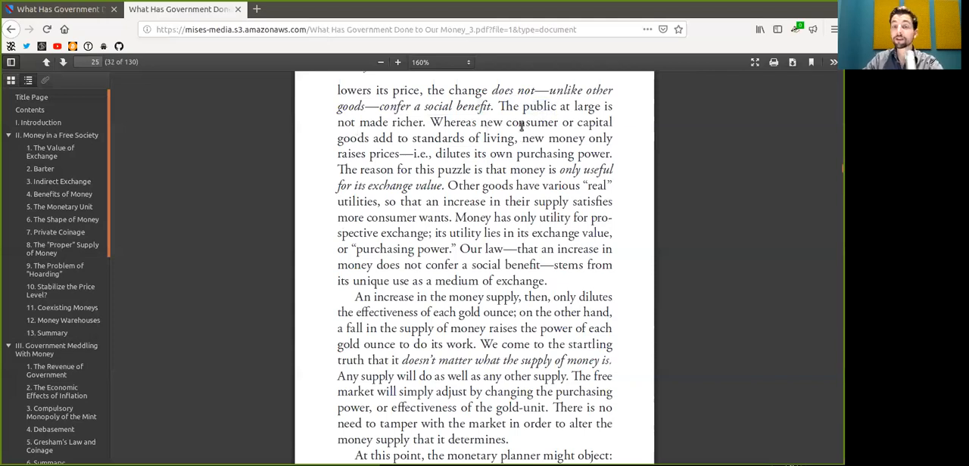
{"action": "double_click", "coordinate": [531, 122]}
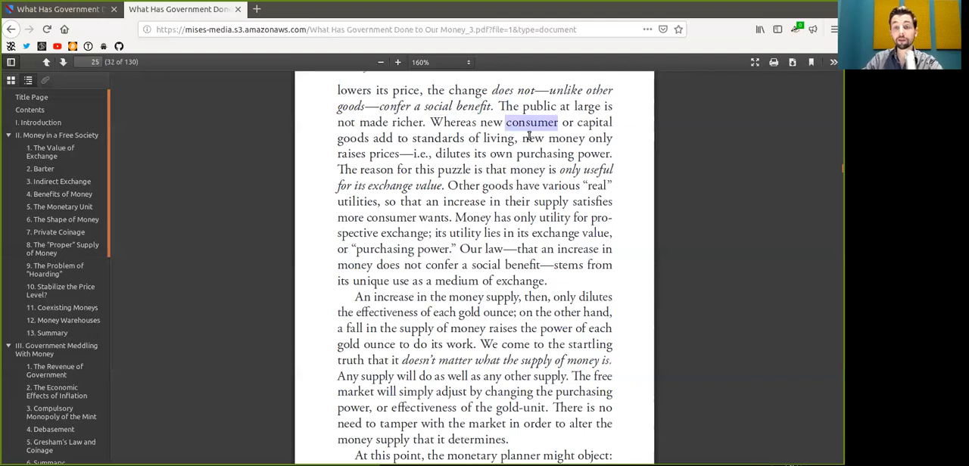
{"action": "double_click", "coordinate": [566, 138]}
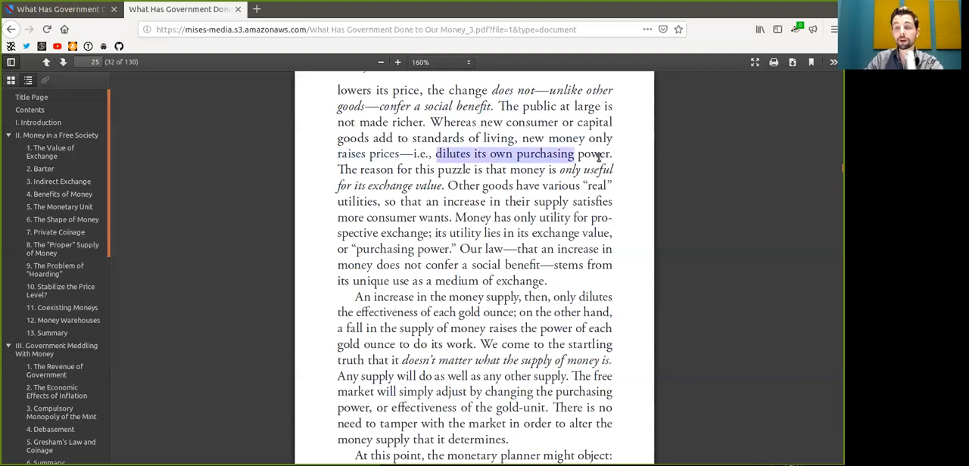
{"action": "left_click", "coordinate": [435, 169]}
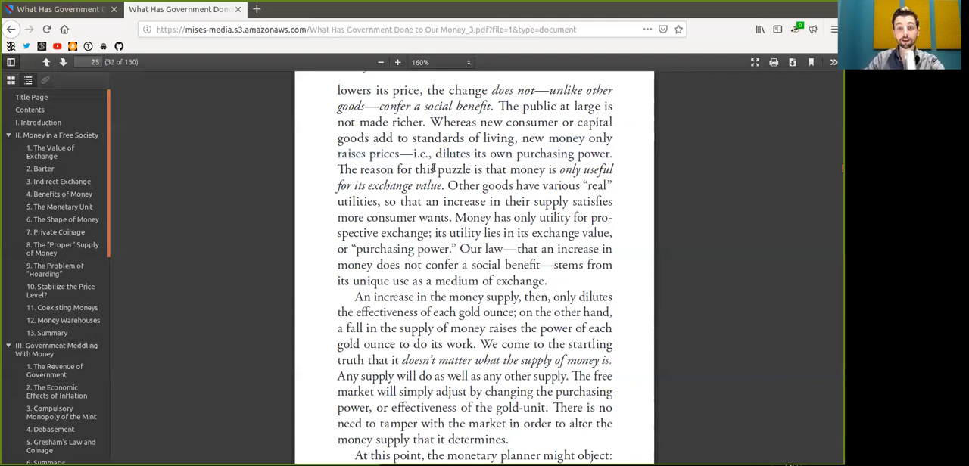
{"action": "double_click", "coordinate": [528, 169]}
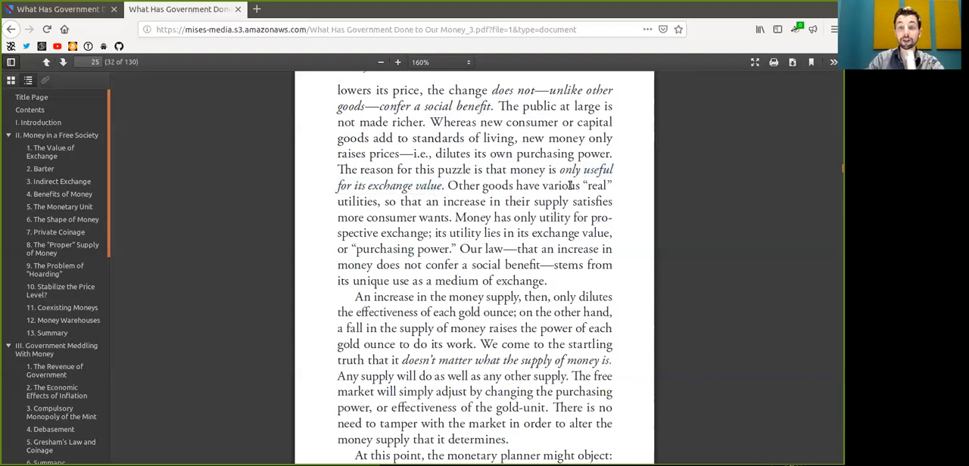
{"action": "double_click", "coordinate": [596, 186]}
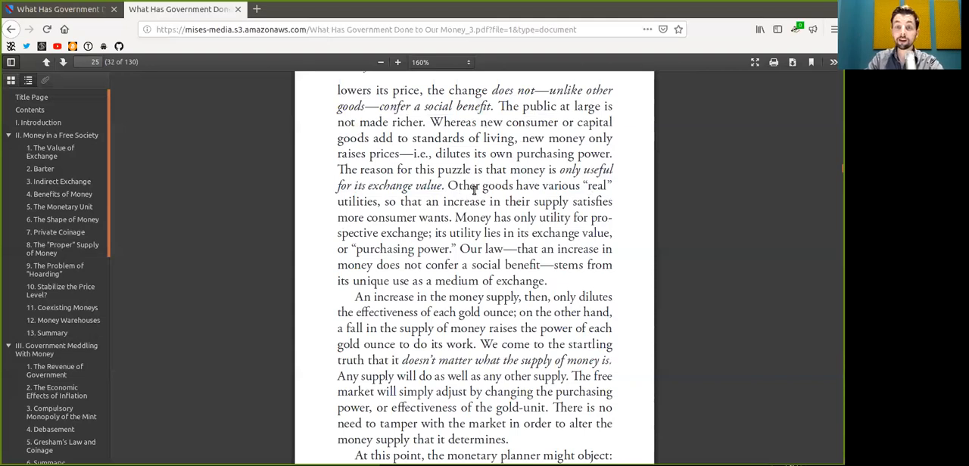
{"action": "mouse_move", "coordinate": [417, 223]}
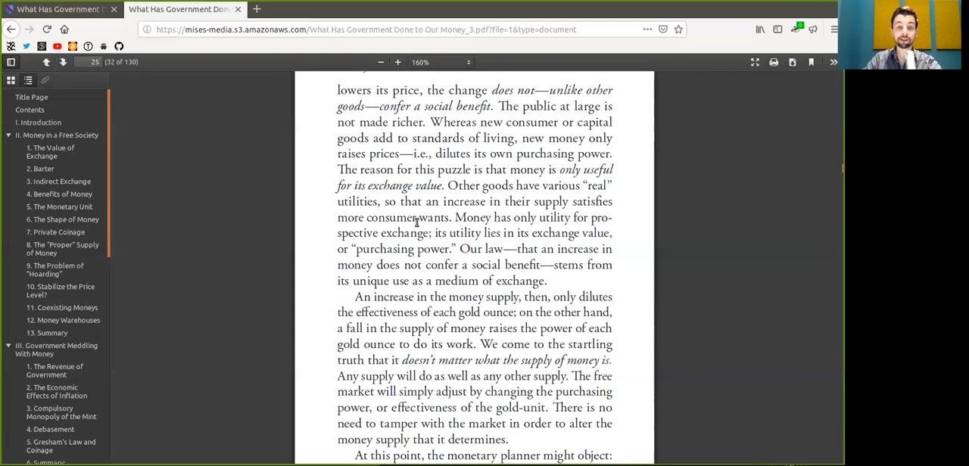
Step: Select 'prospective exchange', 'utility lies in', 'exchange value' and 'purchasing power'
{"action": "double_click", "coordinate": [407, 218]}
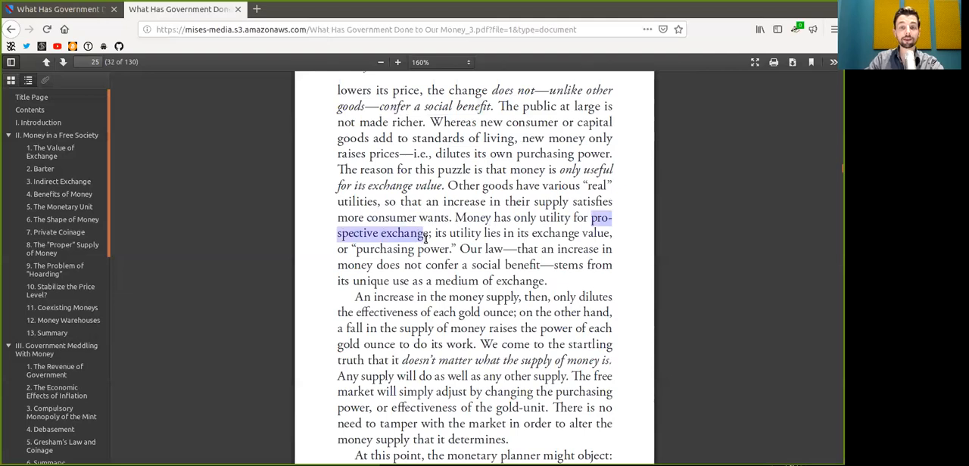
{"action": "left_click_drag", "start_coordinate": [428, 233], "coordinate": [512, 233]}
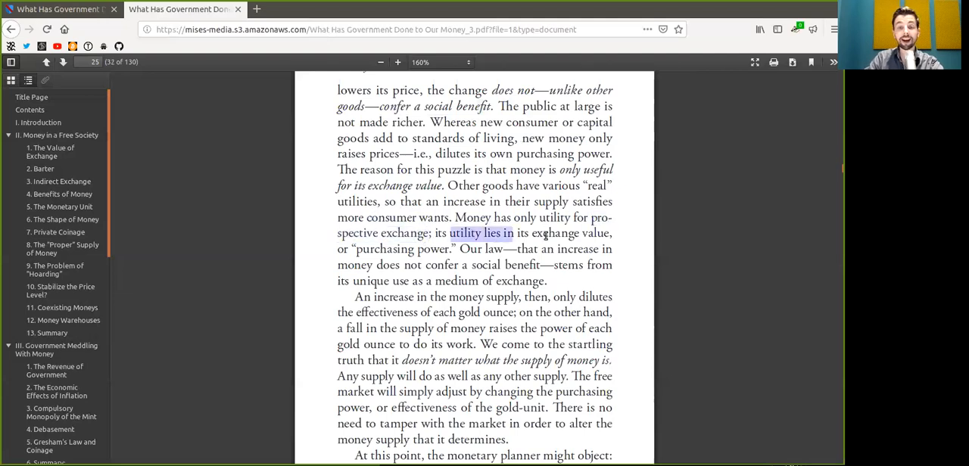
{"action": "double_click", "coordinate": [569, 232]}
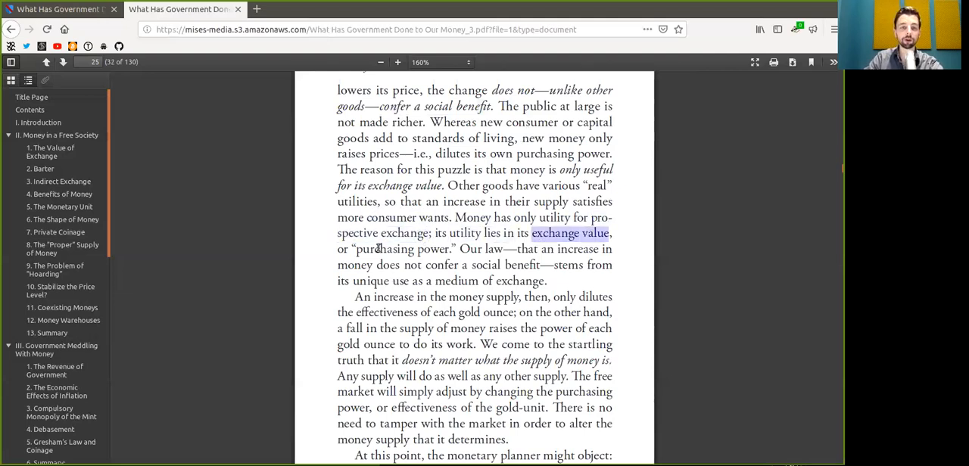
{"action": "double_click", "coordinate": [384, 249]}
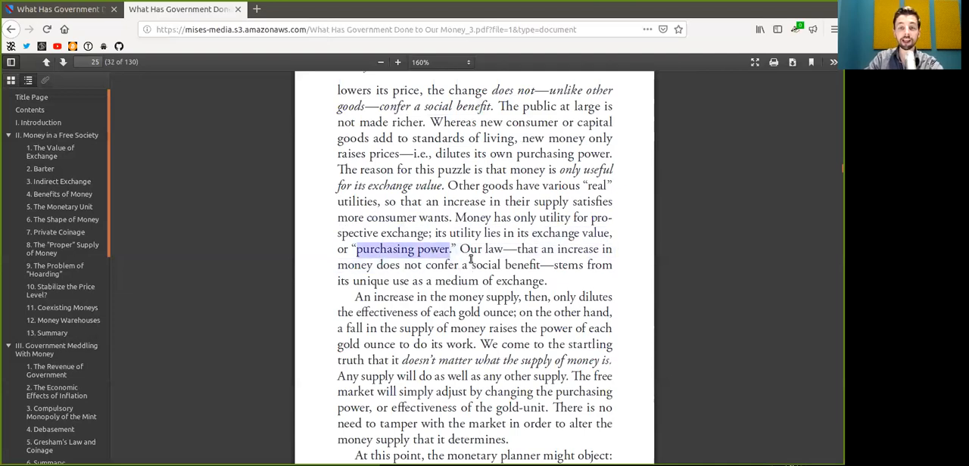
{"action": "left_click", "coordinate": [569, 248]}
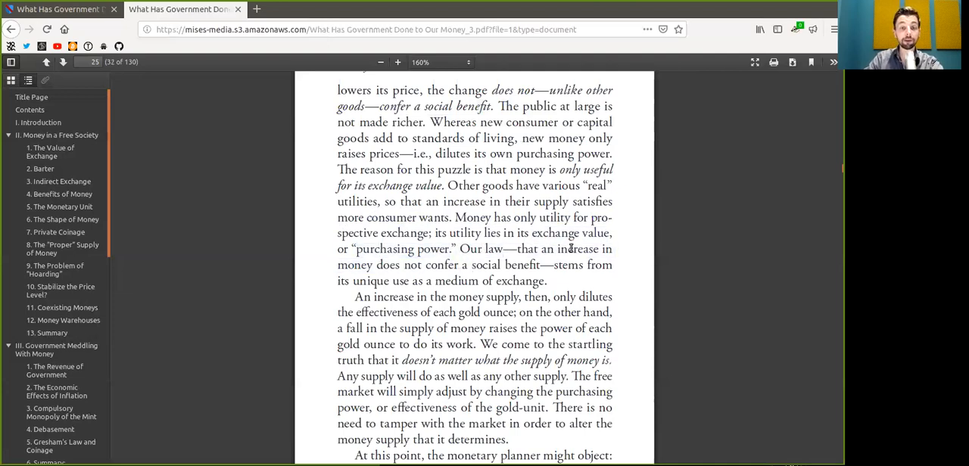
{"action": "double_click", "coordinate": [419, 264]}
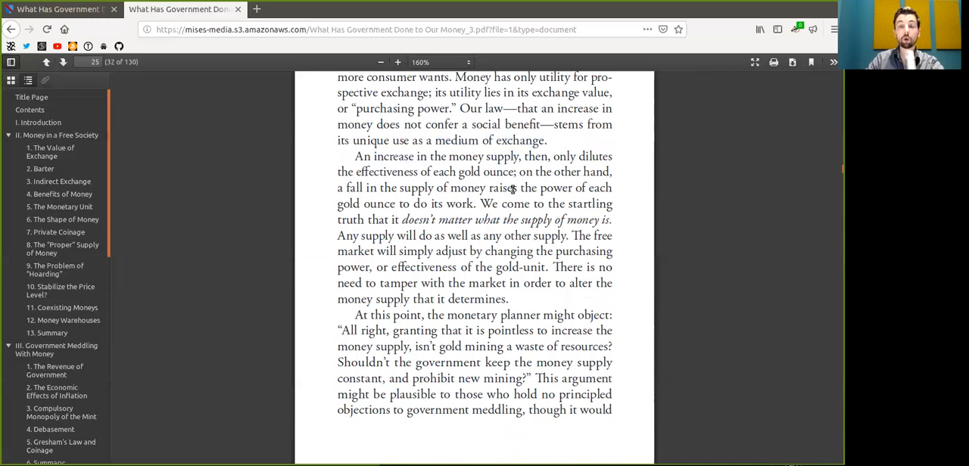
{"action": "double_click", "coordinate": [386, 172]}
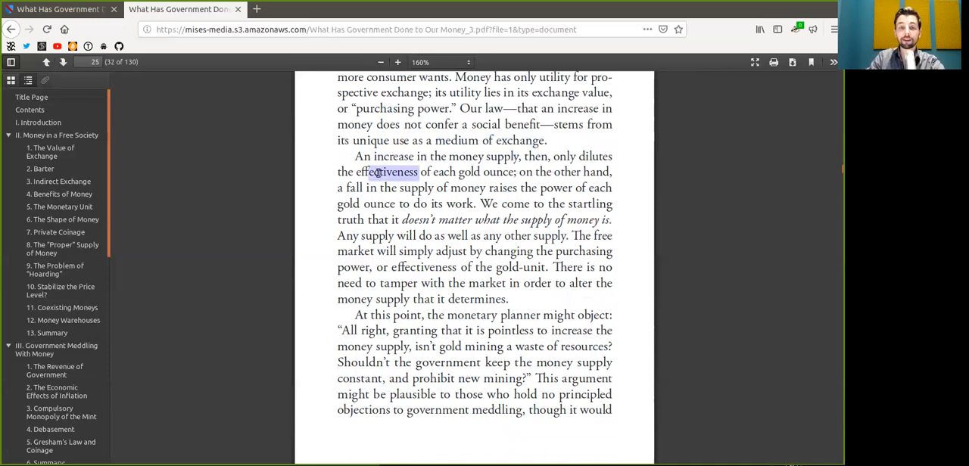
{"action": "left_click_drag", "start_coordinate": [373, 172], "coordinate": [516, 172]}
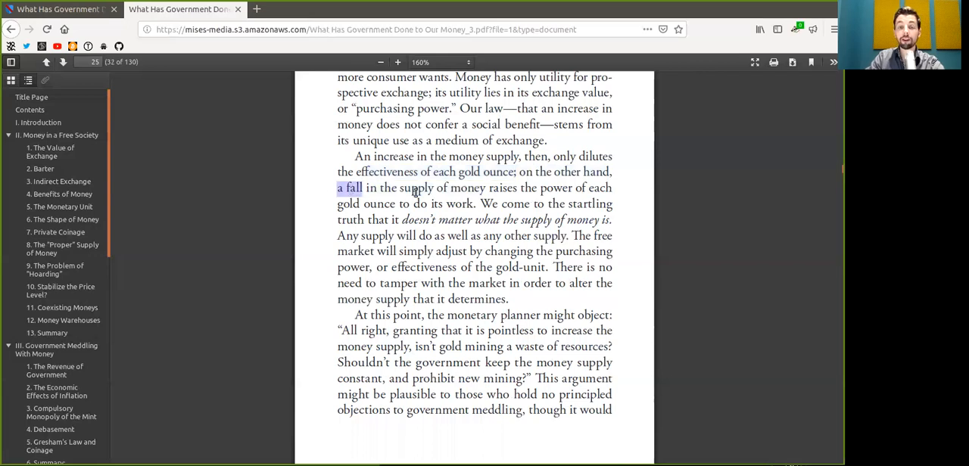
{"action": "double_click", "coordinate": [467, 188]}
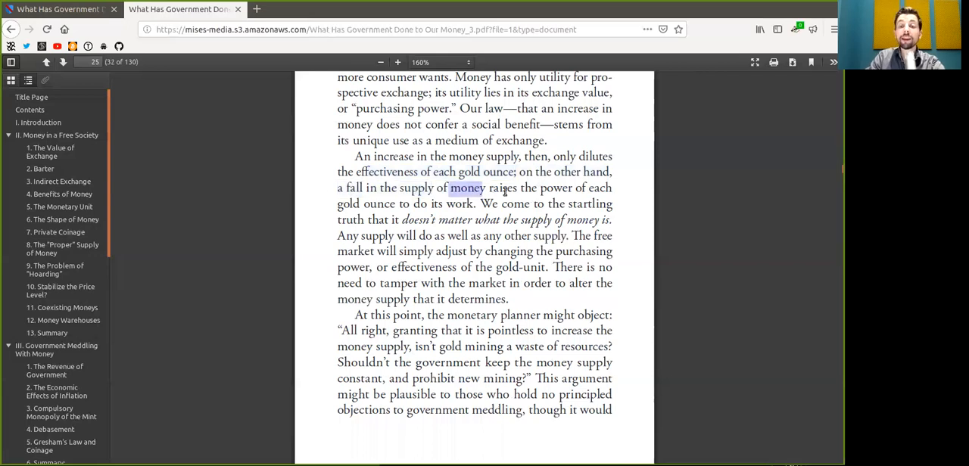
{"action": "left_click_drag", "start_coordinate": [451, 188], "coordinate": [428, 204]}
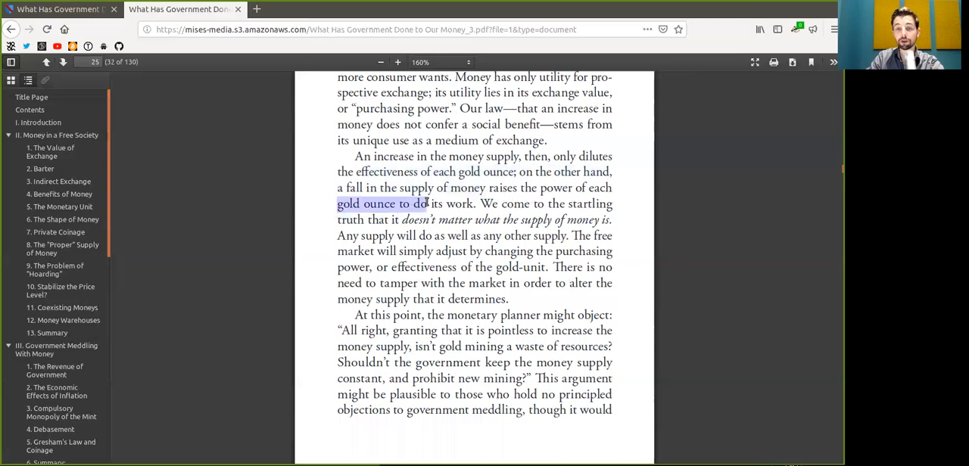
{"action": "left_click_drag", "start_coordinate": [423, 204], "coordinate": [474, 204]}
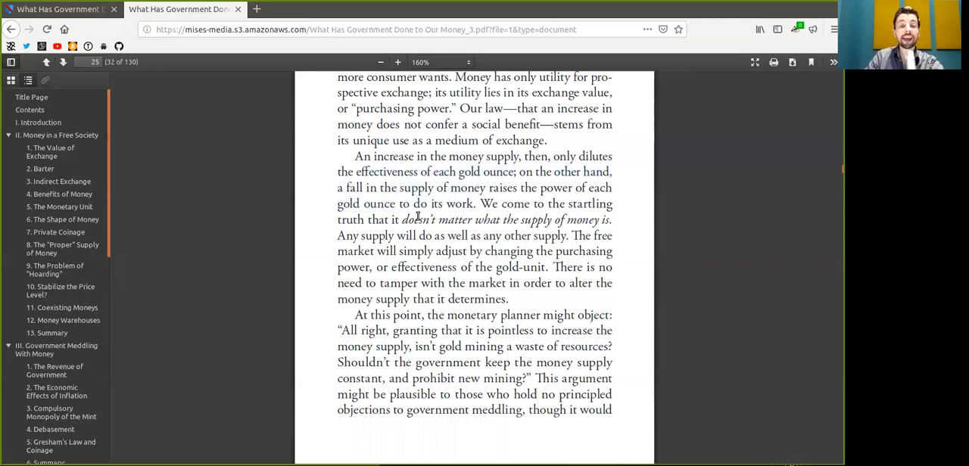
{"action": "left_click_drag", "start_coordinate": [402, 220], "coordinate": [468, 235]}
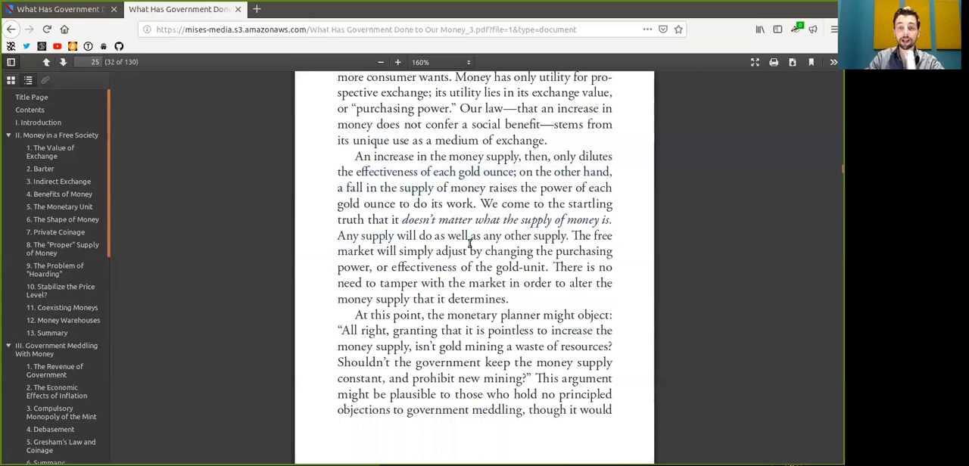
{"action": "left_click_drag", "start_coordinate": [482, 235], "coordinate": [566, 235]}
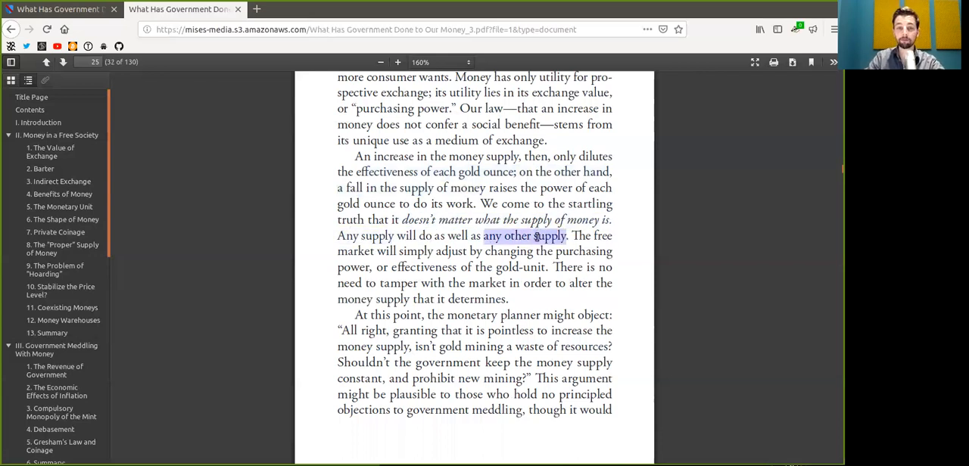
{"action": "double_click", "coordinate": [353, 252]}
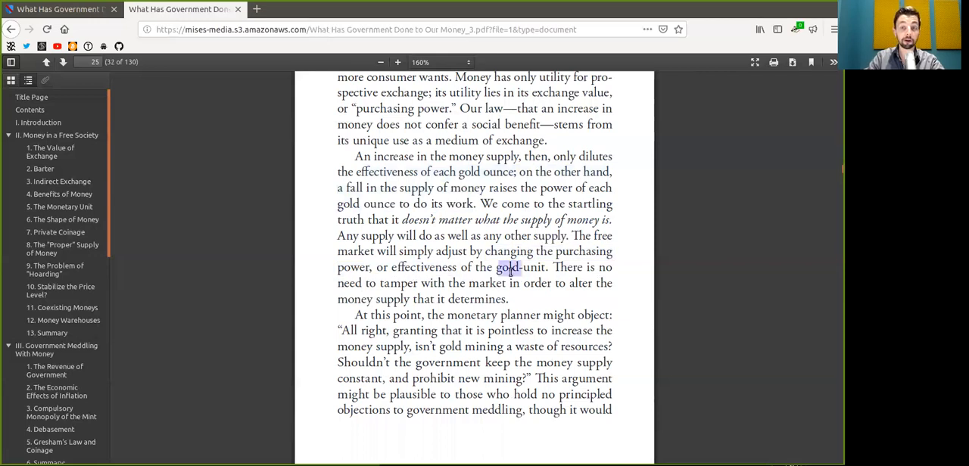
{"action": "double_click", "coordinate": [521, 267]}
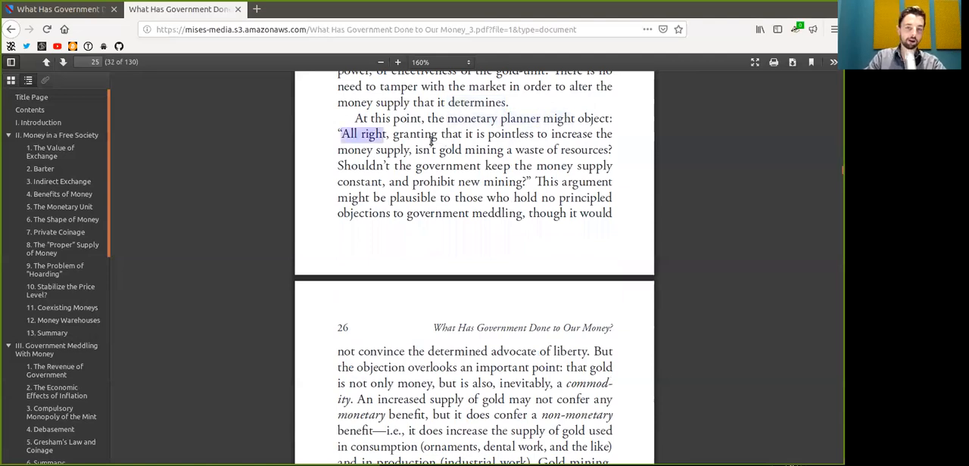
{"action": "mouse_move", "coordinate": [515, 157]}
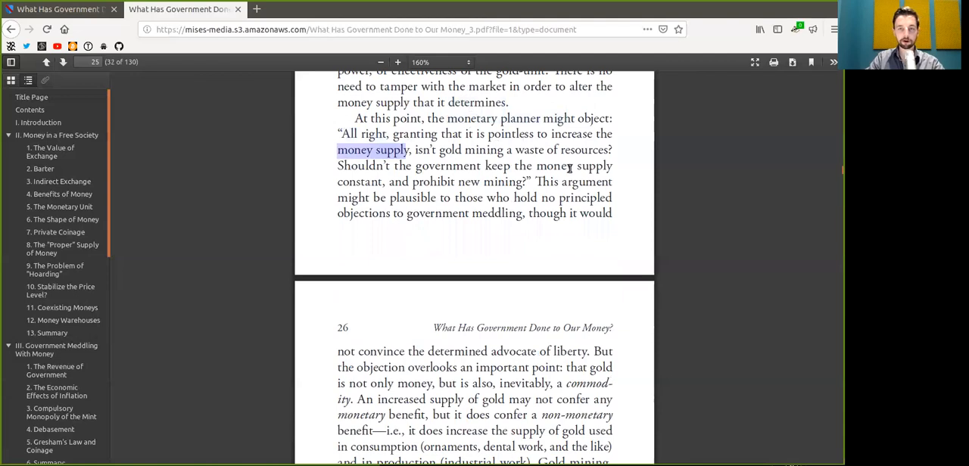
Step: Select 'money supply', 'government meddling' and 'determined advocate of liberty' across pages 25–26
{"action": "double_click", "coordinate": [561, 150]}
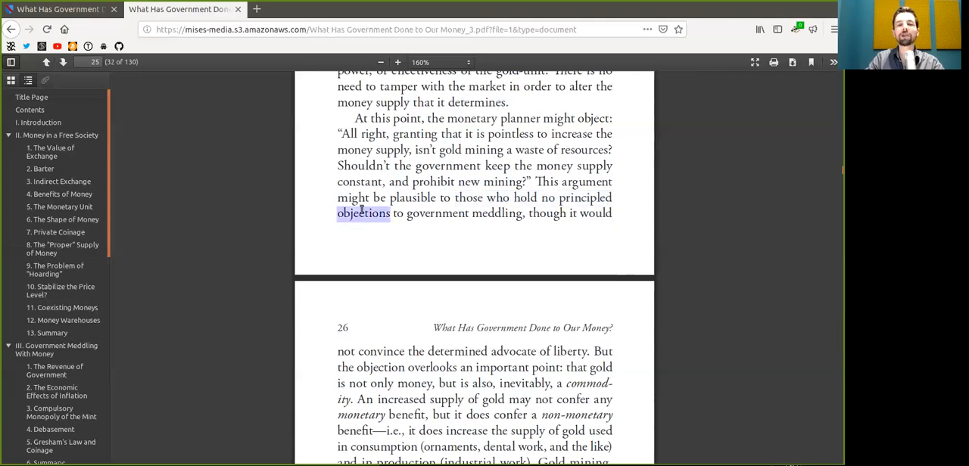
{"action": "double_click", "coordinate": [465, 213]}
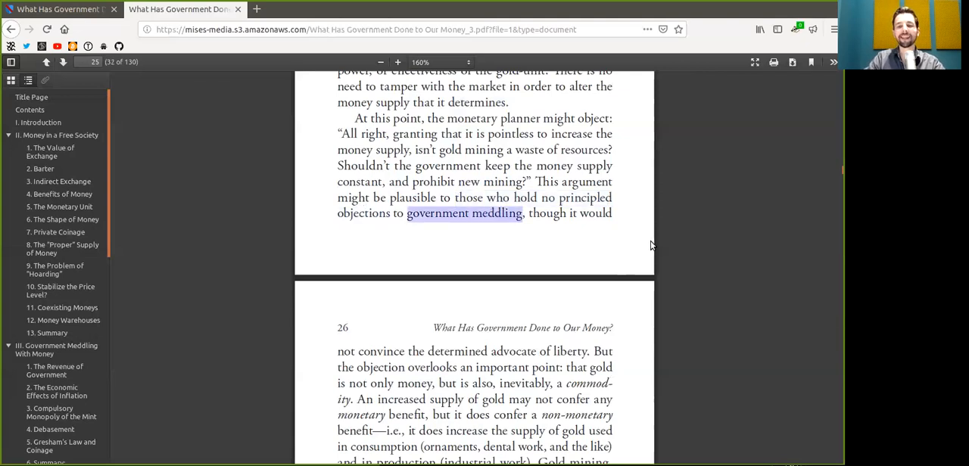
{"action": "mouse_move", "coordinate": [548, 268]}
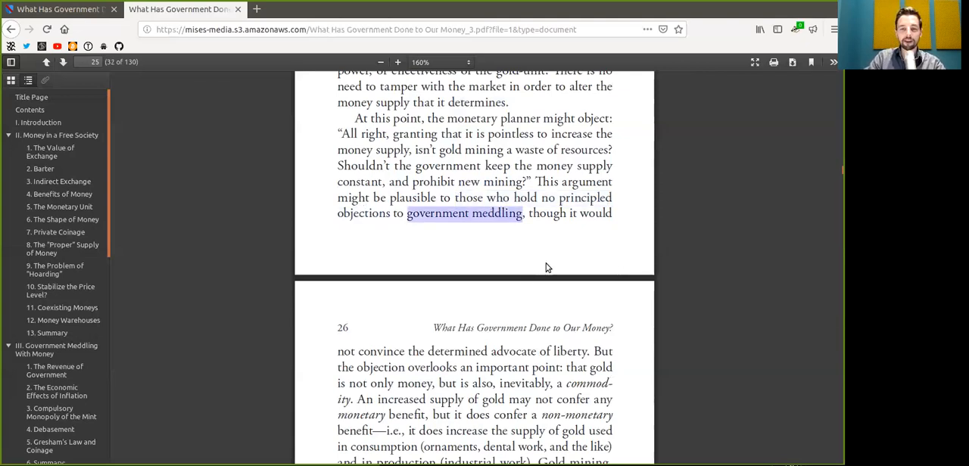
{"action": "double_click", "coordinate": [371, 351]}
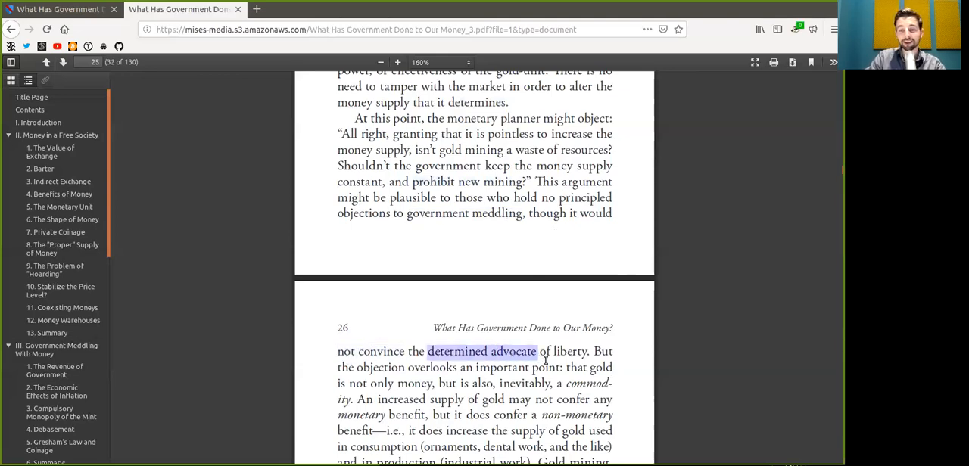
{"action": "left_click_drag", "start_coordinate": [538, 351], "coordinate": [587, 351]}
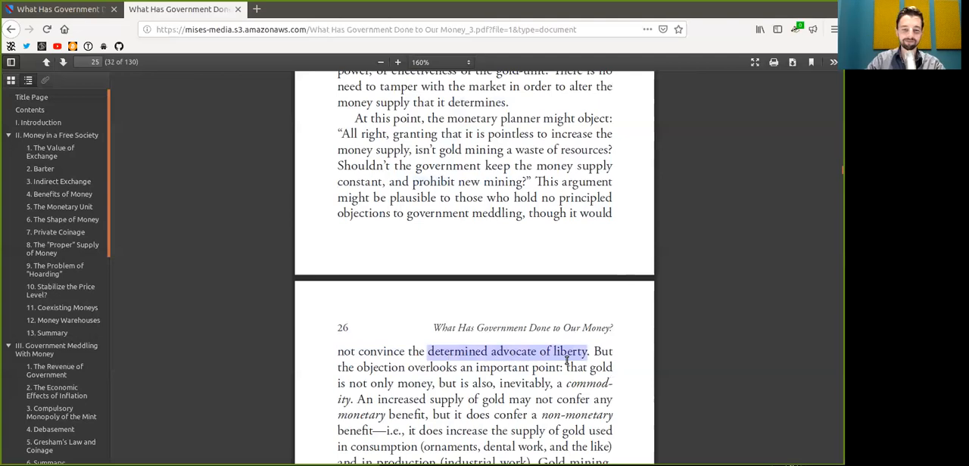
{"action": "scroll", "scroll_direction": "down", "scroll_amount": 3}
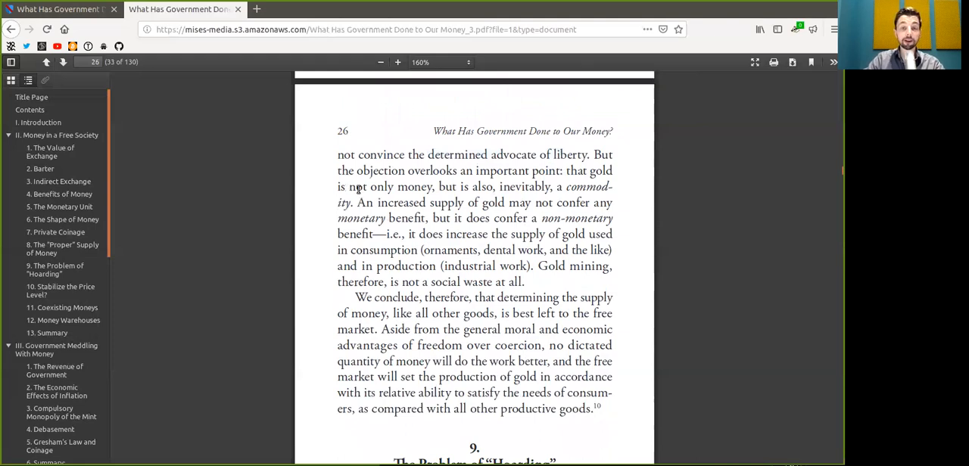
Step: Select lines of page 26's paragraph, including 'gold' and 'social waste at all'
{"action": "left_click_drag", "start_coordinate": [349, 187], "coordinate": [431, 187]}
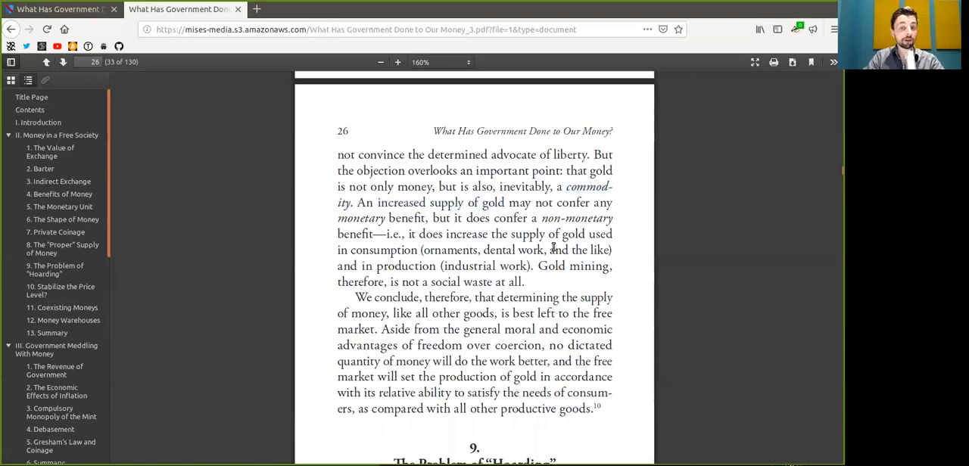
{"action": "left_click_drag", "start_coordinate": [542, 218], "coordinate": [371, 234]}
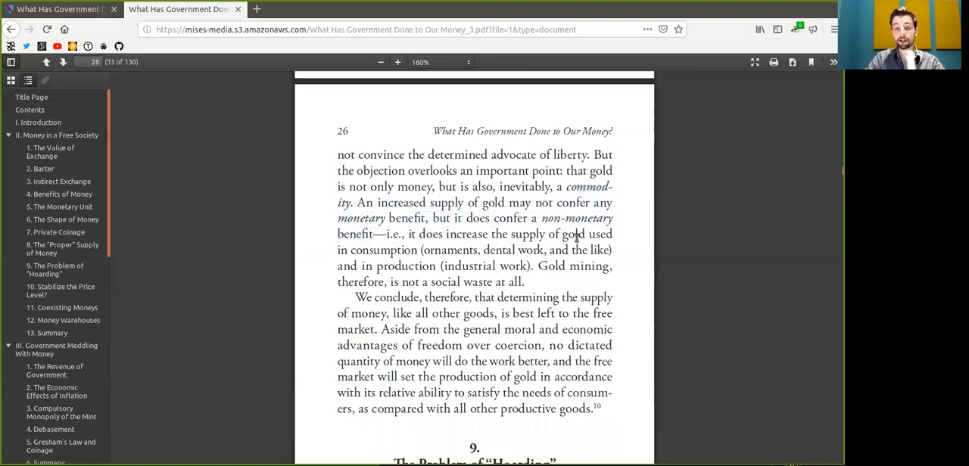
{"action": "double_click", "coordinate": [573, 234]}
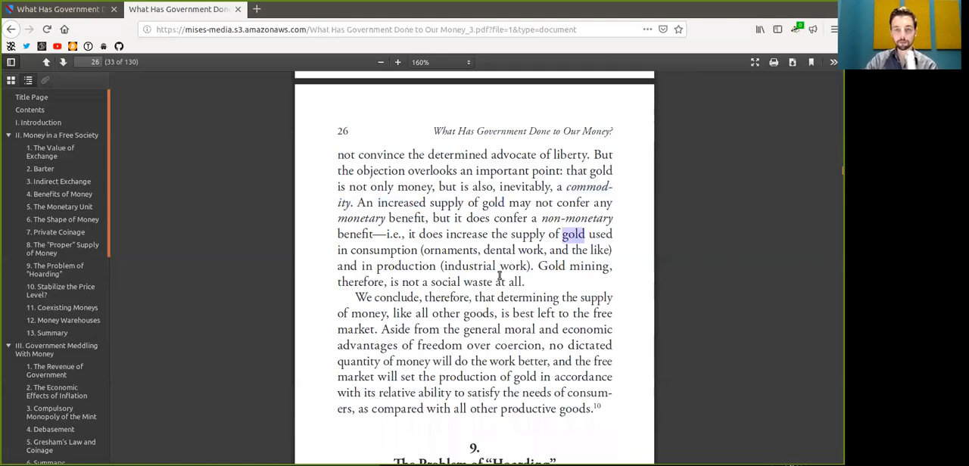
{"action": "double_click", "coordinate": [551, 266]}
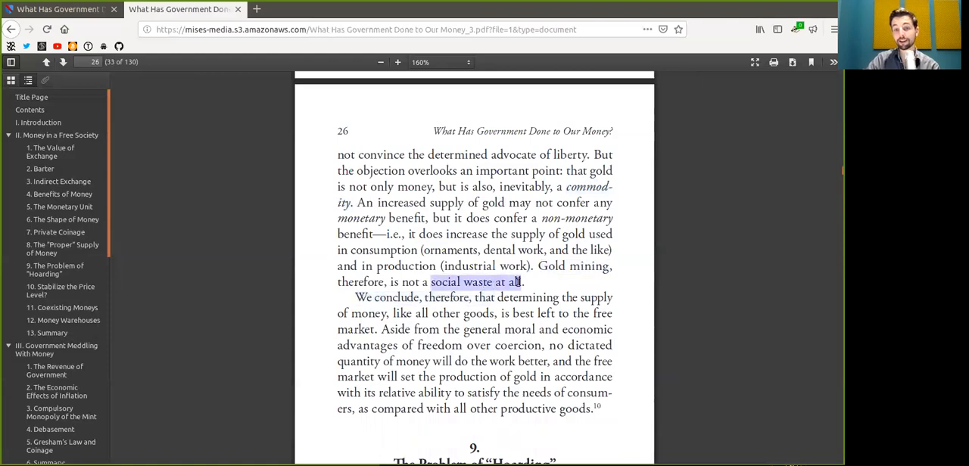
{"action": "left_click", "coordinate": [562, 291]}
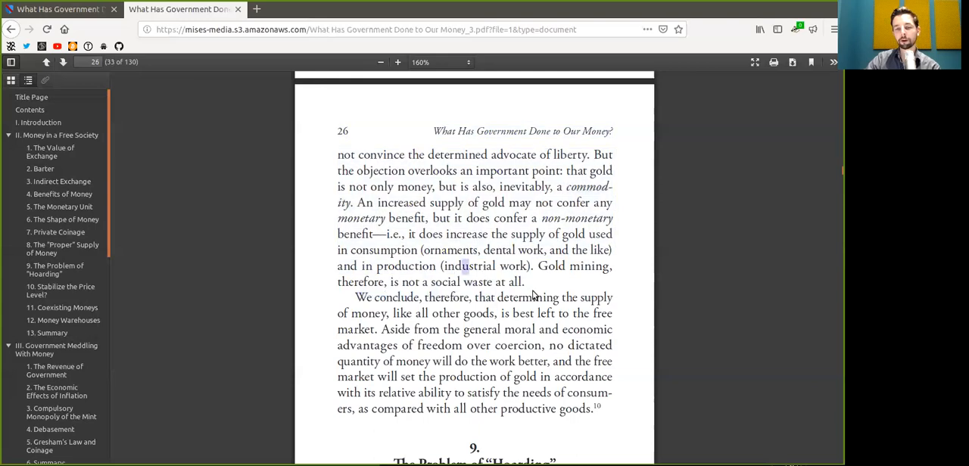
{"action": "scroll", "scroll_direction": "down", "scroll_amount": 3}
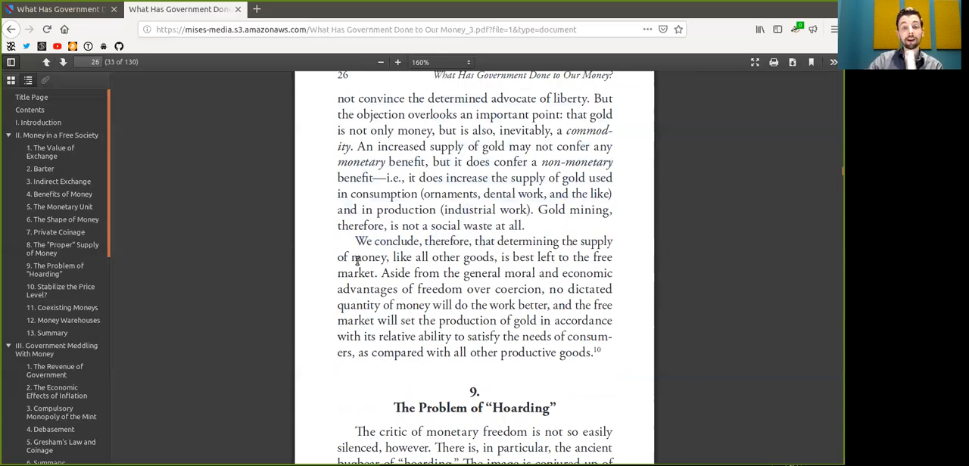
Step: Select 'free market' and the freedom-over-coercion lines through 'do the work better'
{"action": "left_click_drag", "start_coordinate": [416, 256], "coordinate": [490, 257]}
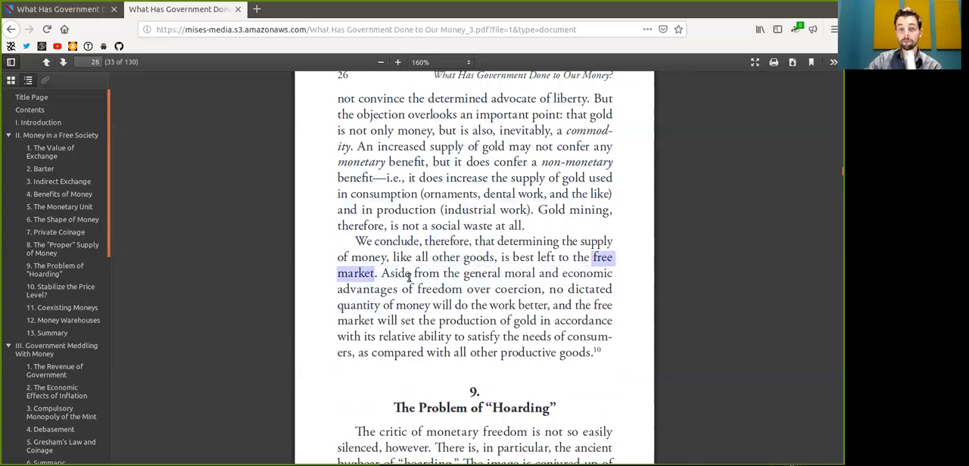
{"action": "double_click", "coordinate": [520, 273]}
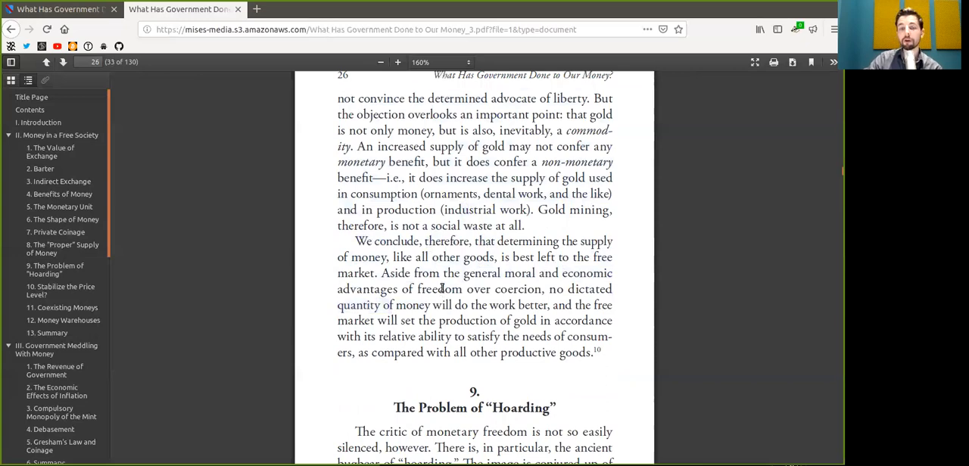
{"action": "left_click_drag", "start_coordinate": [338, 289], "coordinate": [614, 289]}
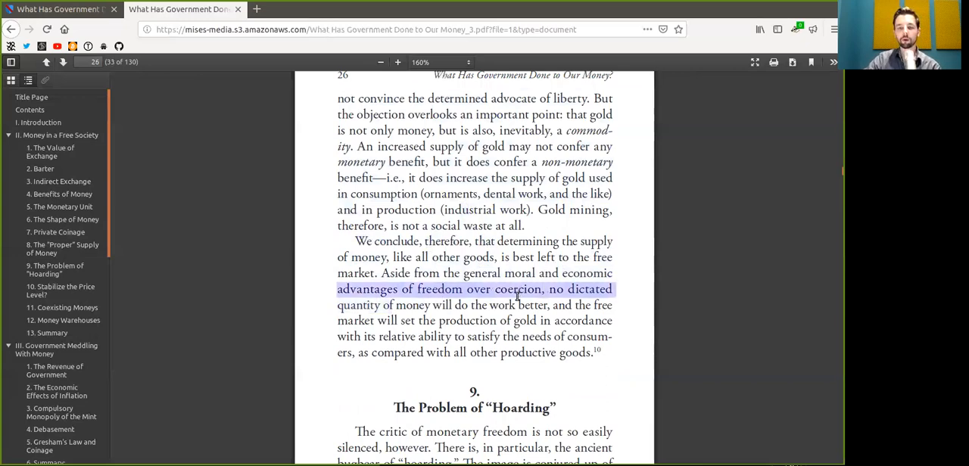
{"action": "left_click_drag", "start_coordinate": [515, 289], "coordinate": [404, 320]}
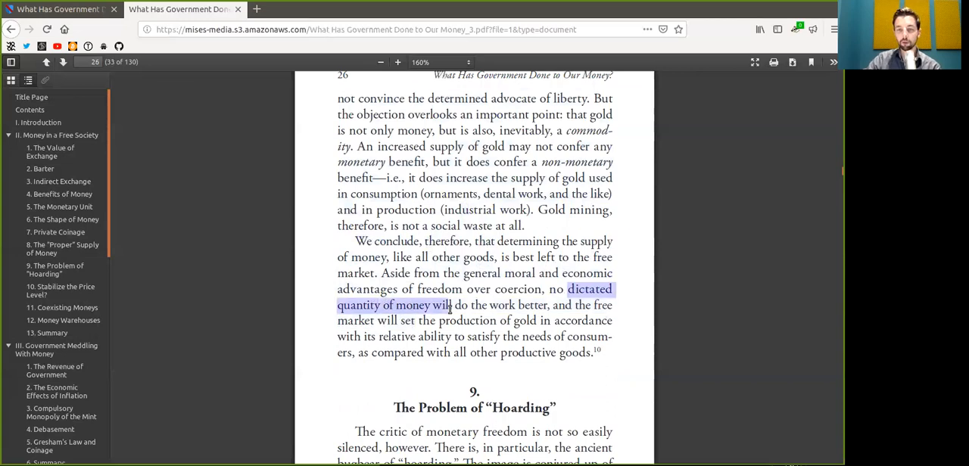
{"action": "left_click_drag", "start_coordinate": [450, 305], "coordinate": [545, 305]}
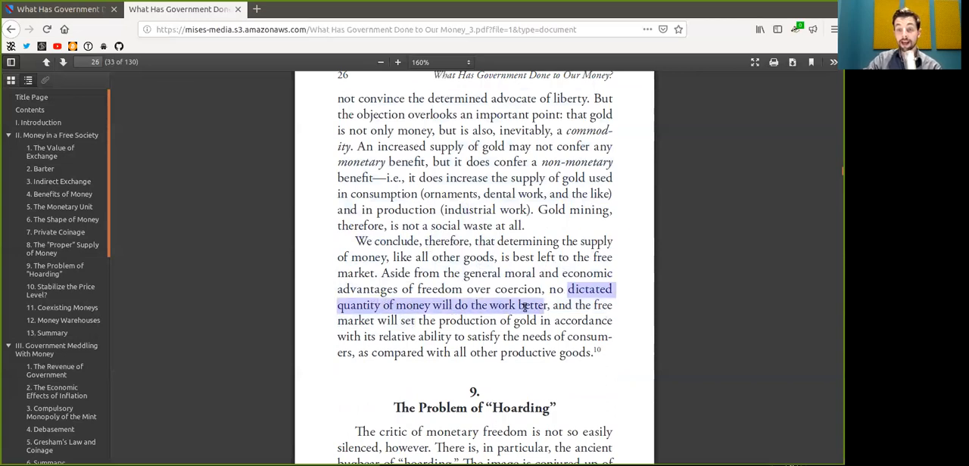
{"action": "left_click", "coordinate": [376, 316]}
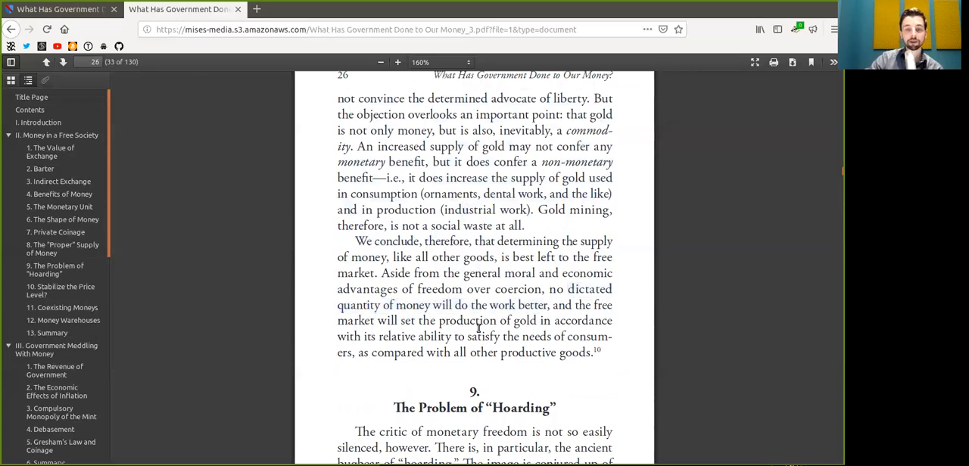
Step: Select 'accordance', 'satisfy' and 'other productive goods' in the concluding paragraph
{"action": "double_click", "coordinate": [582, 320]}
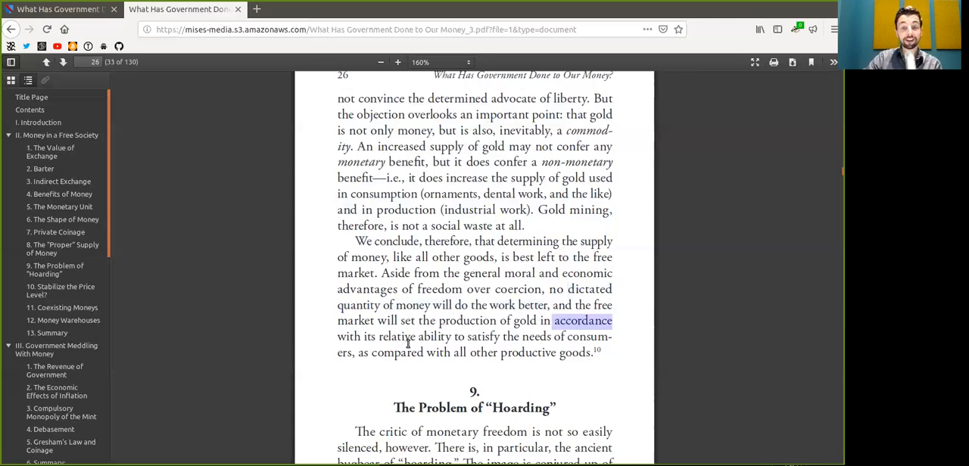
{"action": "double_click", "coordinate": [482, 337]}
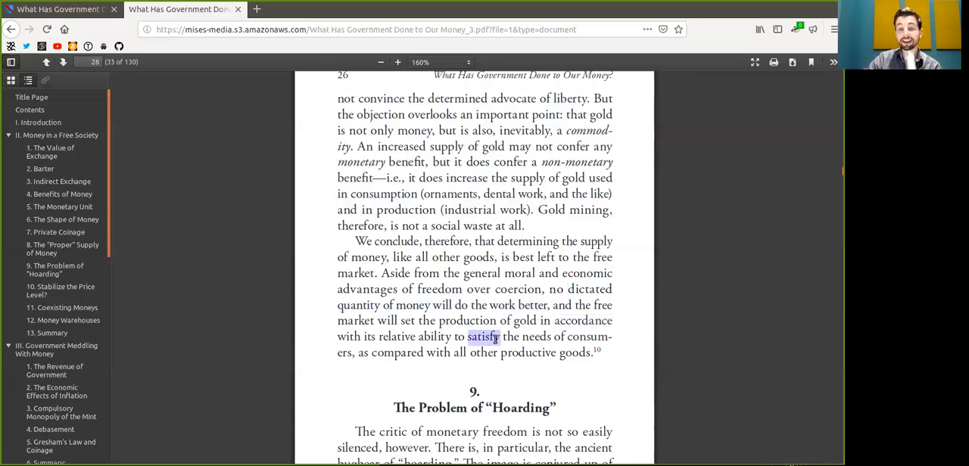
{"action": "double_click", "coordinate": [347, 337]}
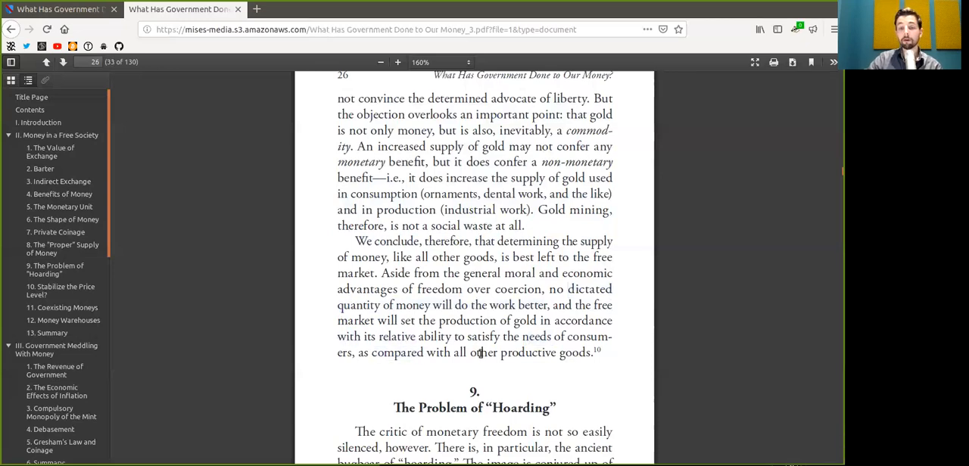
{"action": "left_click_drag", "start_coordinate": [469, 352], "coordinate": [590, 352]}
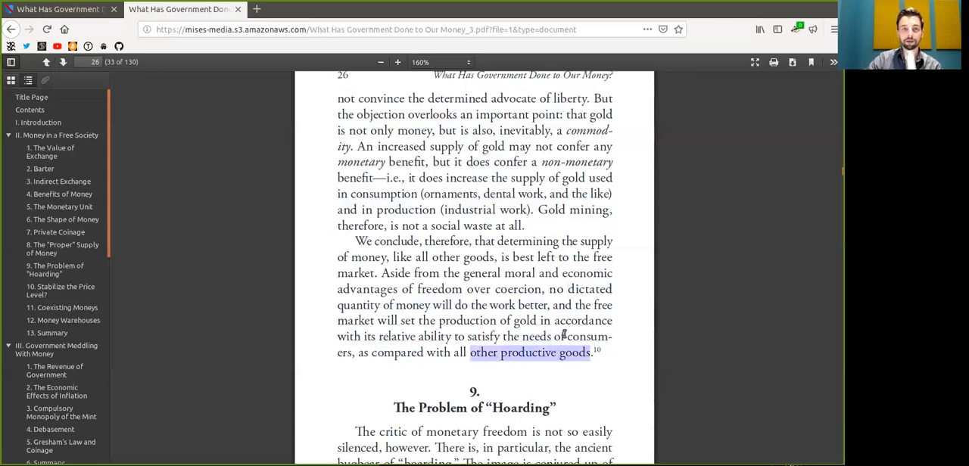